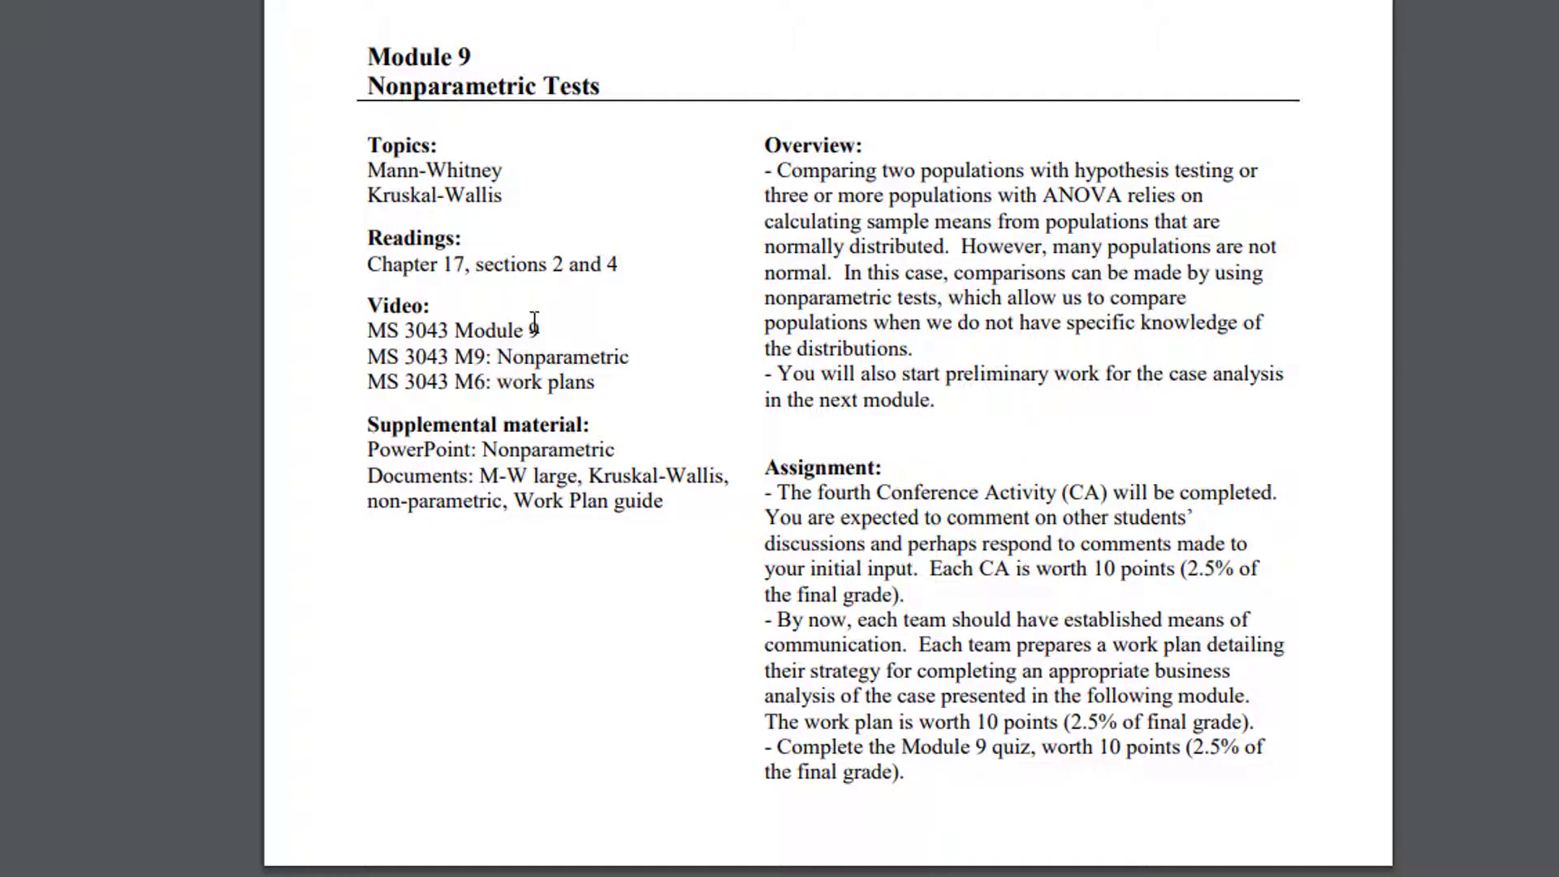
Open lesson 9.1, then its 9.1.3 Watch page with the Mann-Whitney U and Kruskal-Wallis Excel videos
left_click_drag(367, 159, 527, 204)
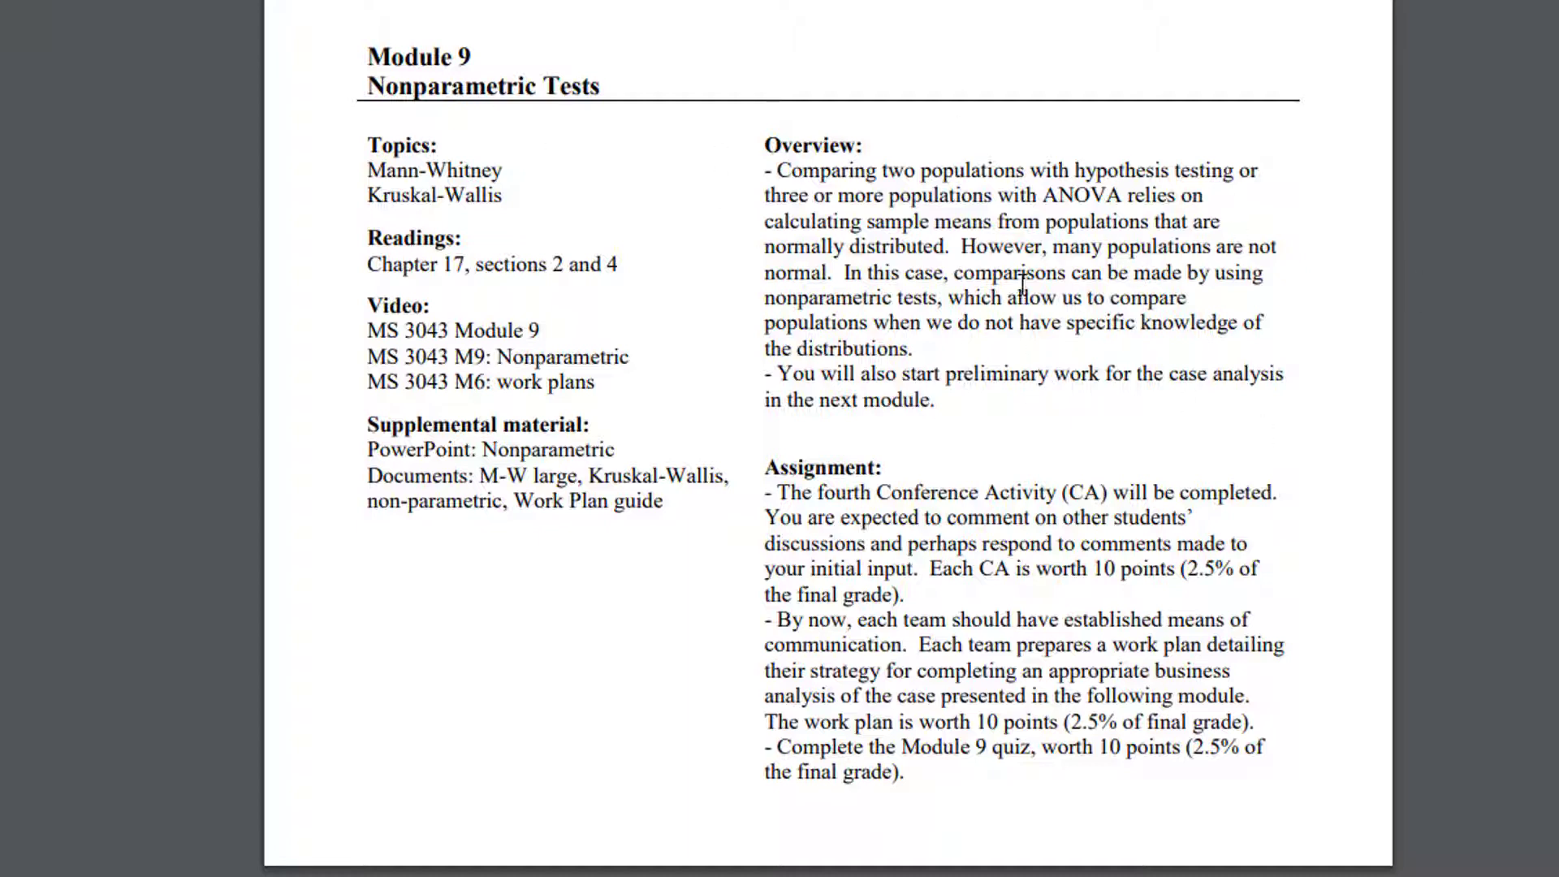
mouse_move(1168, 437)
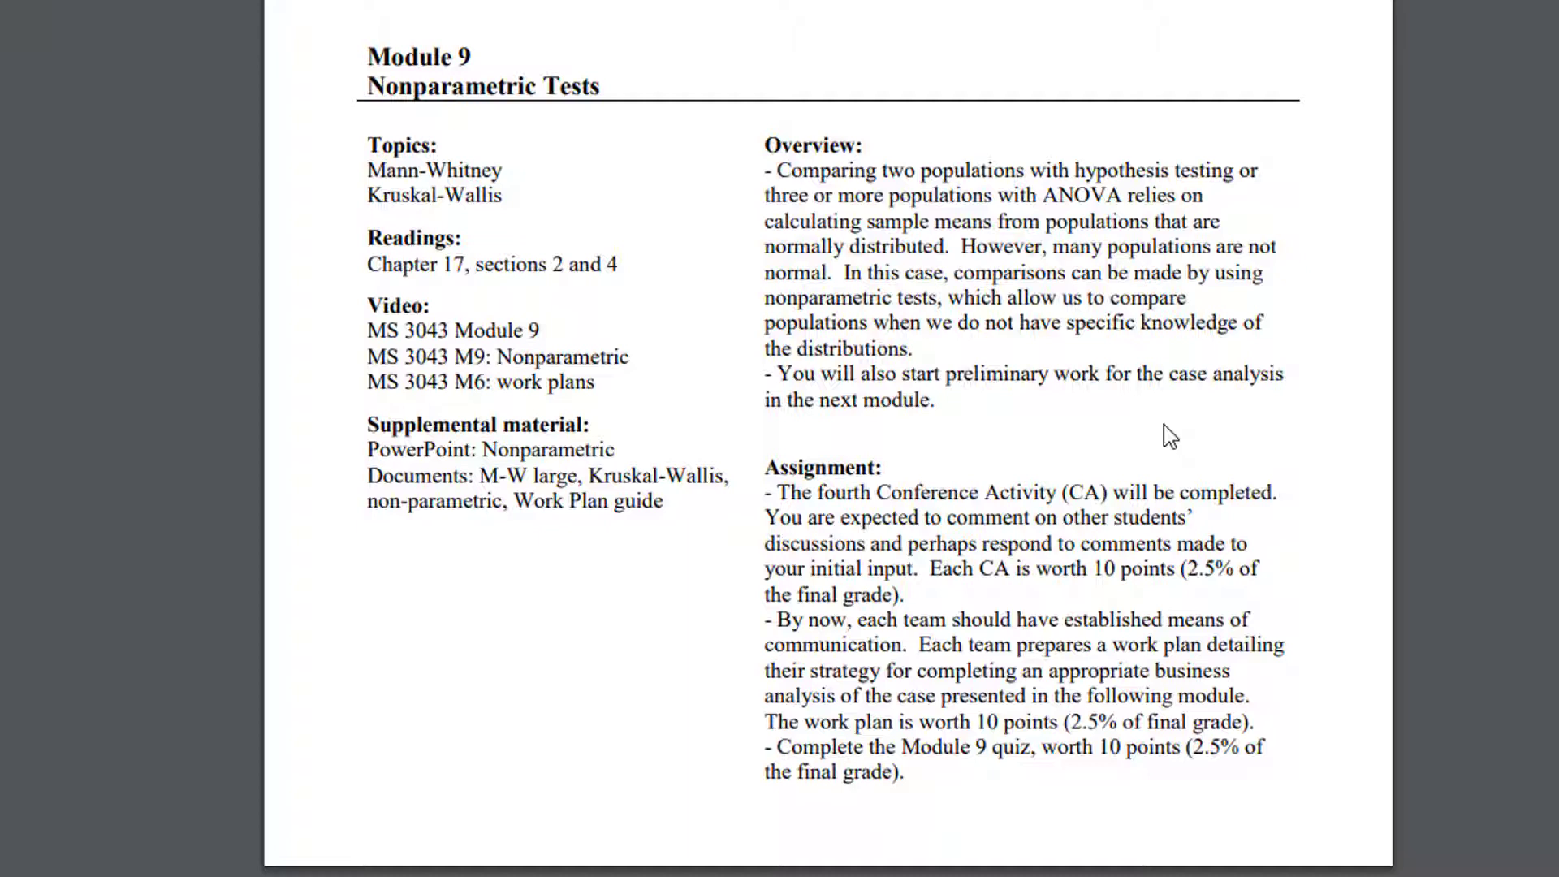
mouse_move(933, 543)
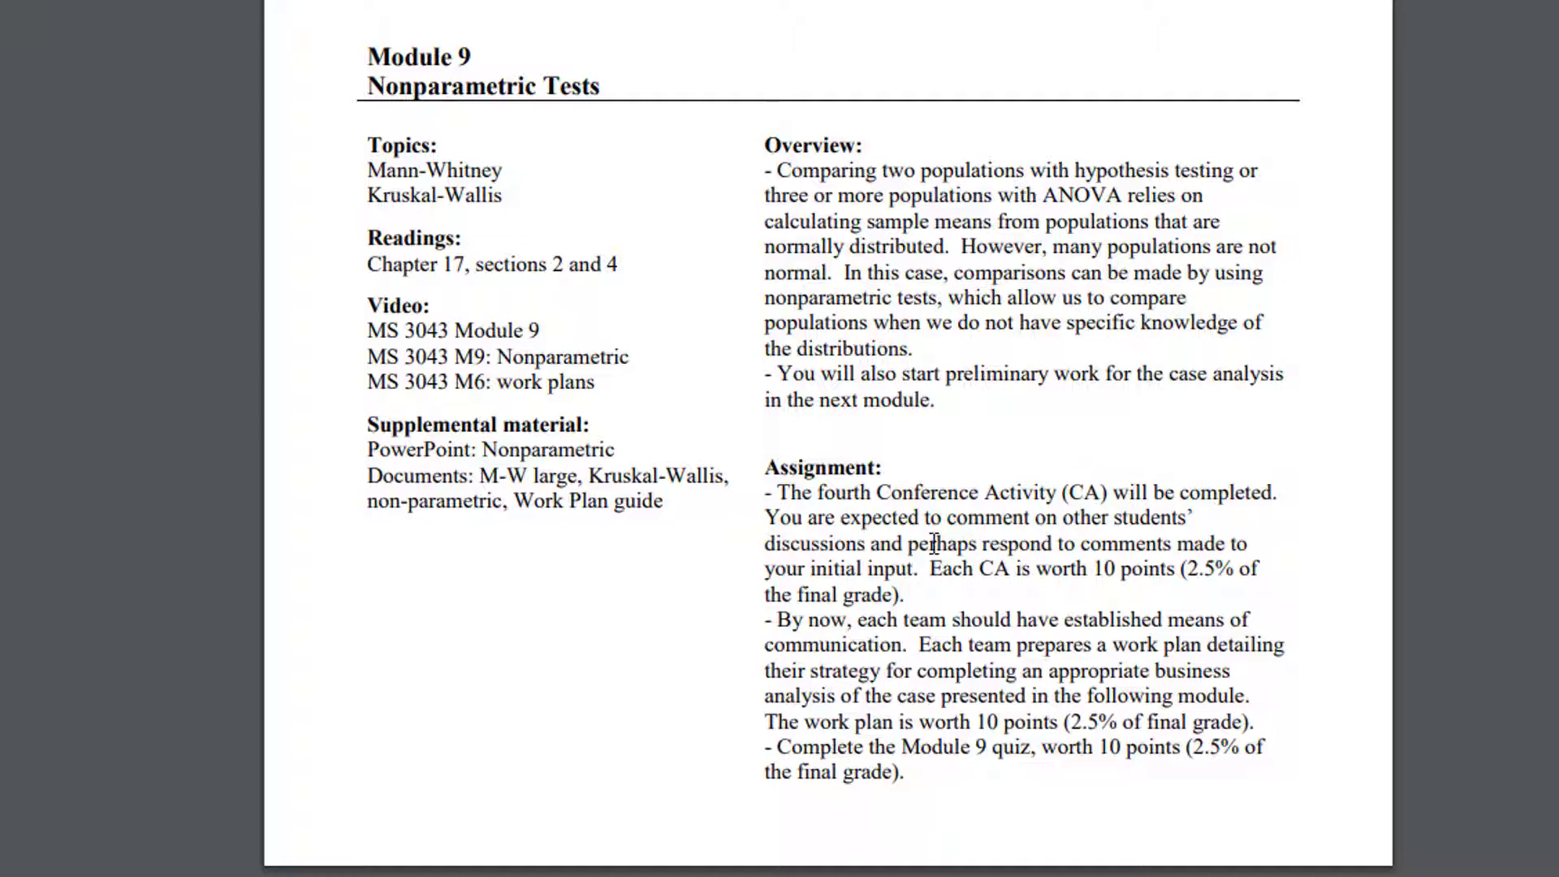
mouse_move(500, 222)
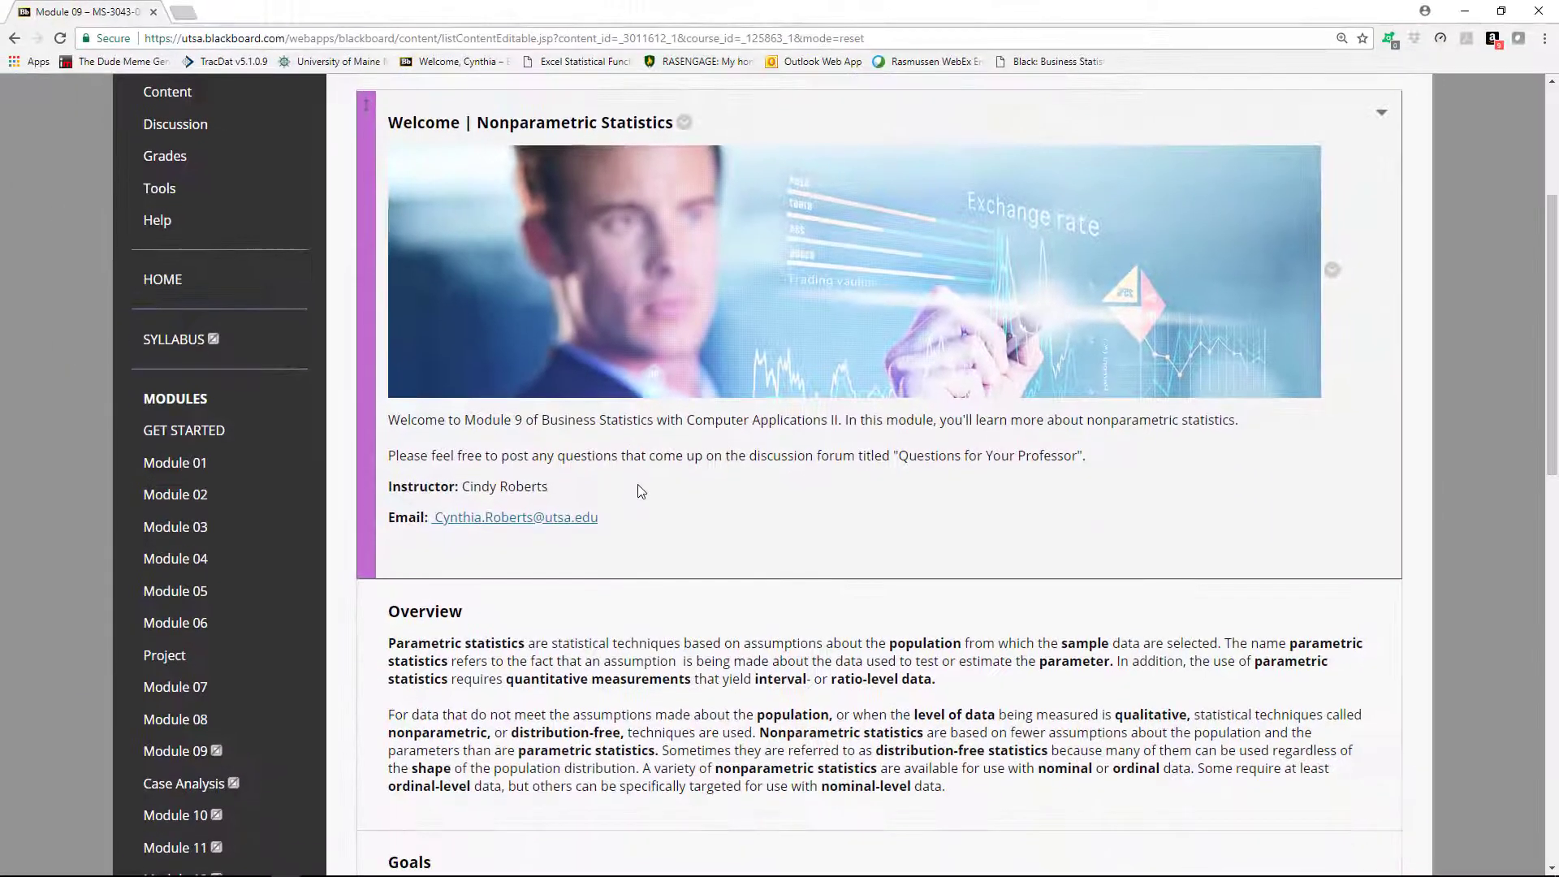
scroll("down", 3)
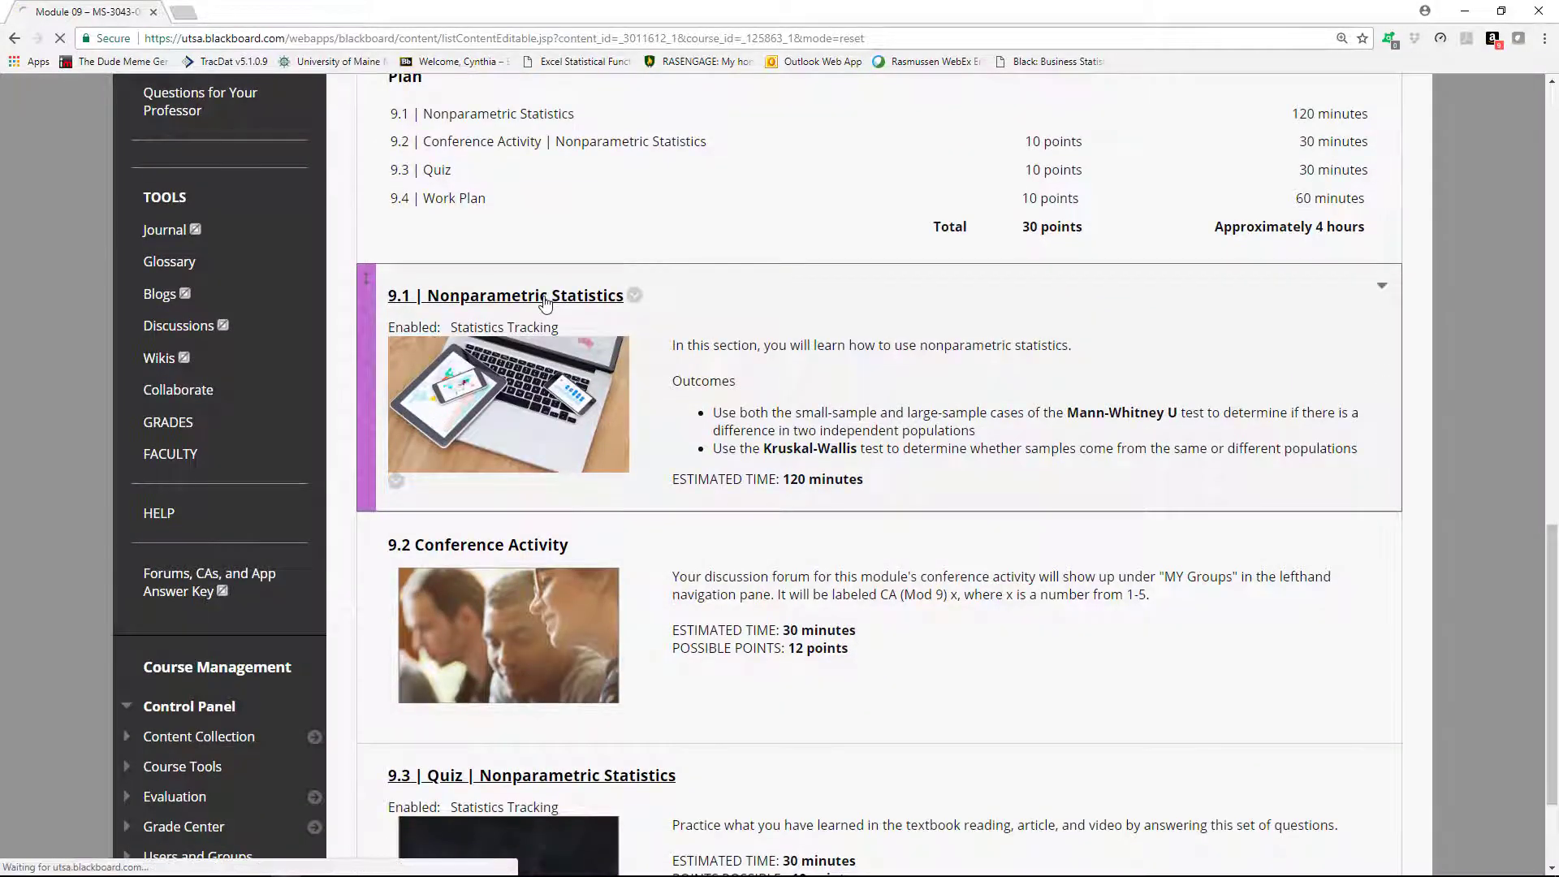
left_click(505, 296)
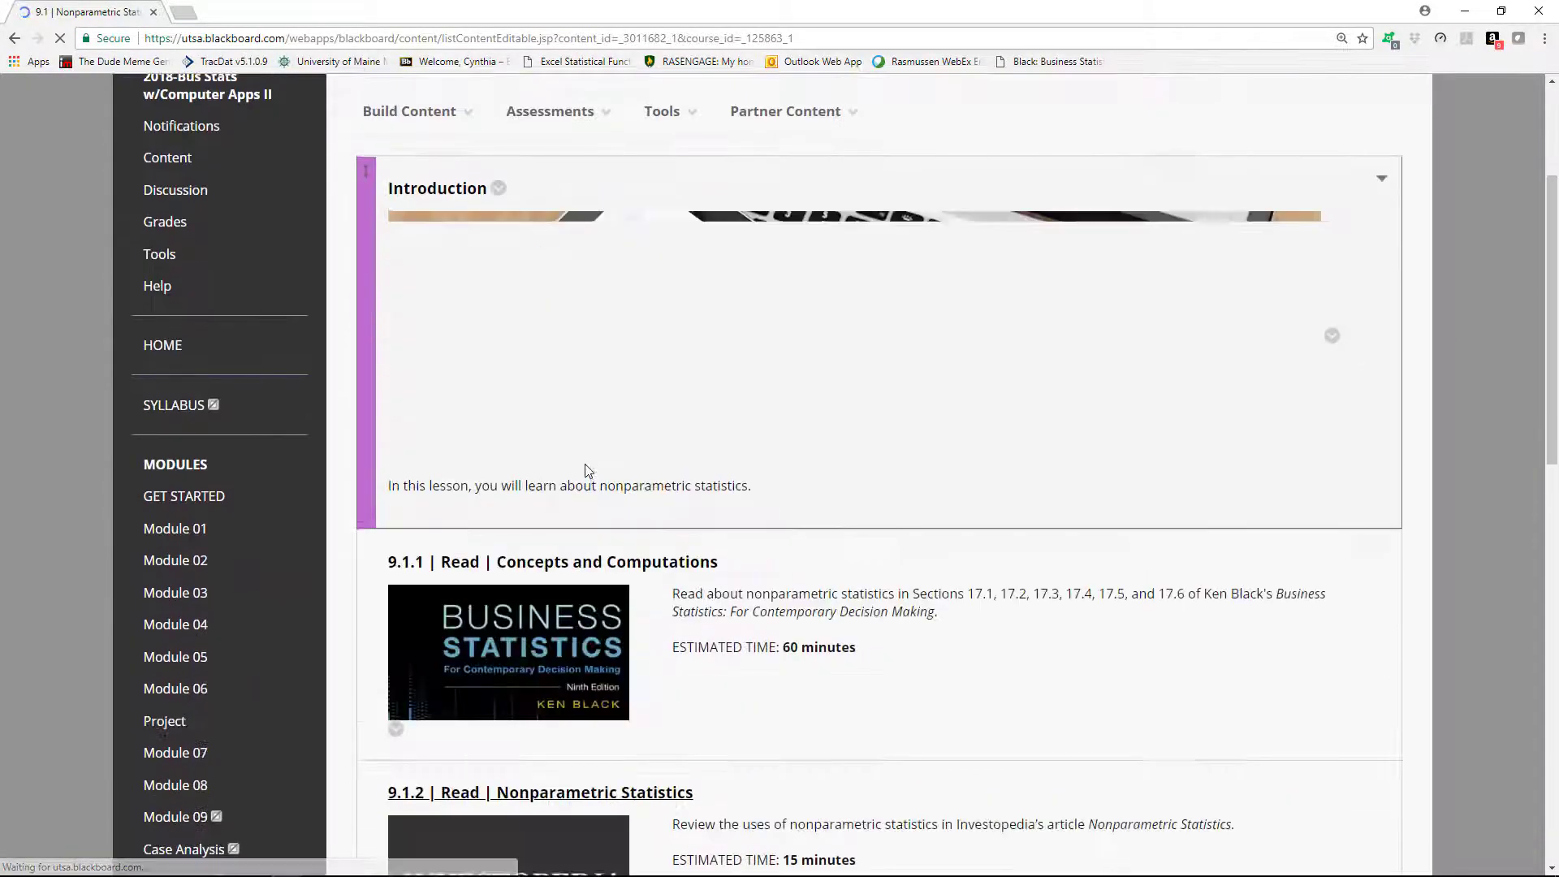
scroll("down", 3)
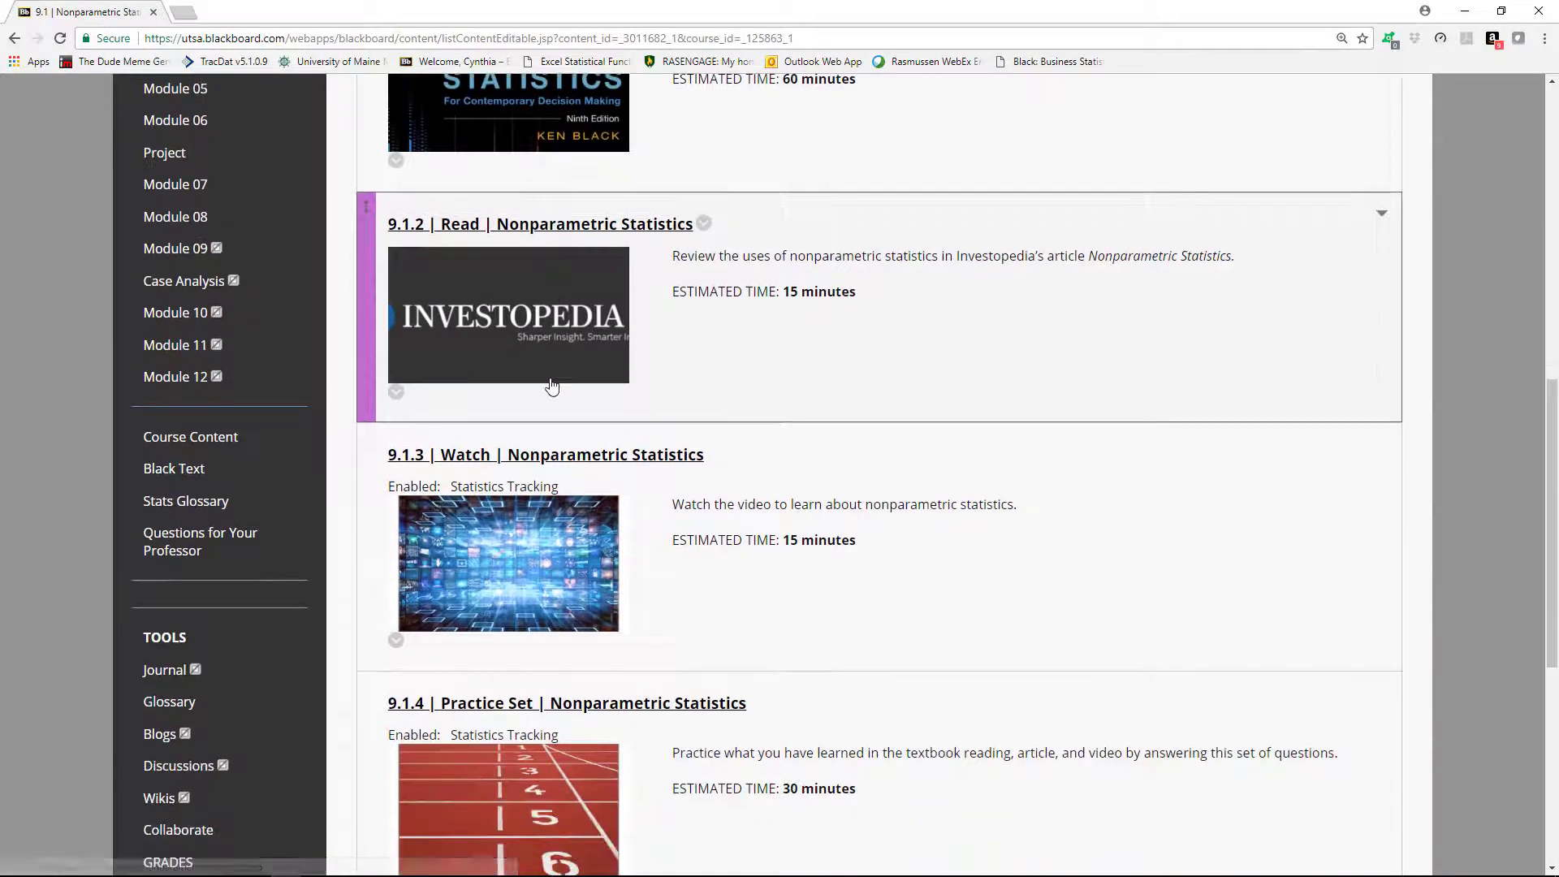
left_click(545, 455)
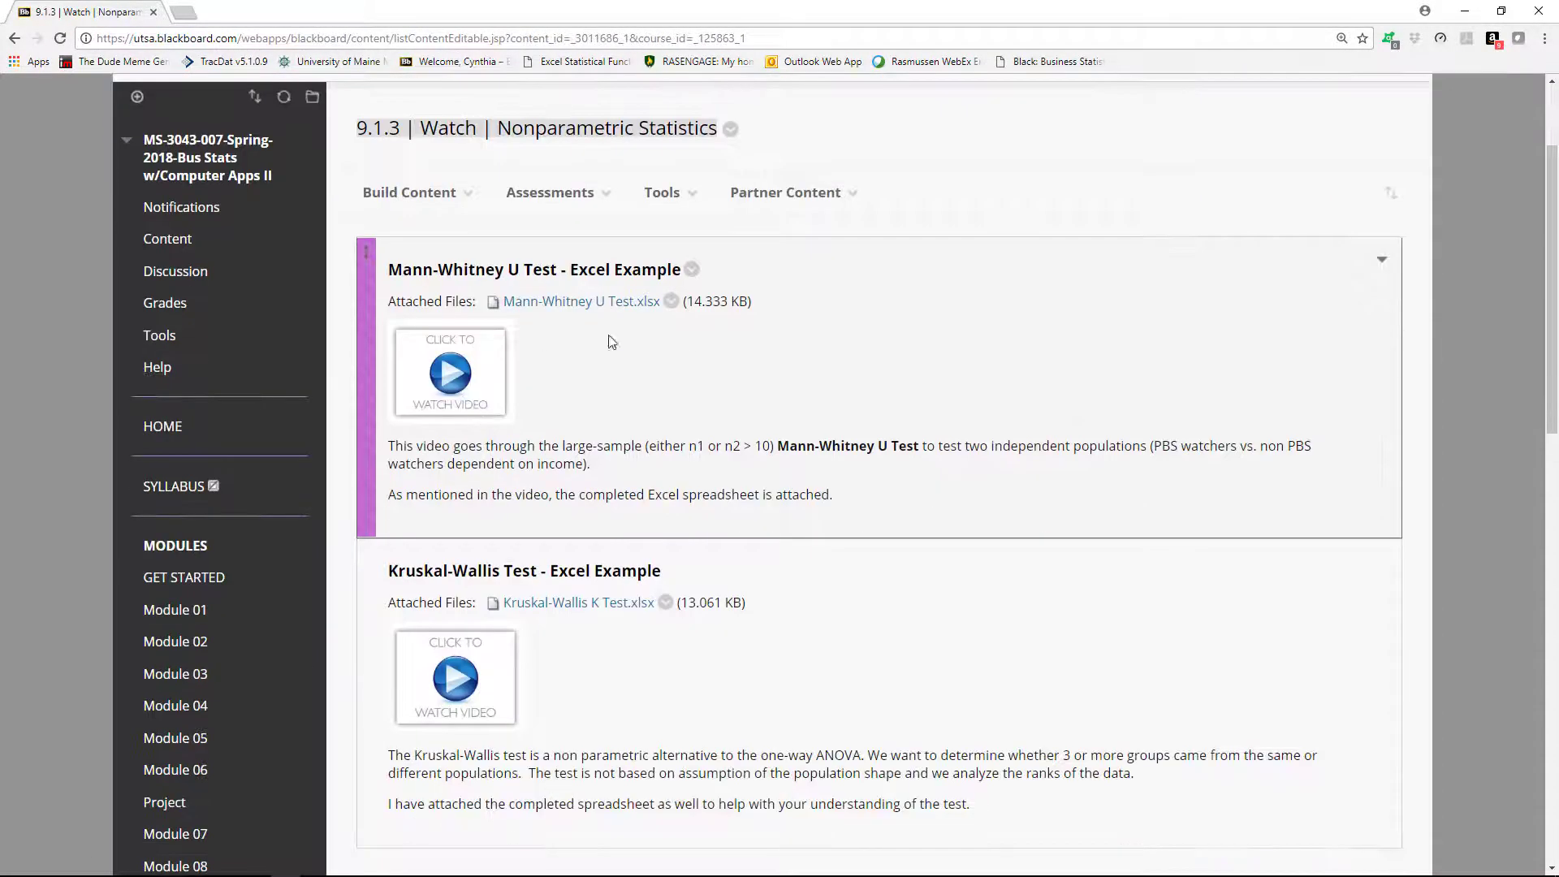
mouse_move(554, 486)
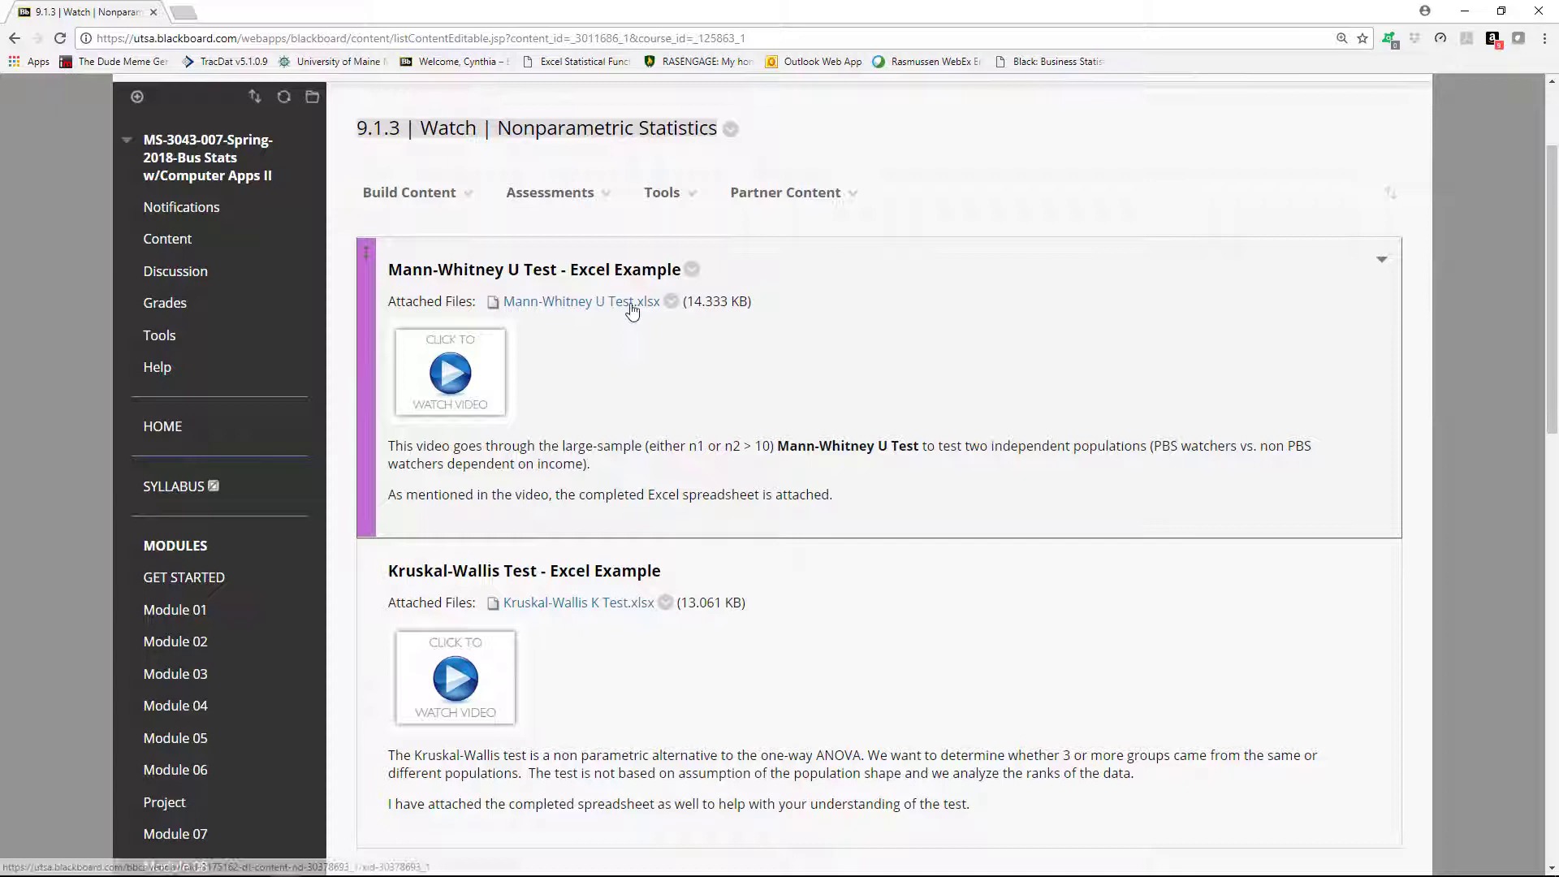
scroll("down", 3)
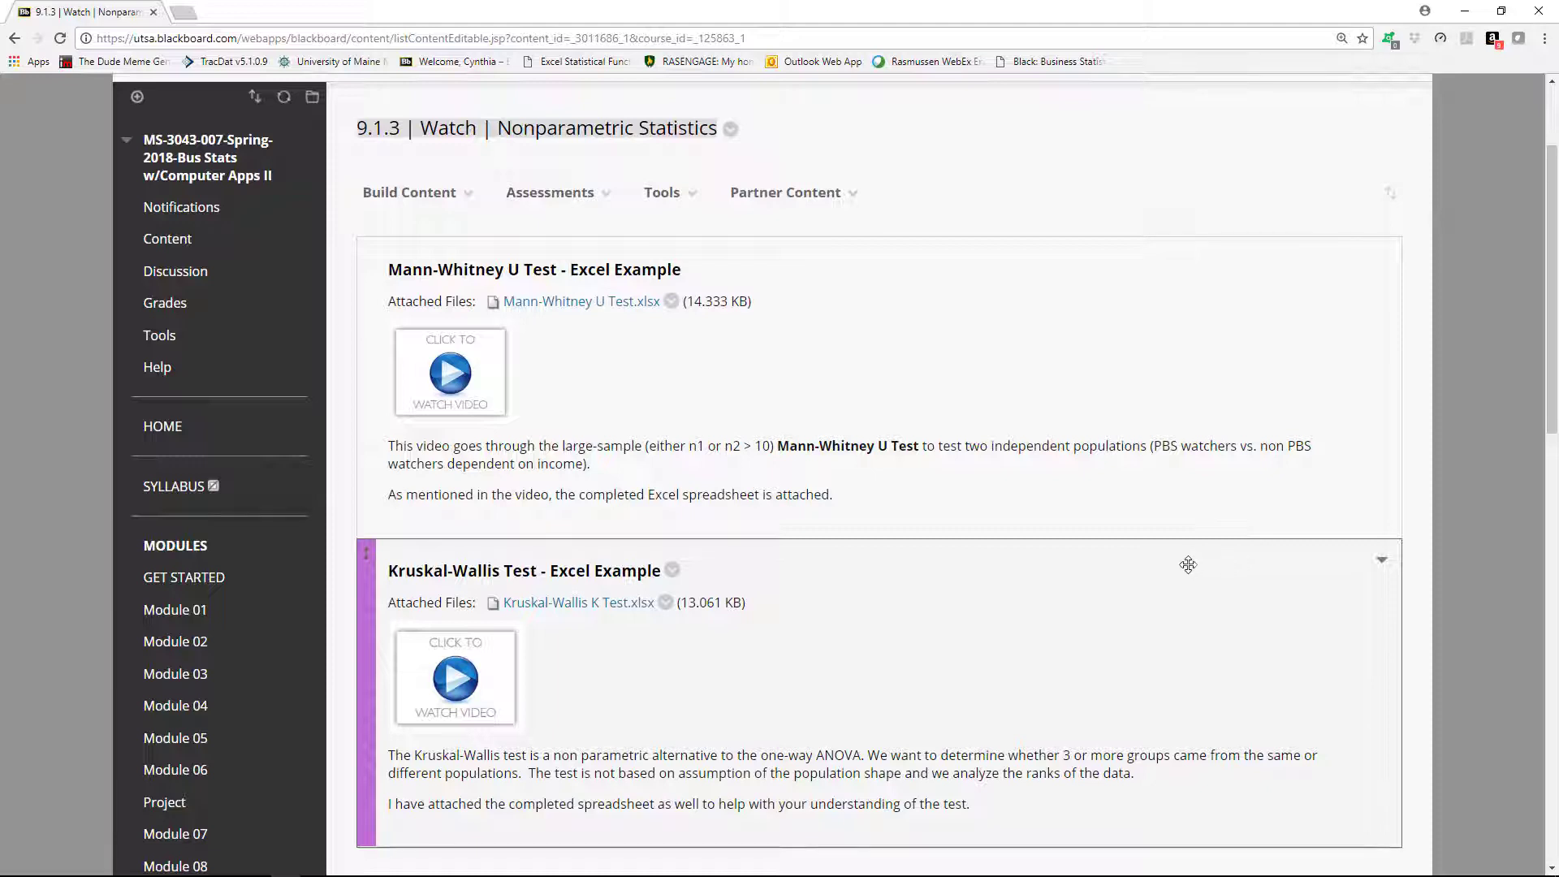
scroll("up", 3)
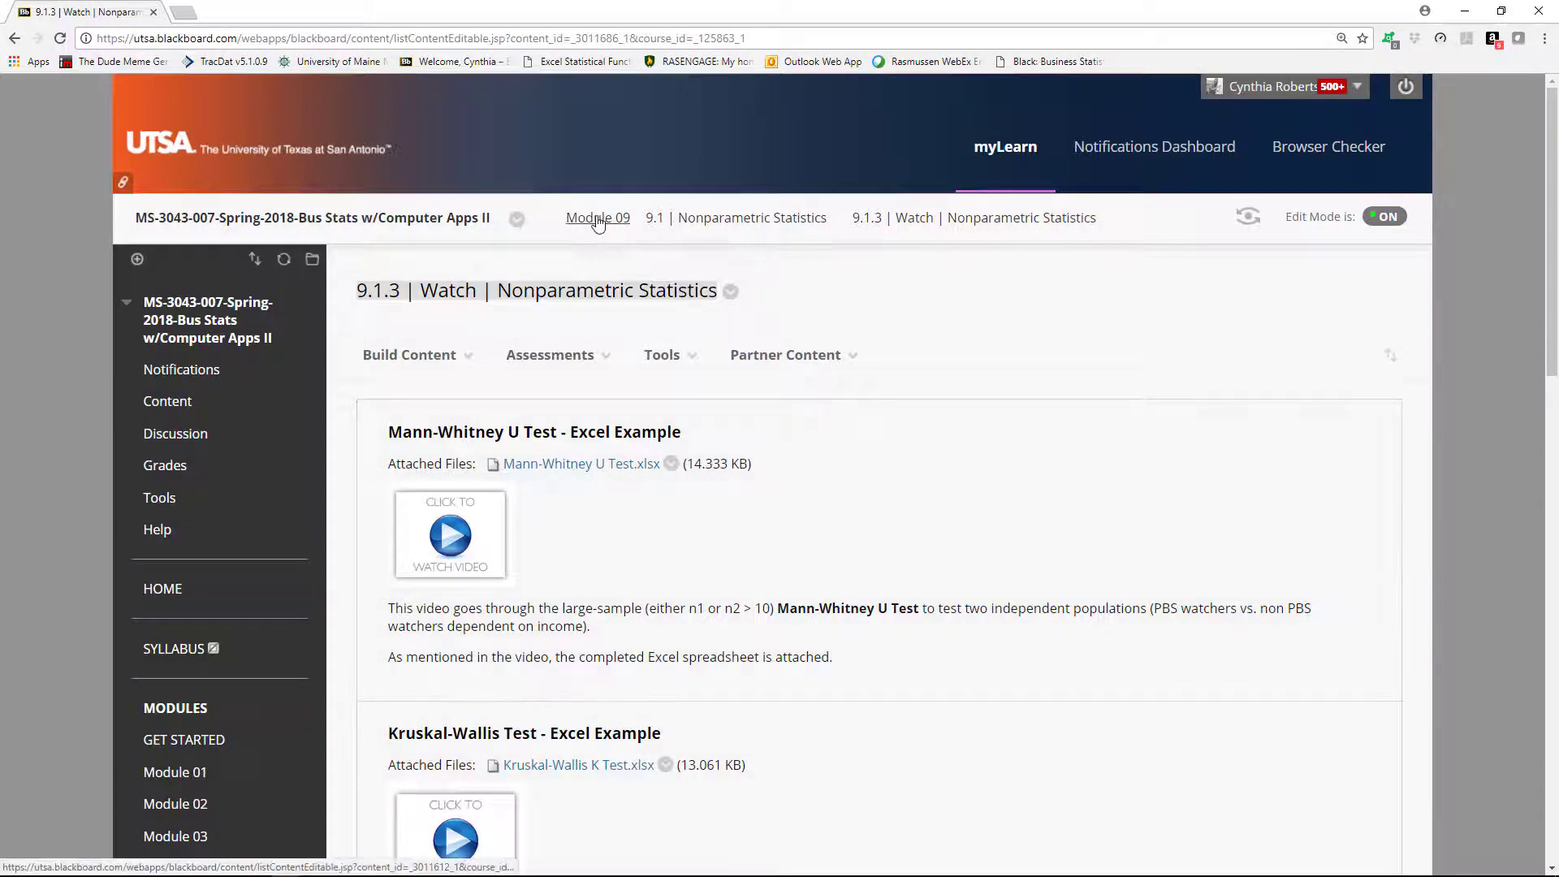
Return to Module 09 and scroll to the plan for activities 9.1–9.4 (30 points)
left_click(598, 217)
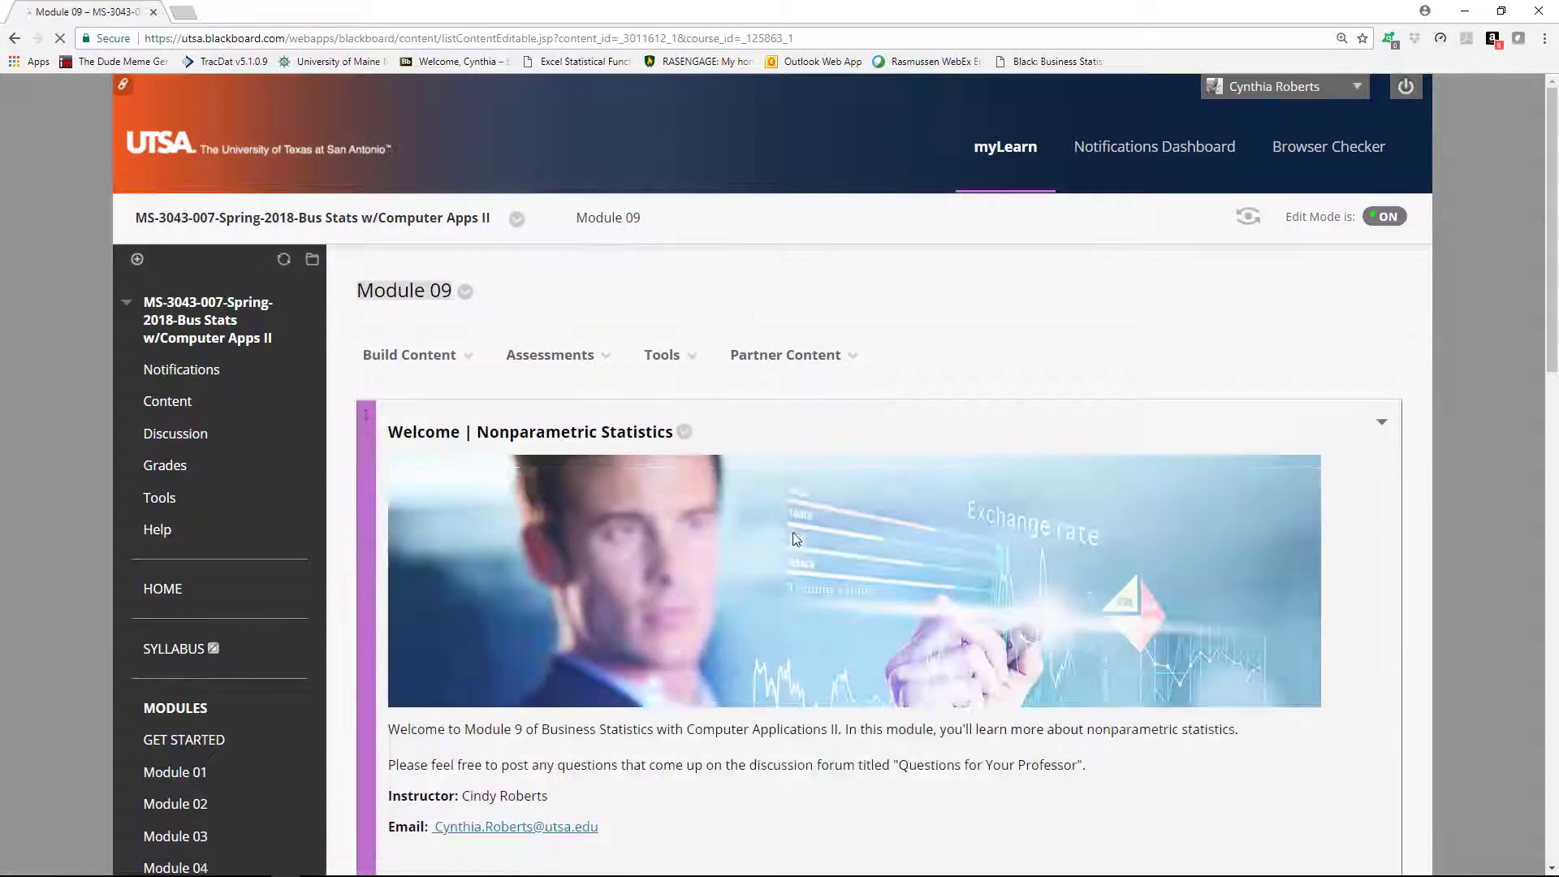
scroll("down", 3)
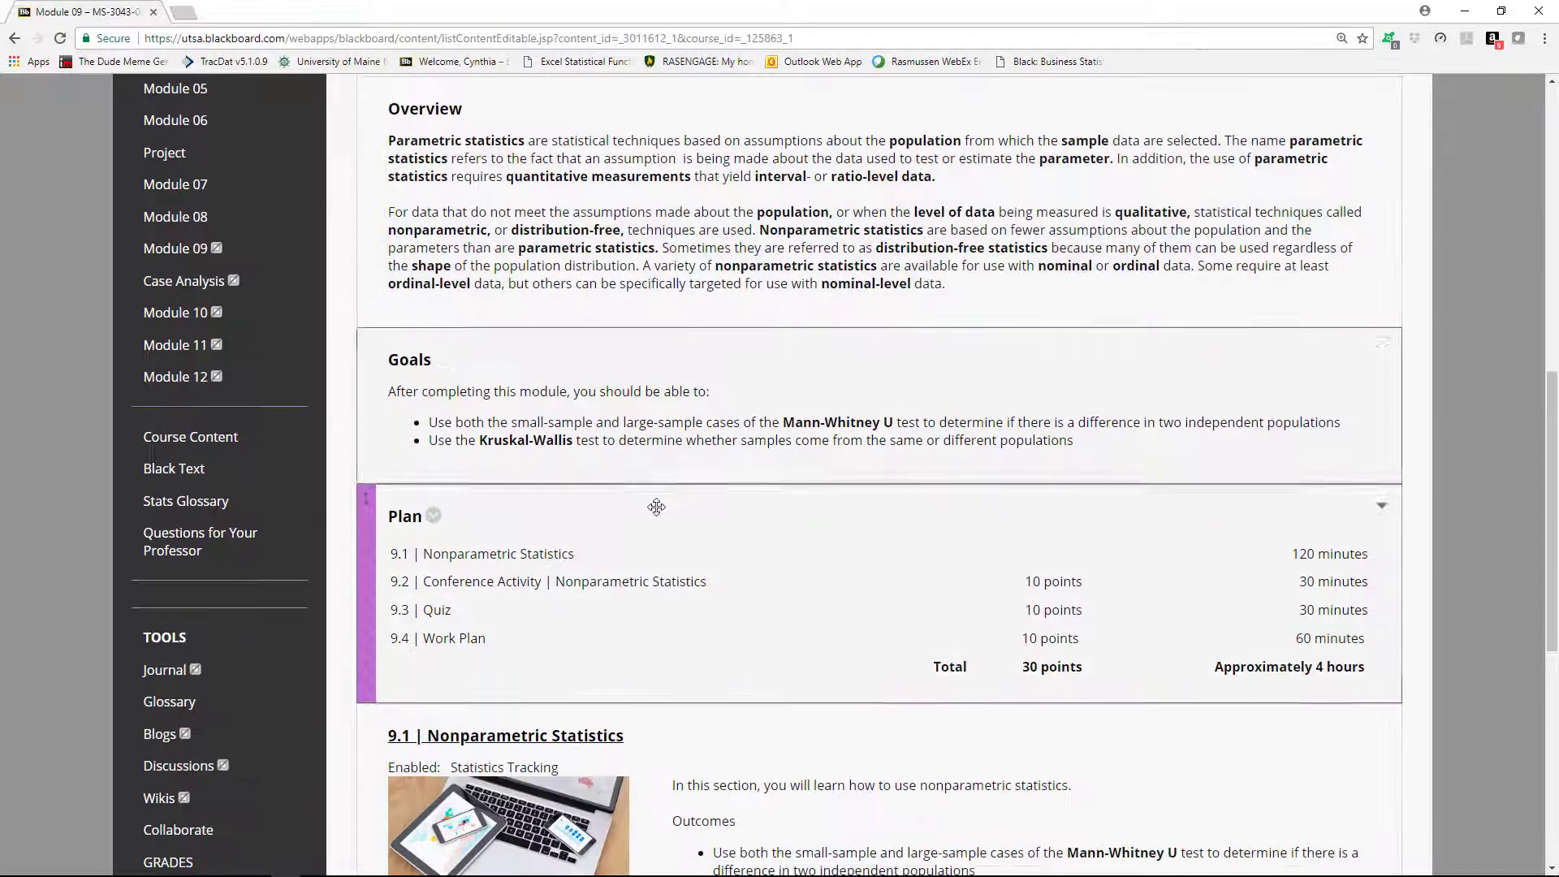
scroll("down", 3)
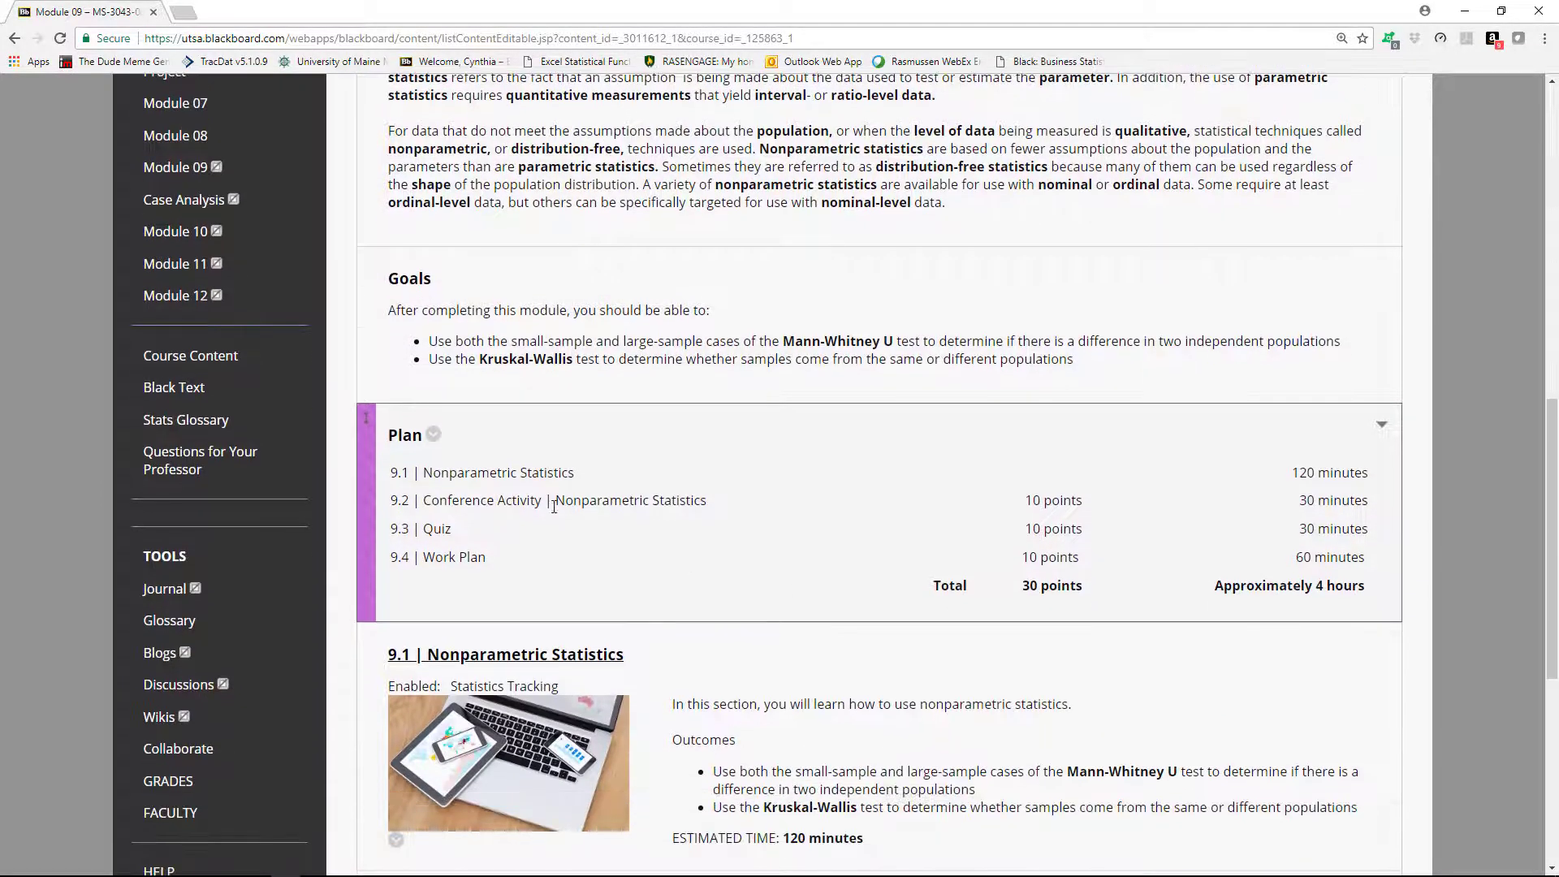
scroll("down", 3)
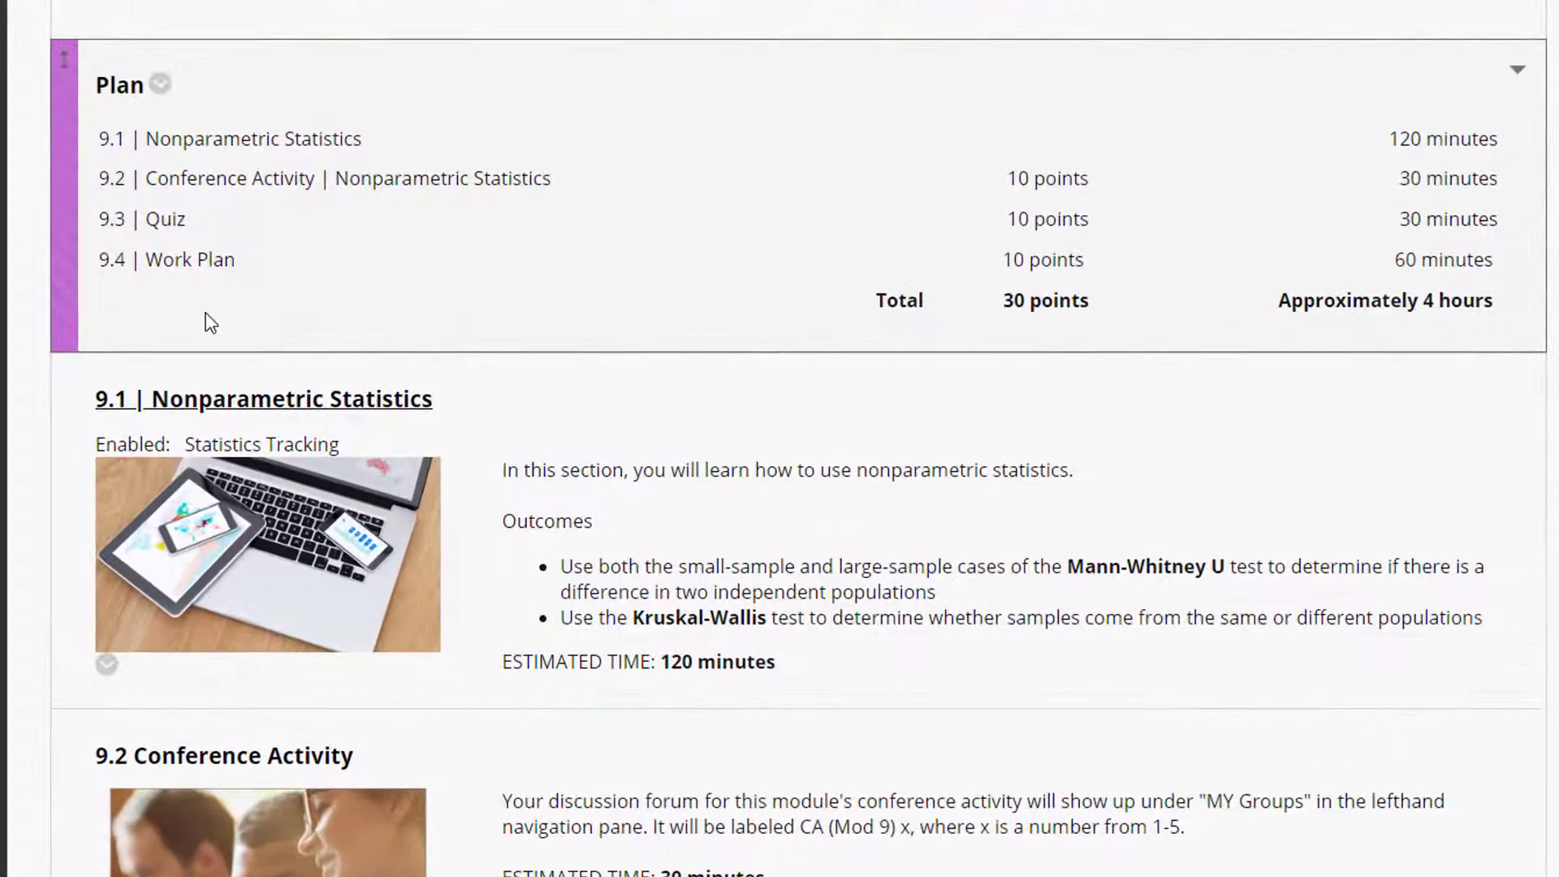
mouse_move(613, 249)
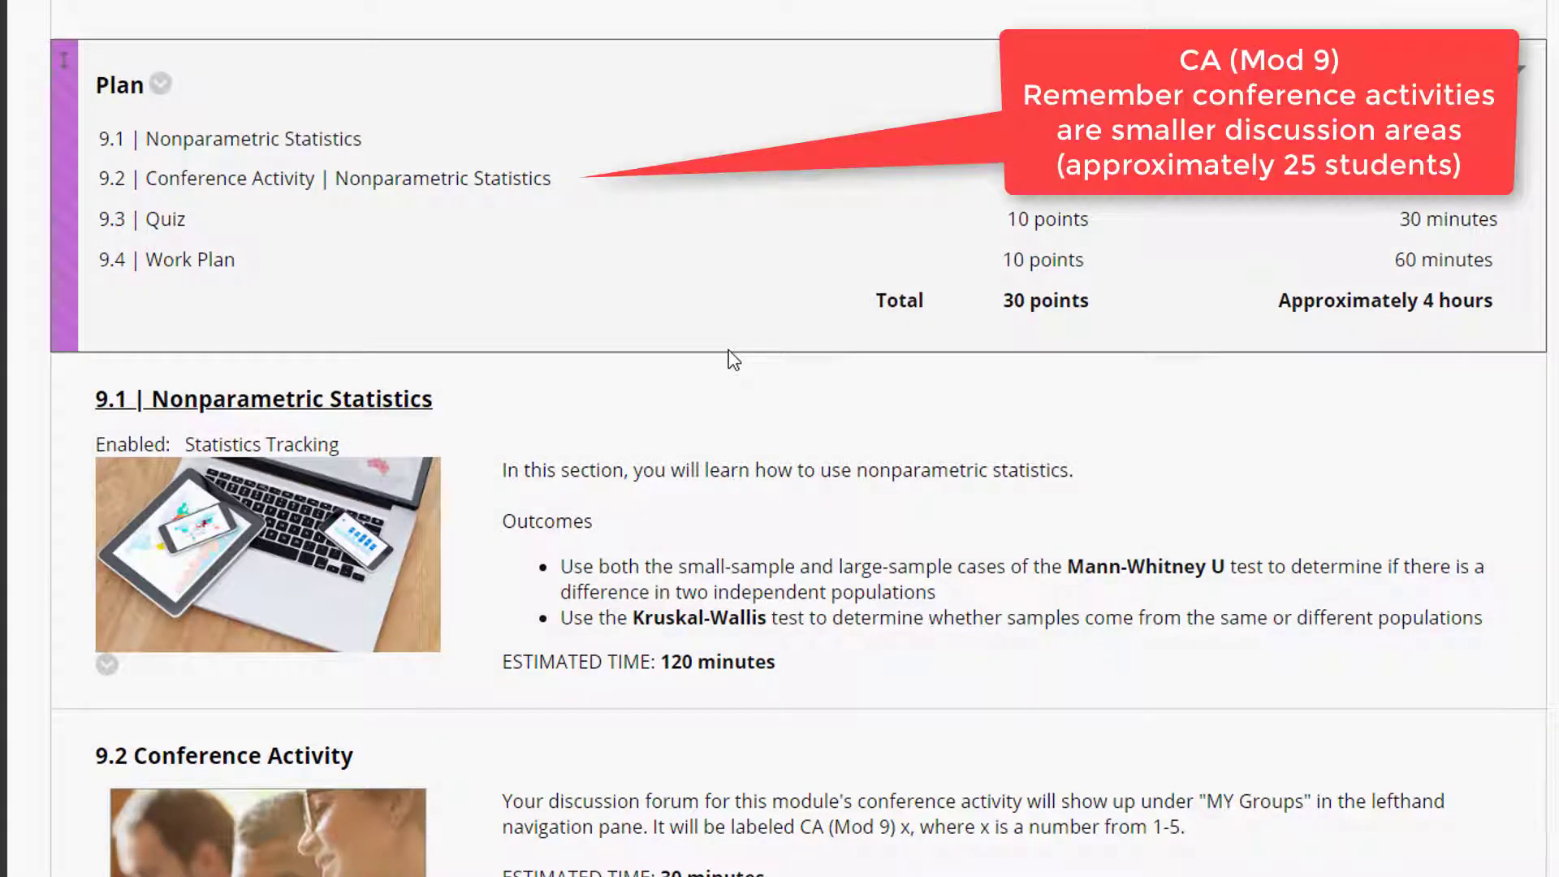
mouse_move(311, 233)
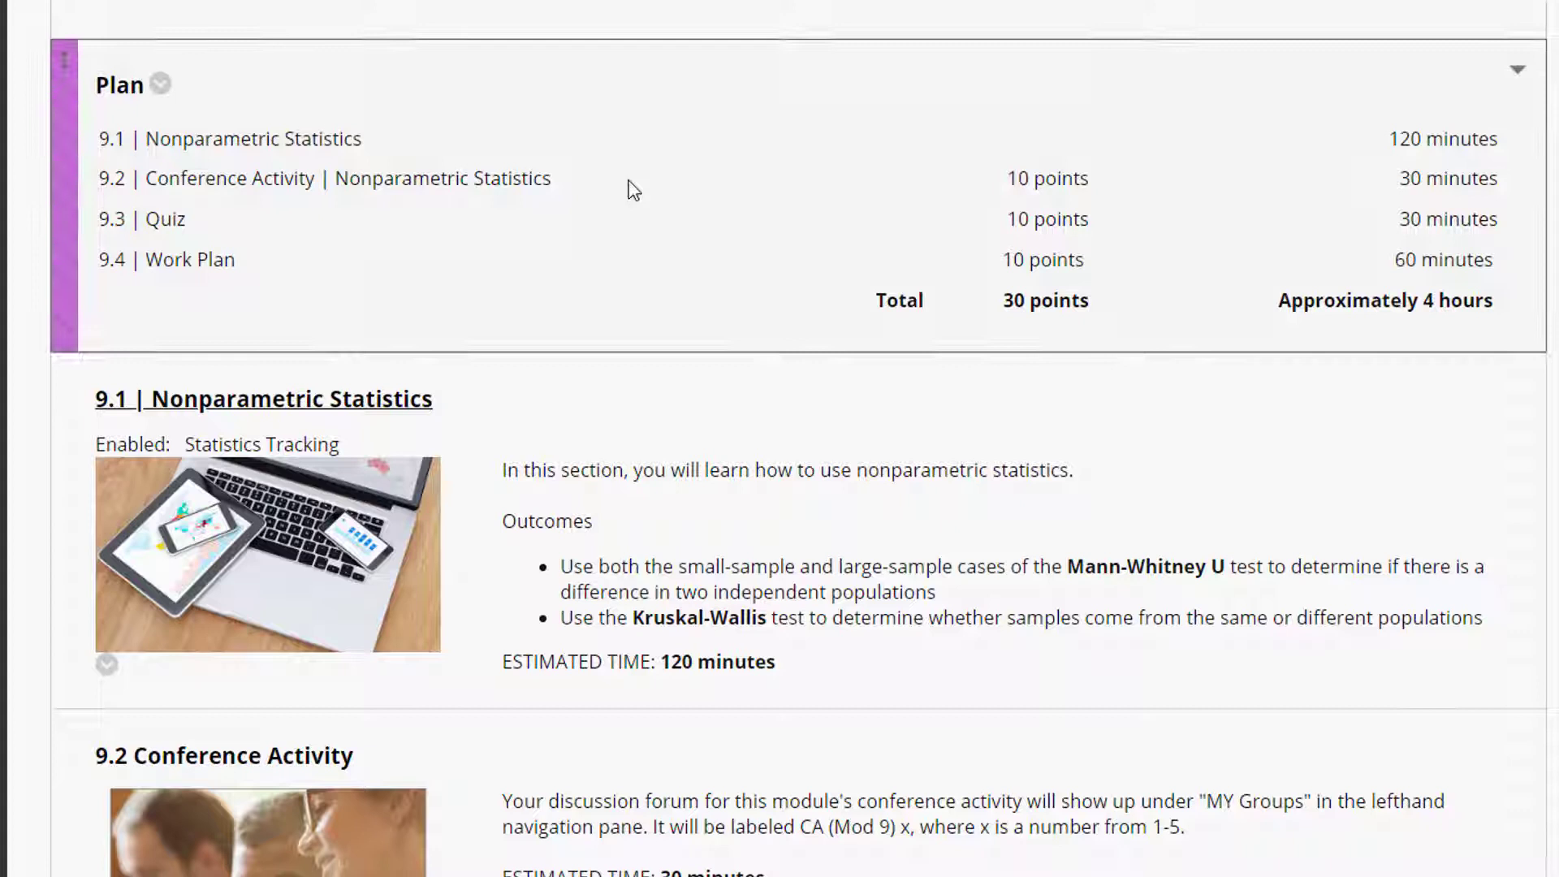
mouse_move(293, 292)
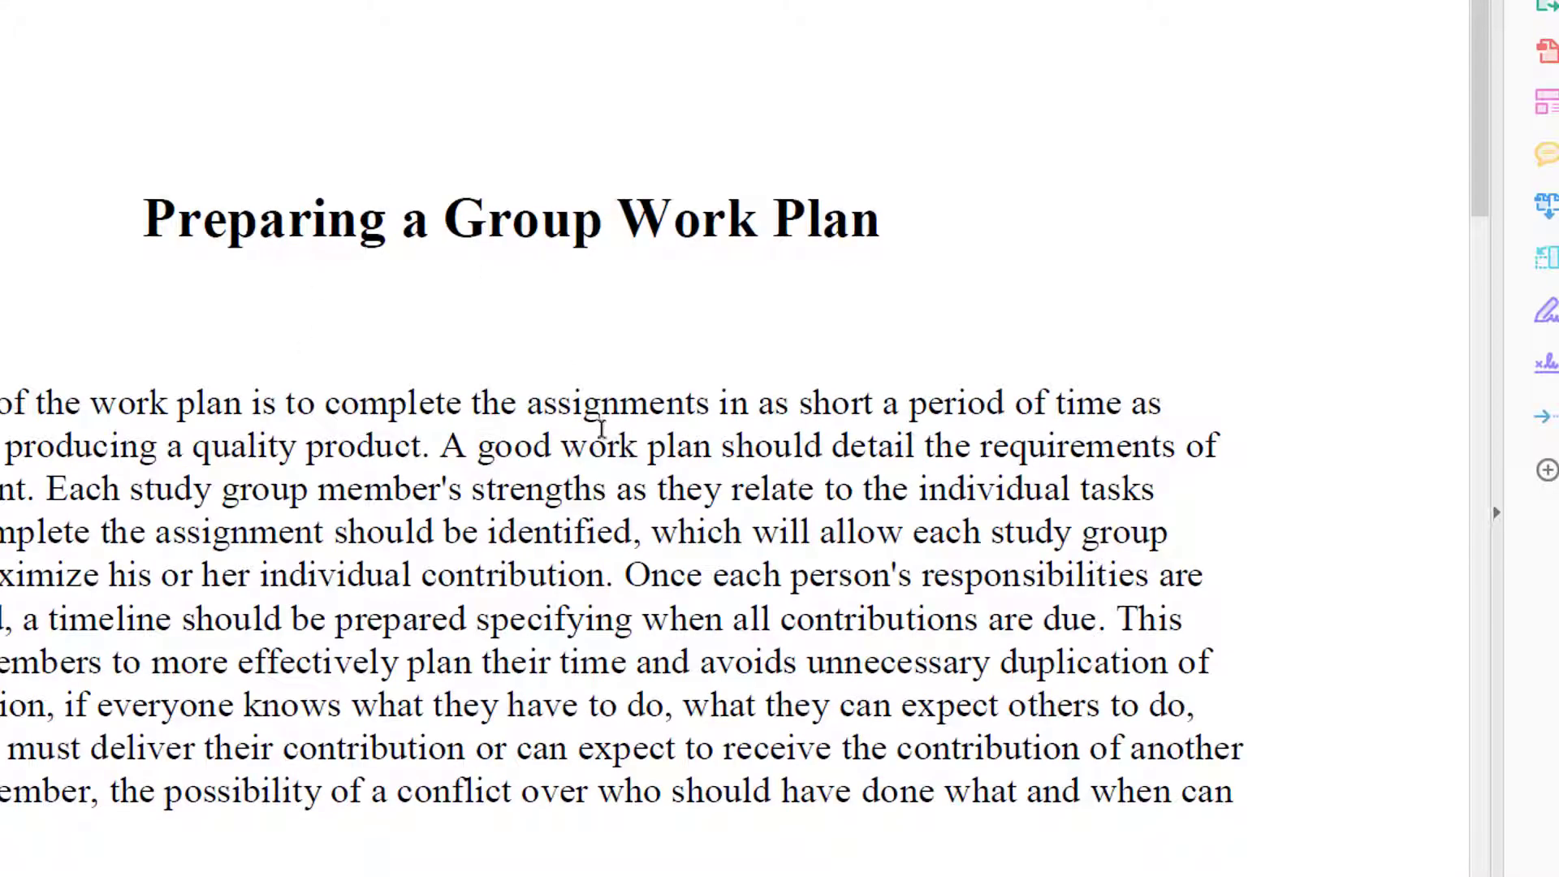
Scroll past Process for Completing Group Assignment to the goal, coordinator and schedule fields of the Work Plan Template
scroll("down", 3)
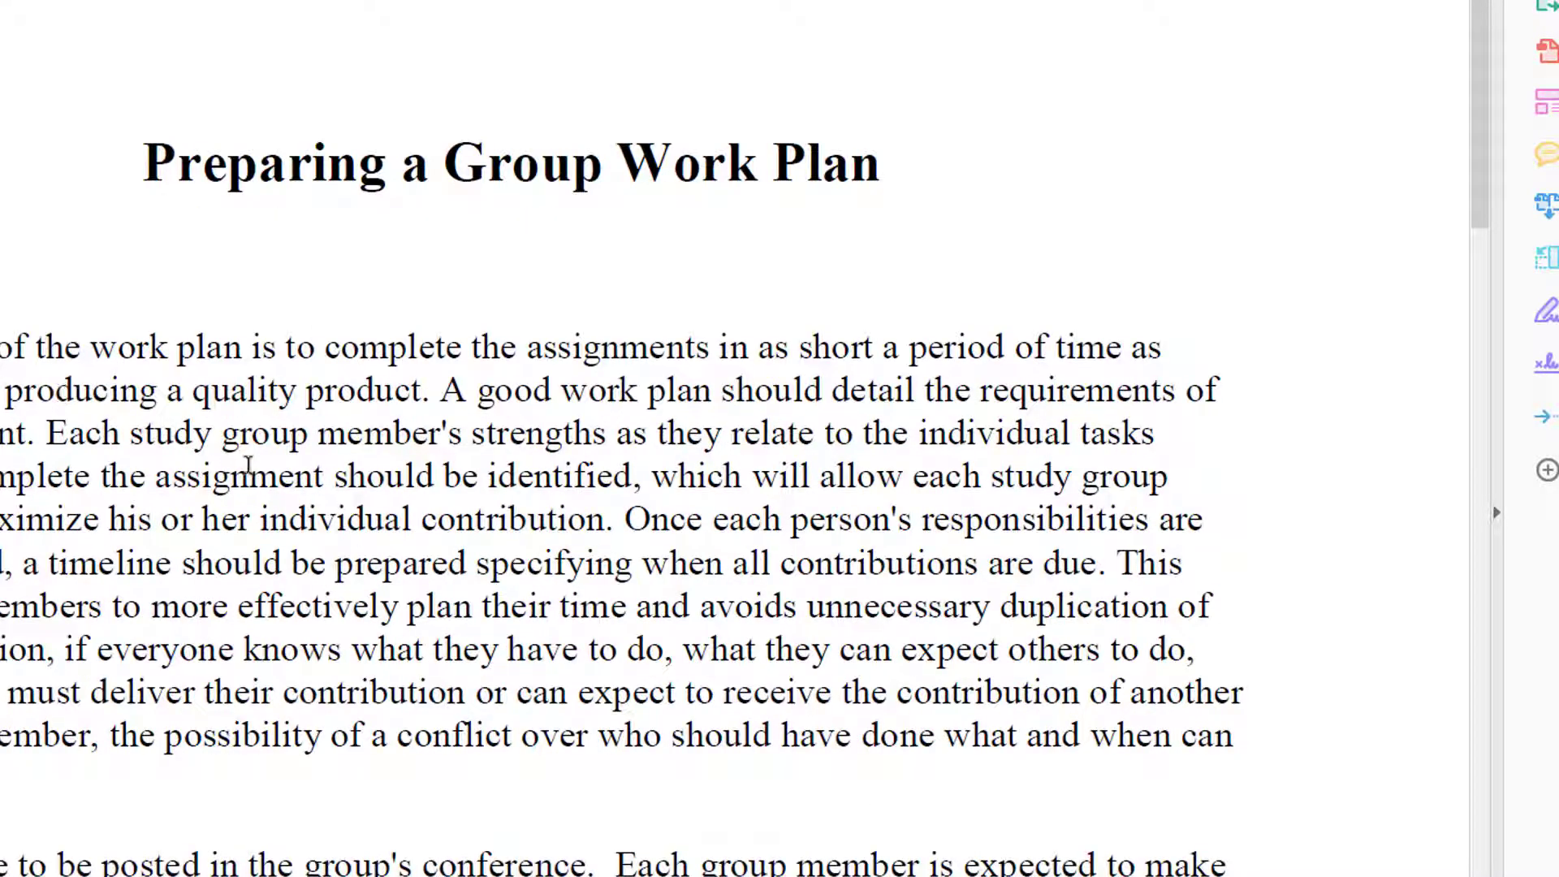
scroll("down", 3)
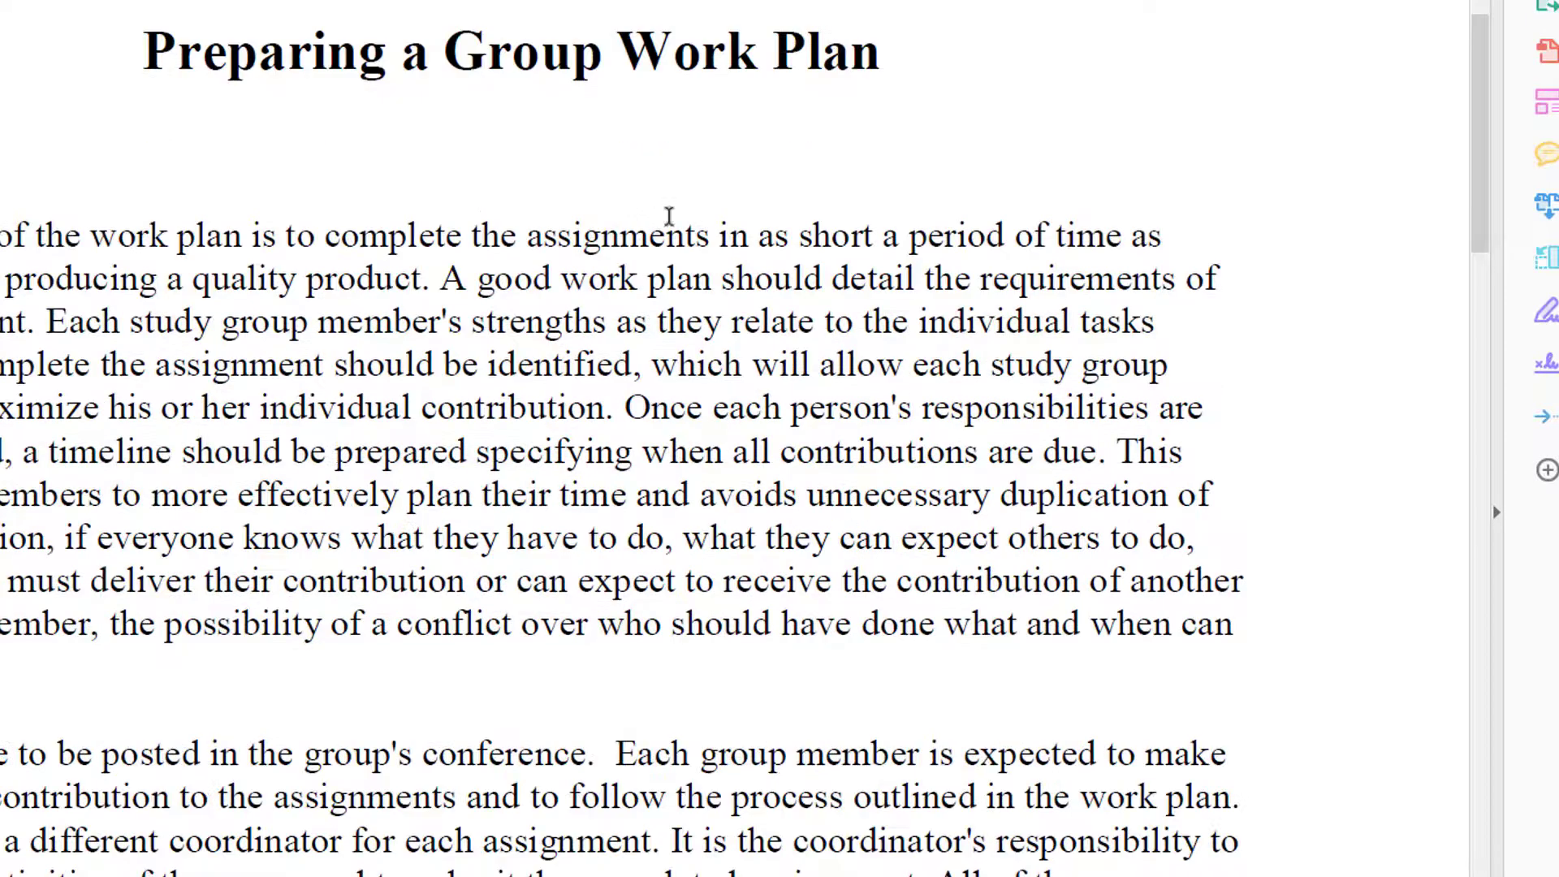
mouse_move(403, 709)
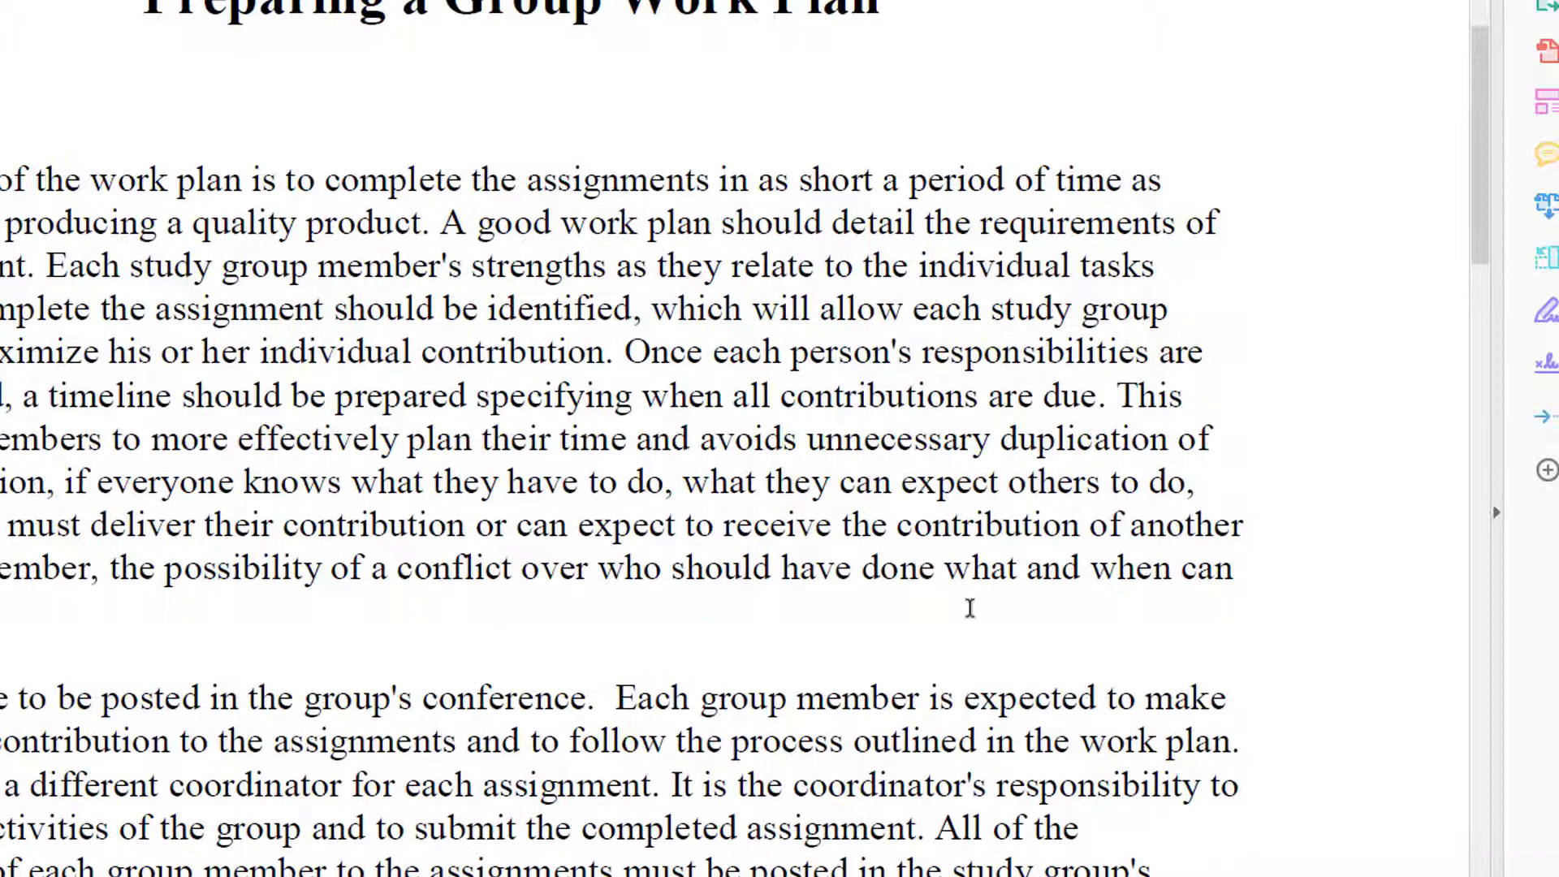
scroll("down", 3)
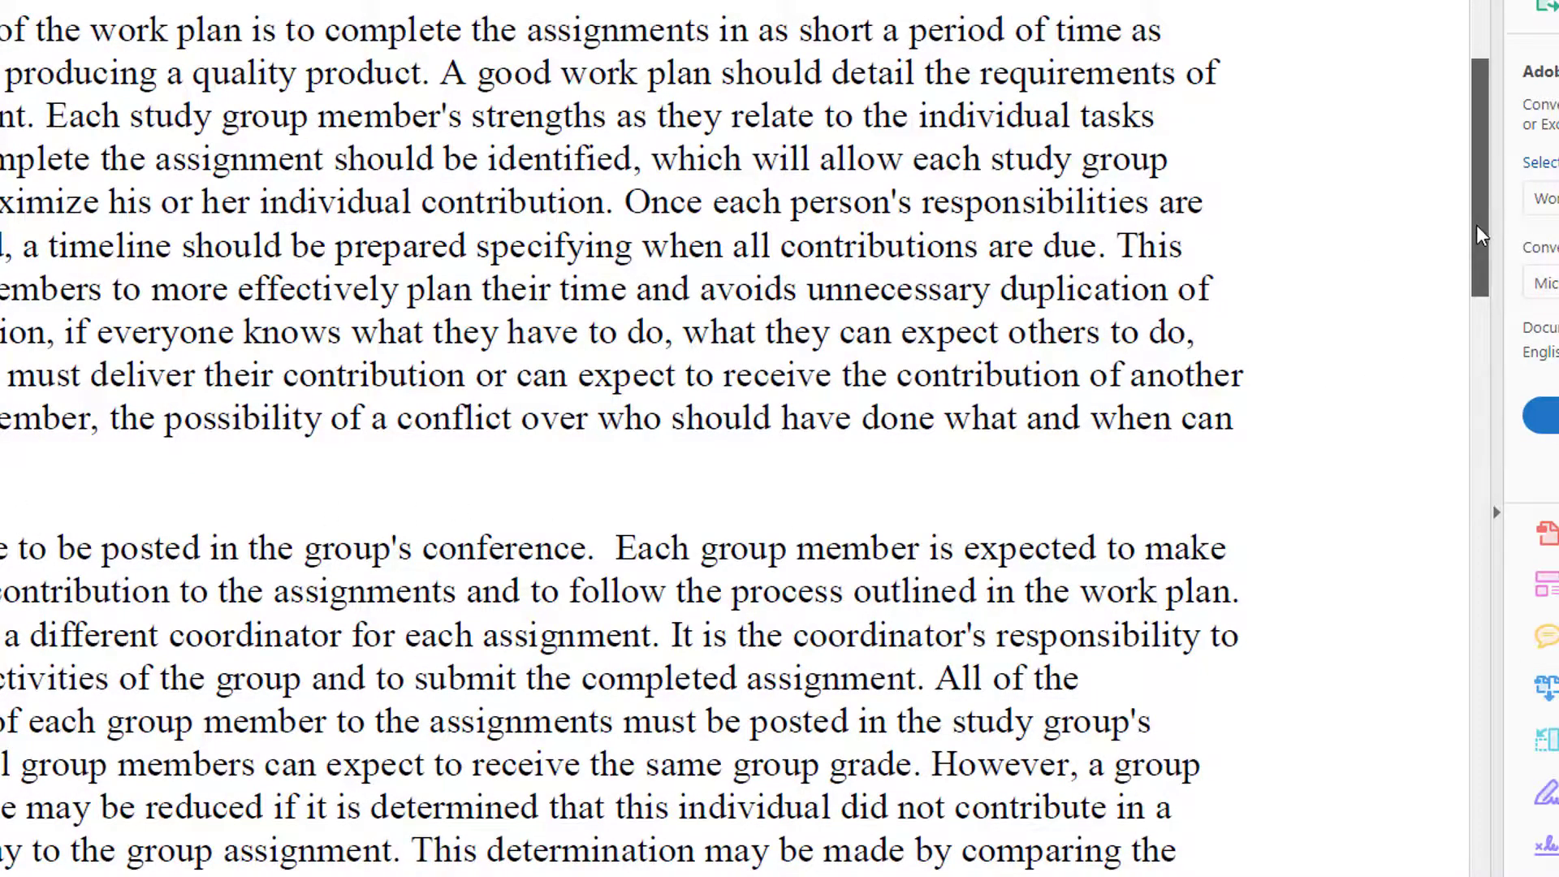
scroll("down", 3)
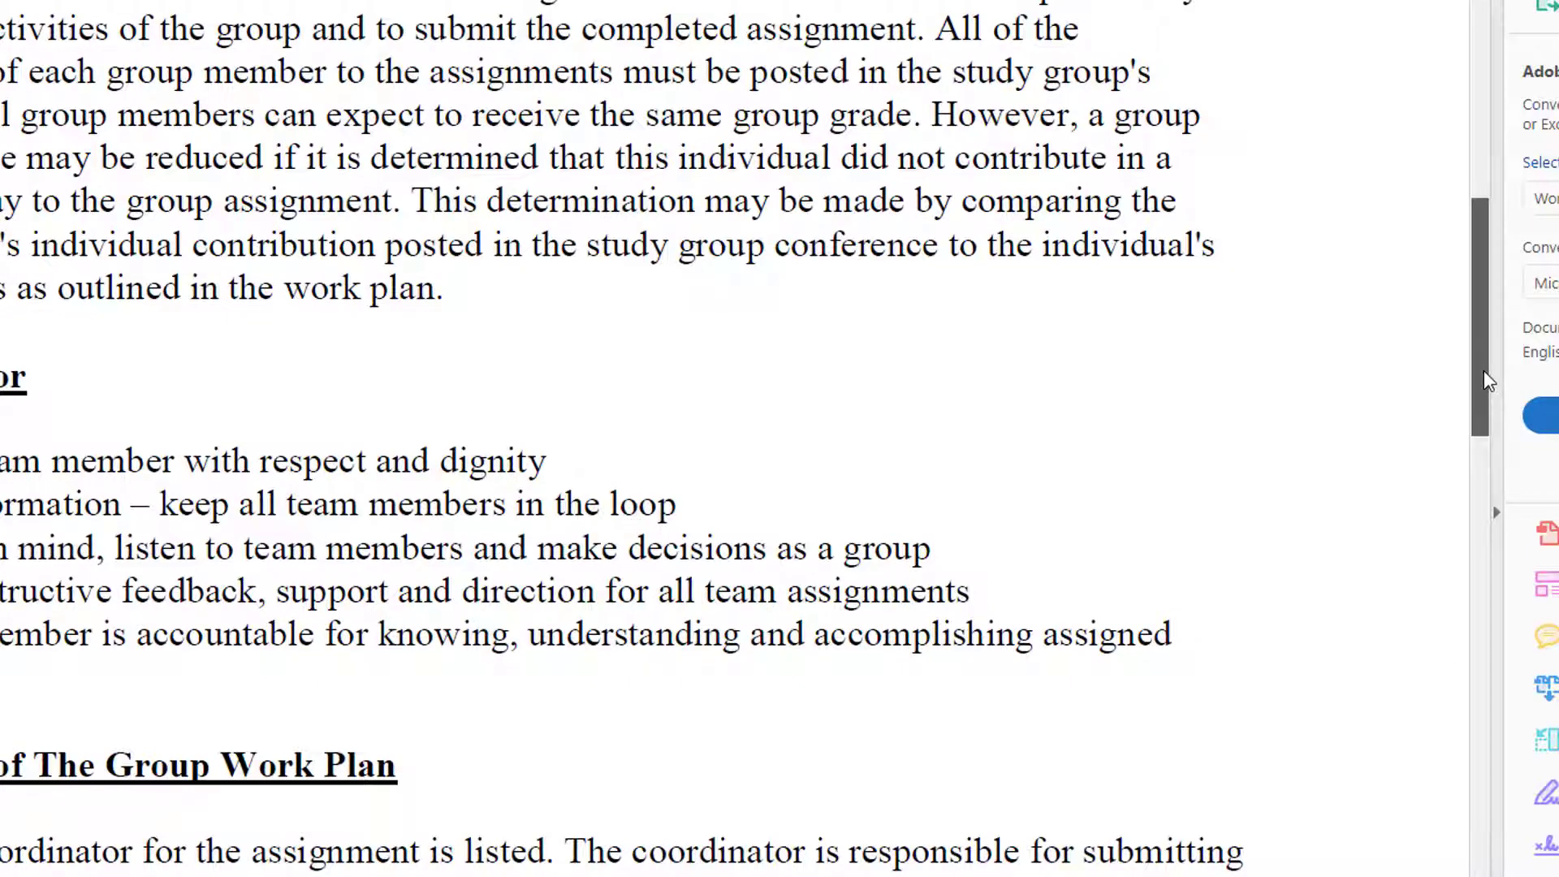
scroll("down", 3)
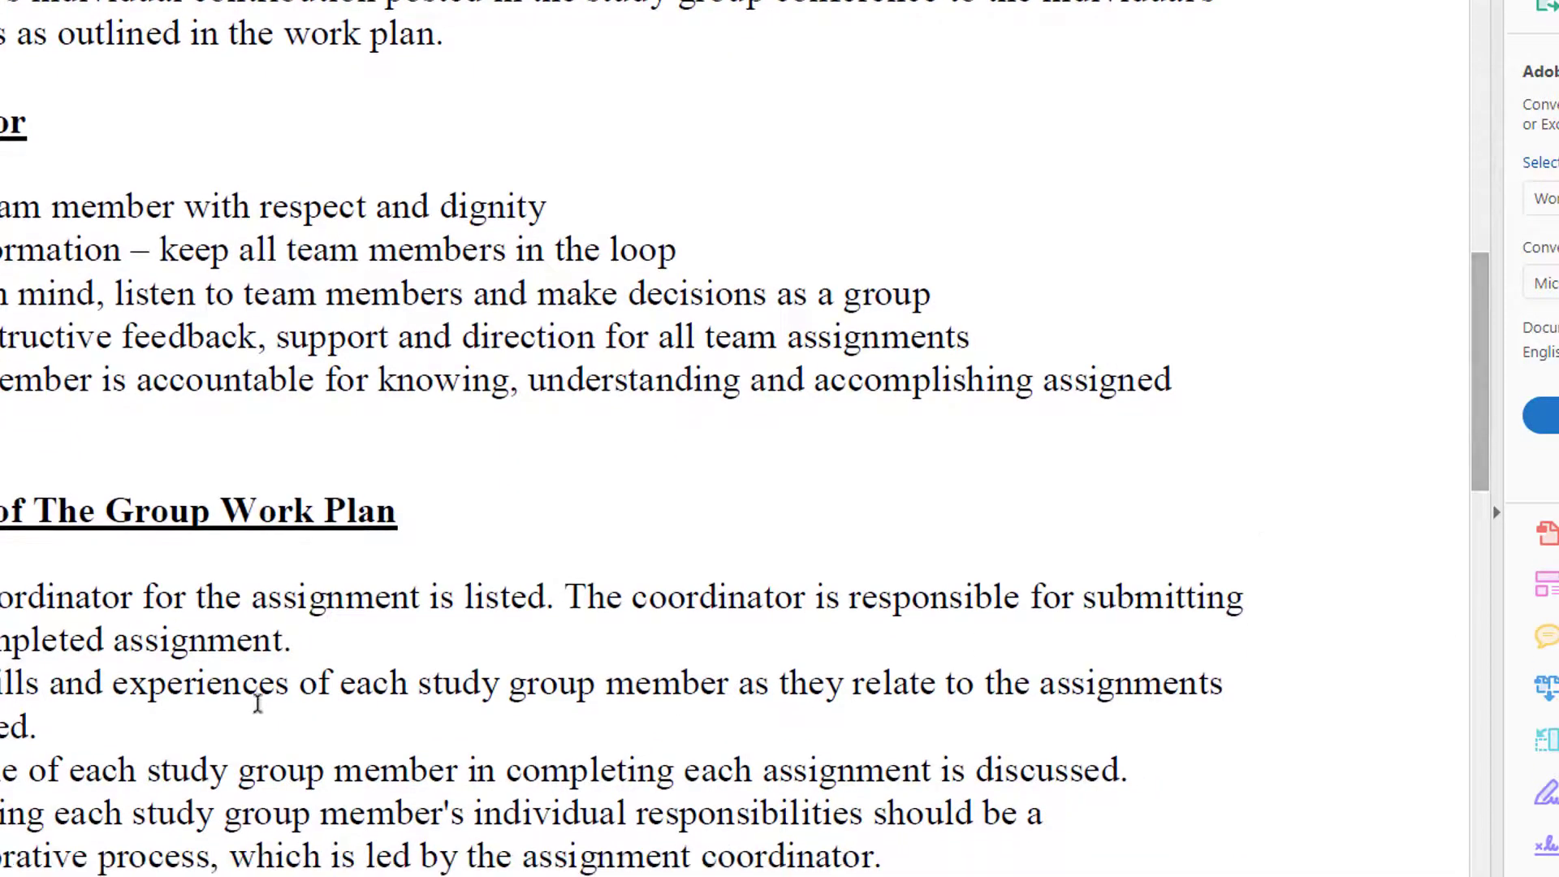
scroll("down", 3)
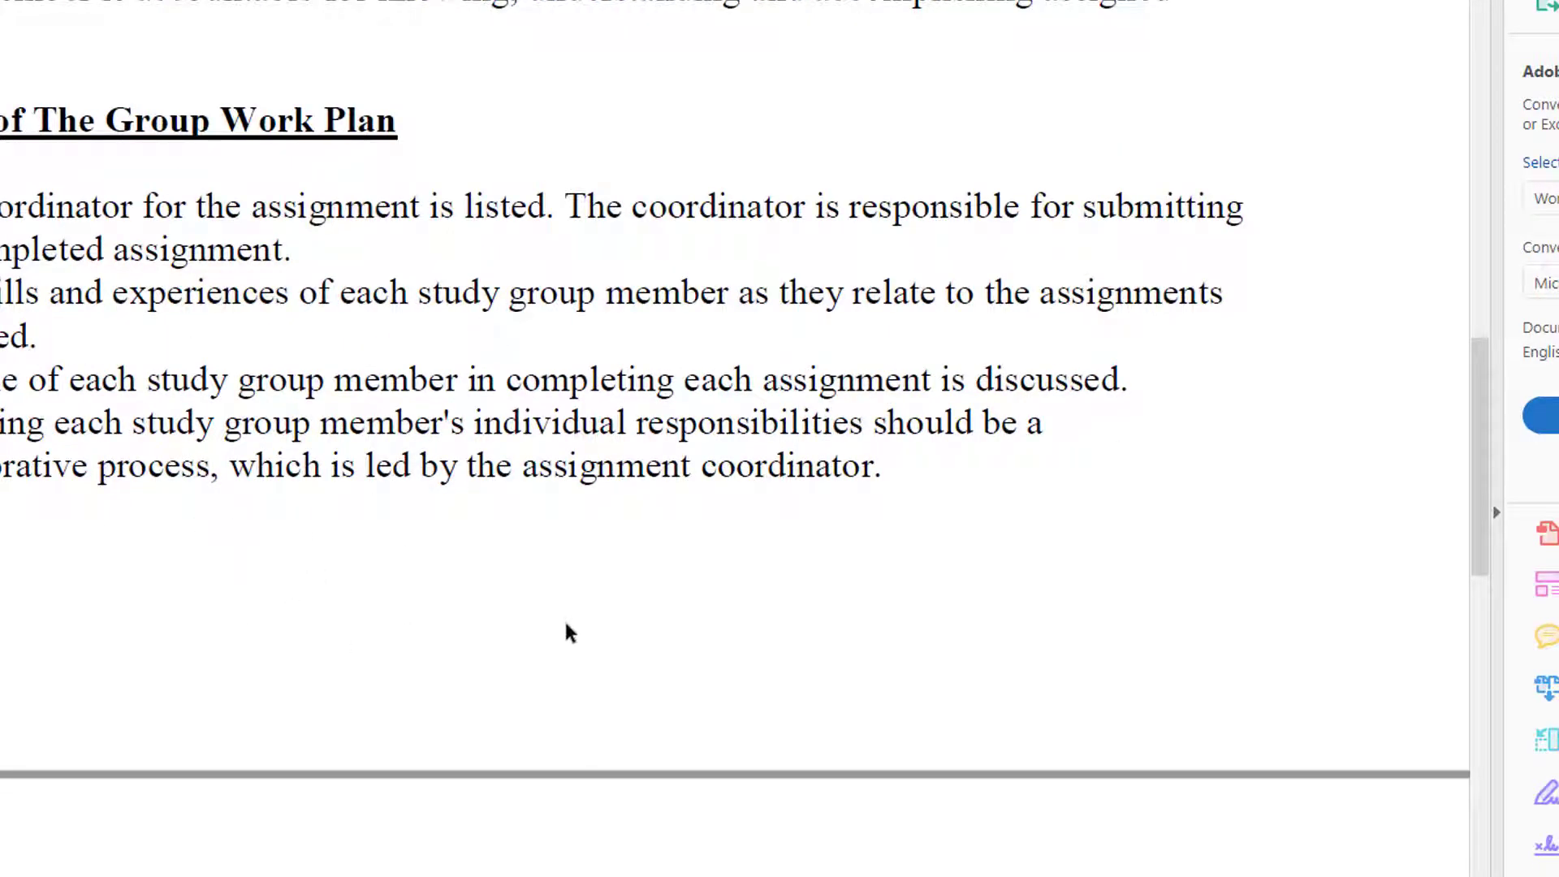
scroll("down", 3)
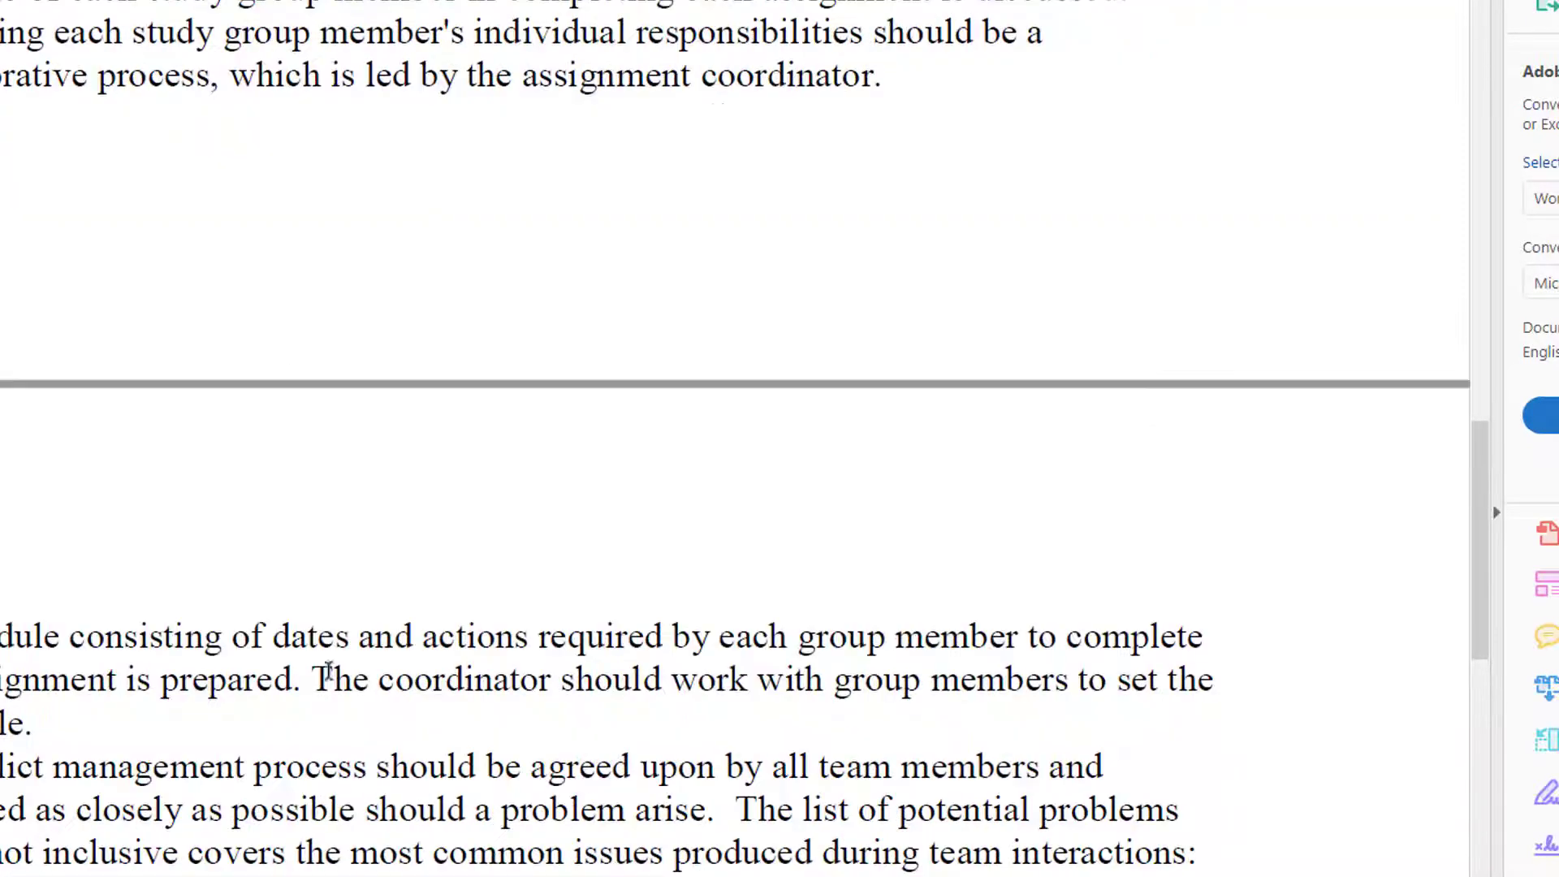
scroll("down", 3)
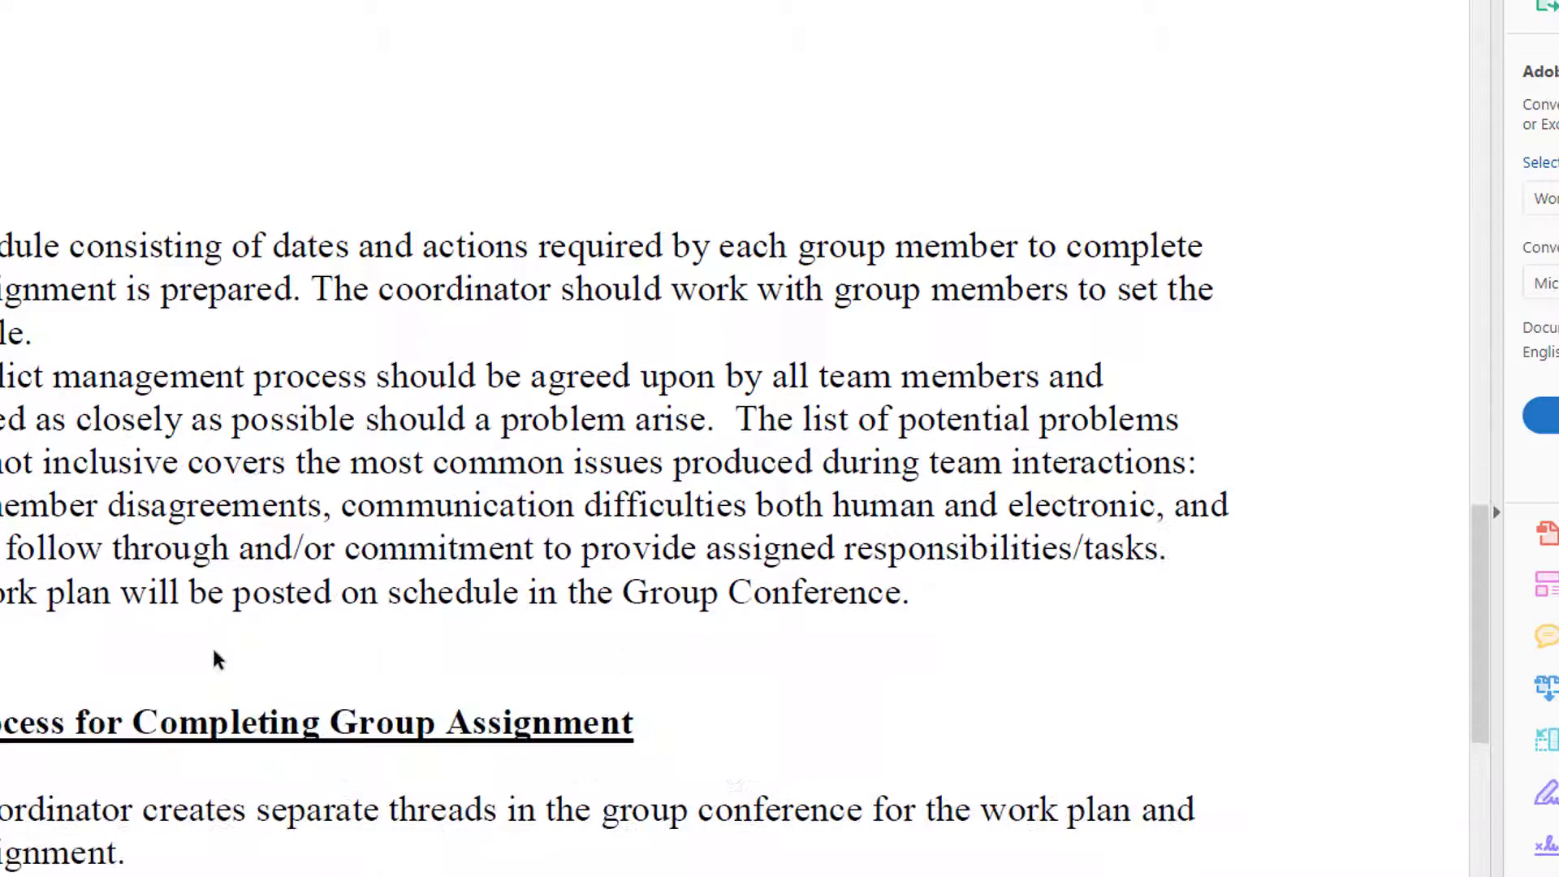
scroll("down", 3)
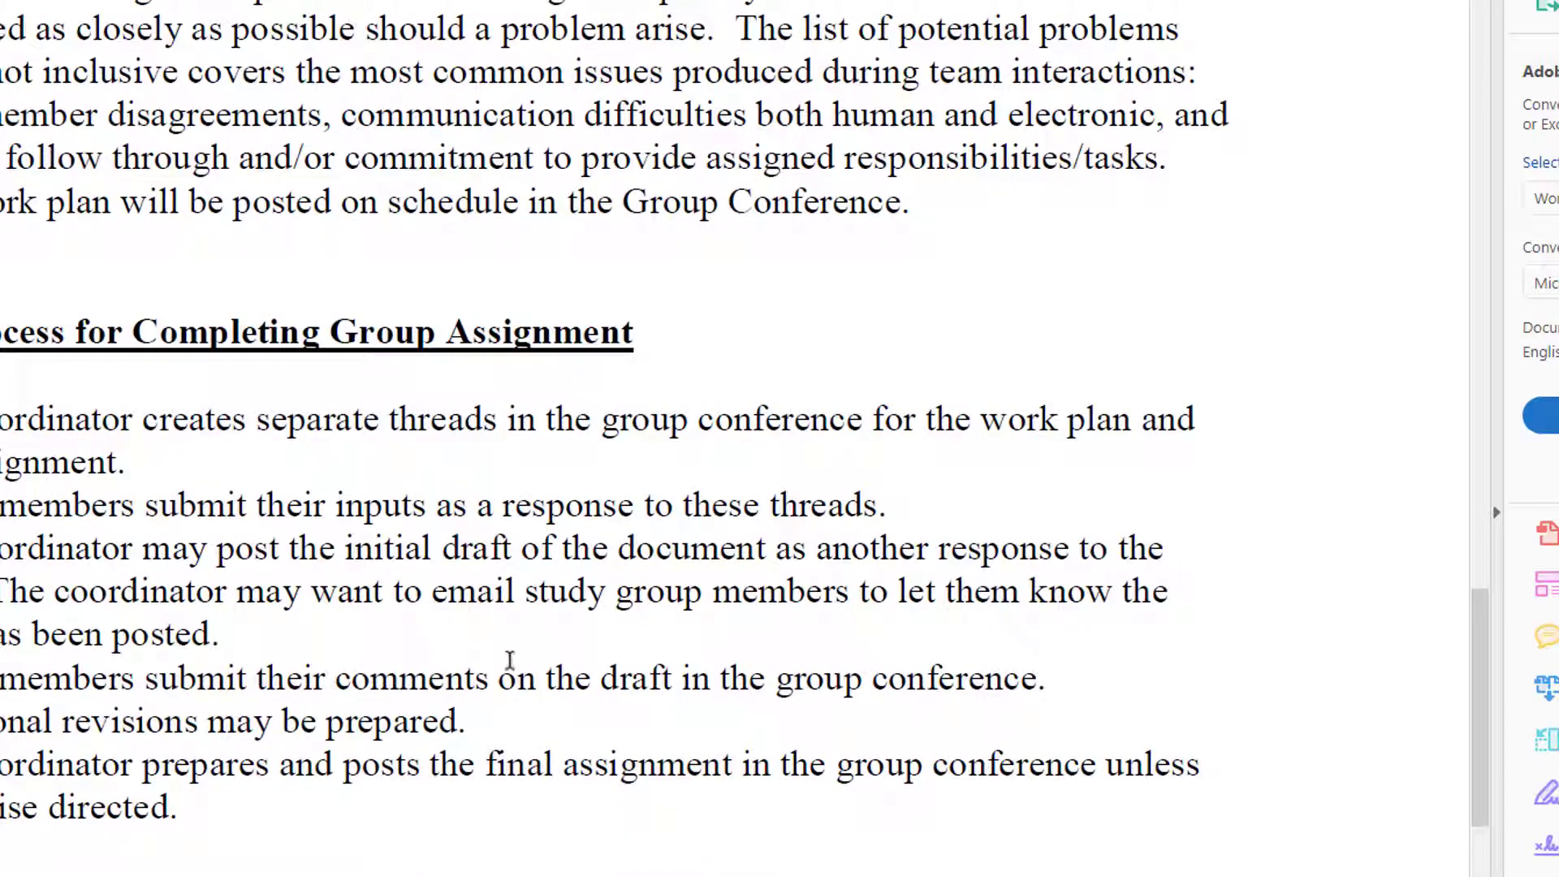
scroll("down", 3)
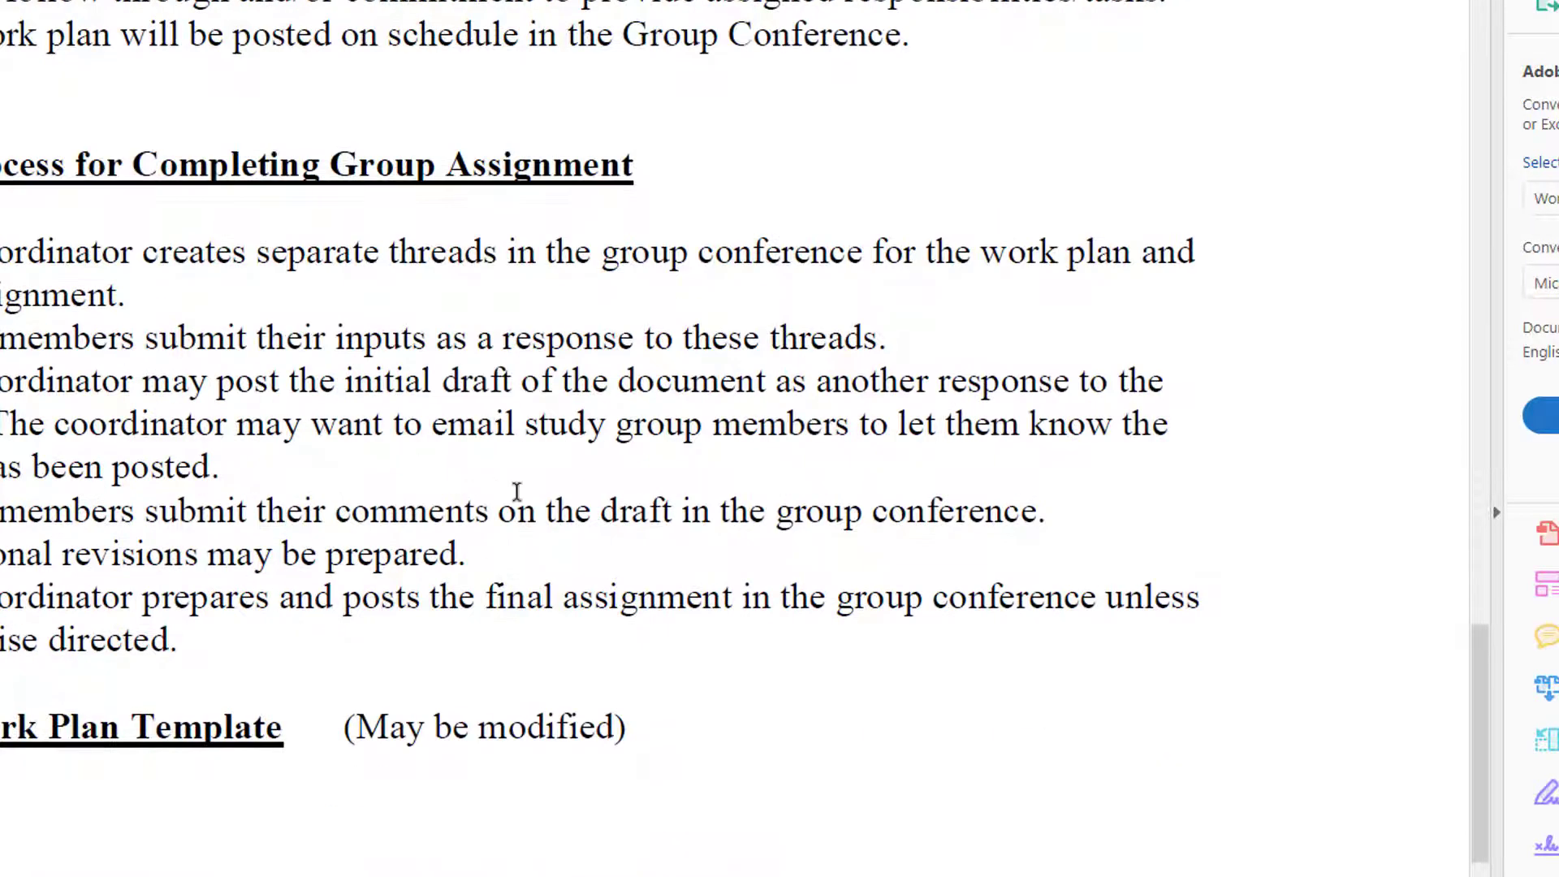
mouse_move(545, 513)
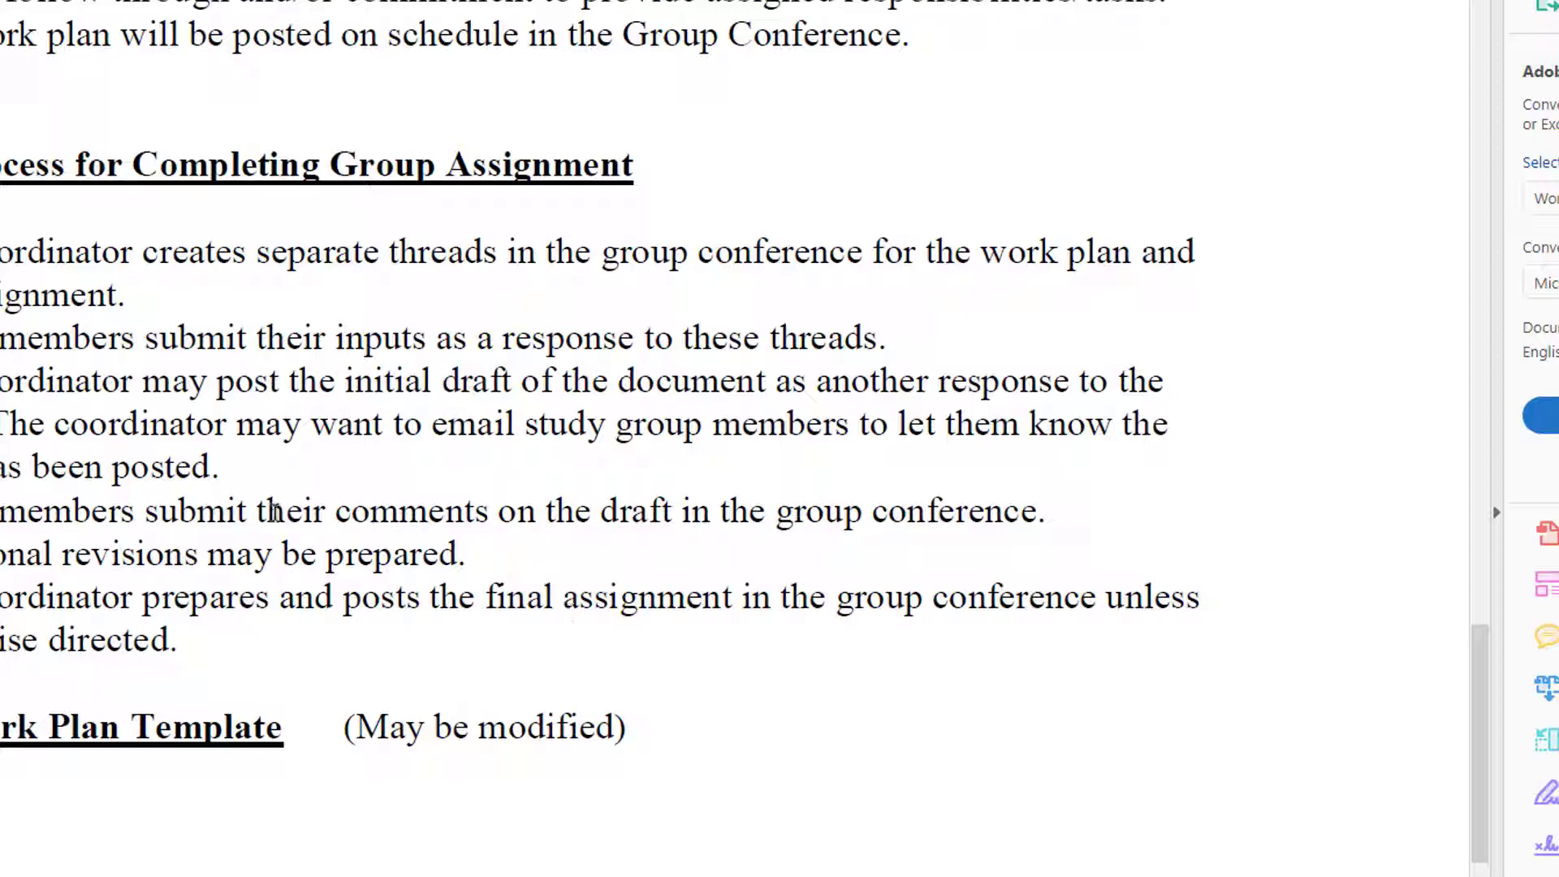
scroll("down", 3)
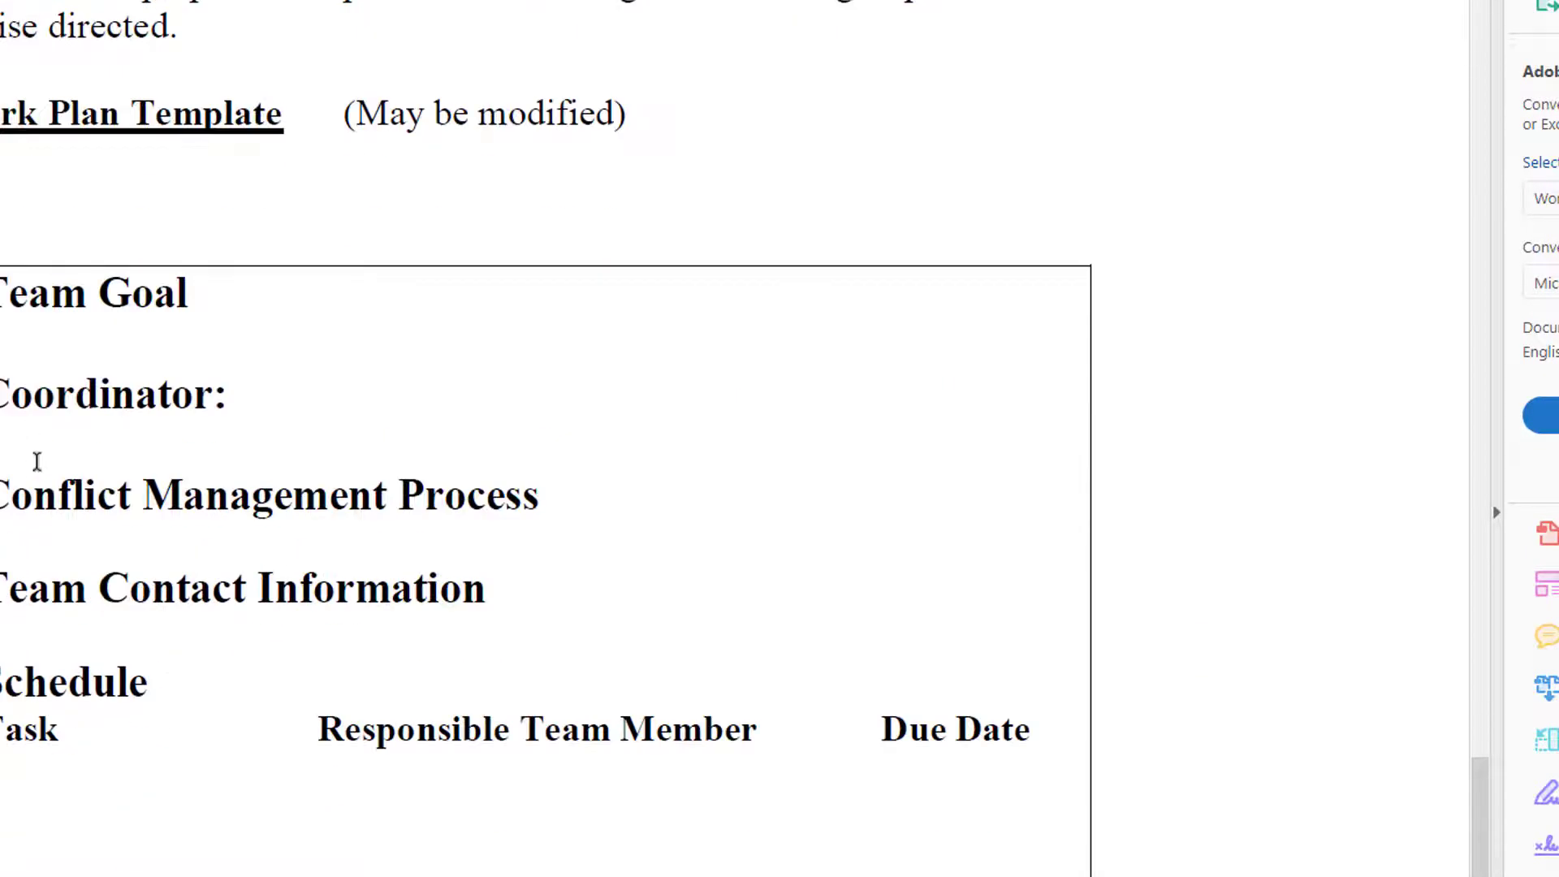
mouse_move(107, 233)
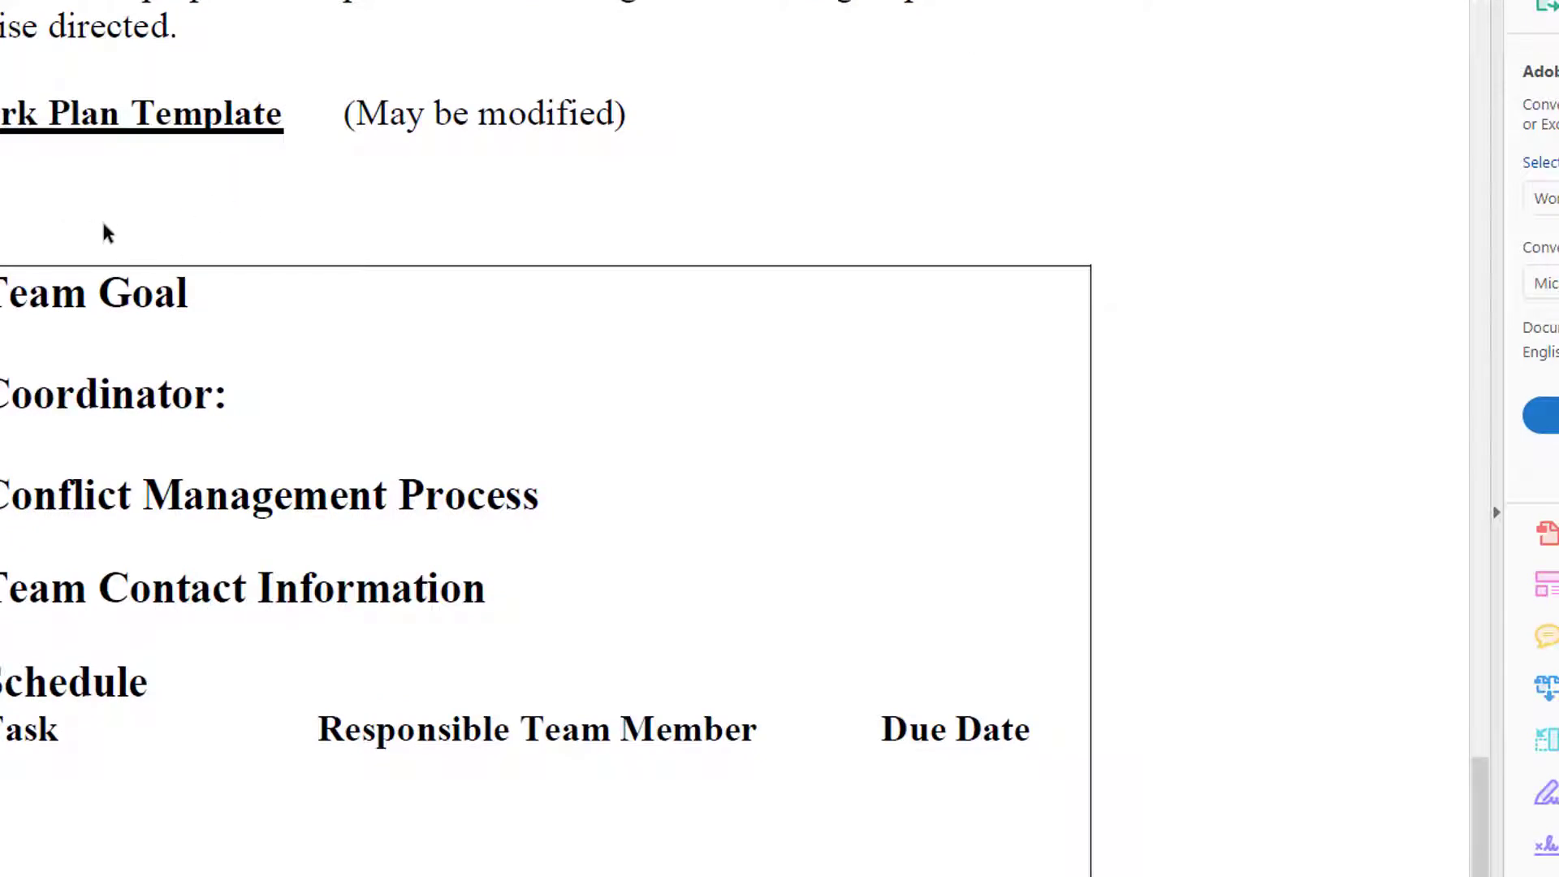
mouse_move(610, 841)
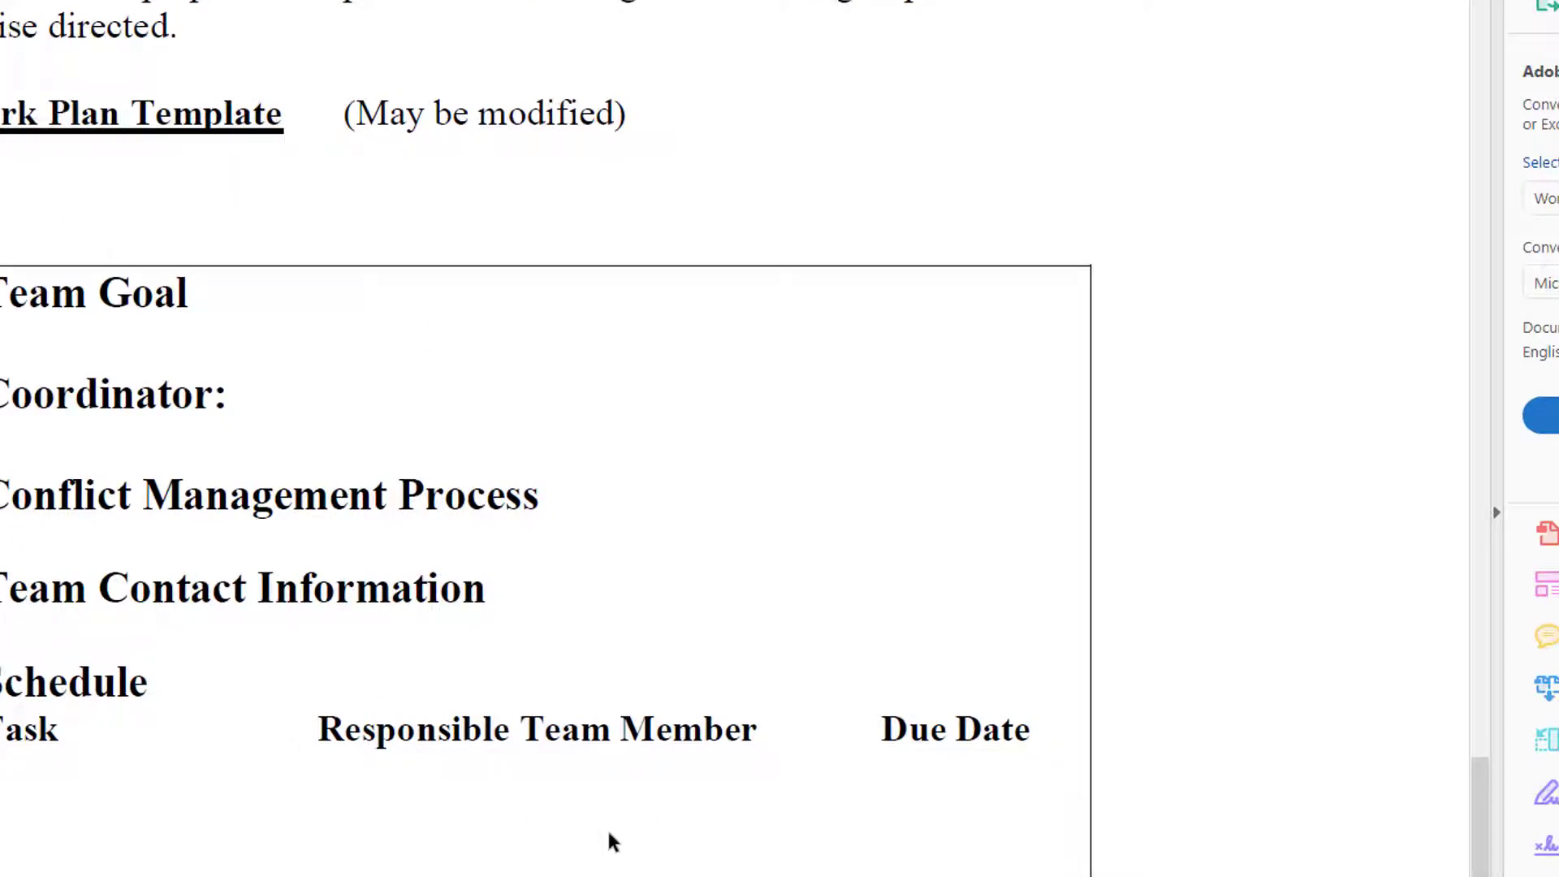
scroll("down", 3)
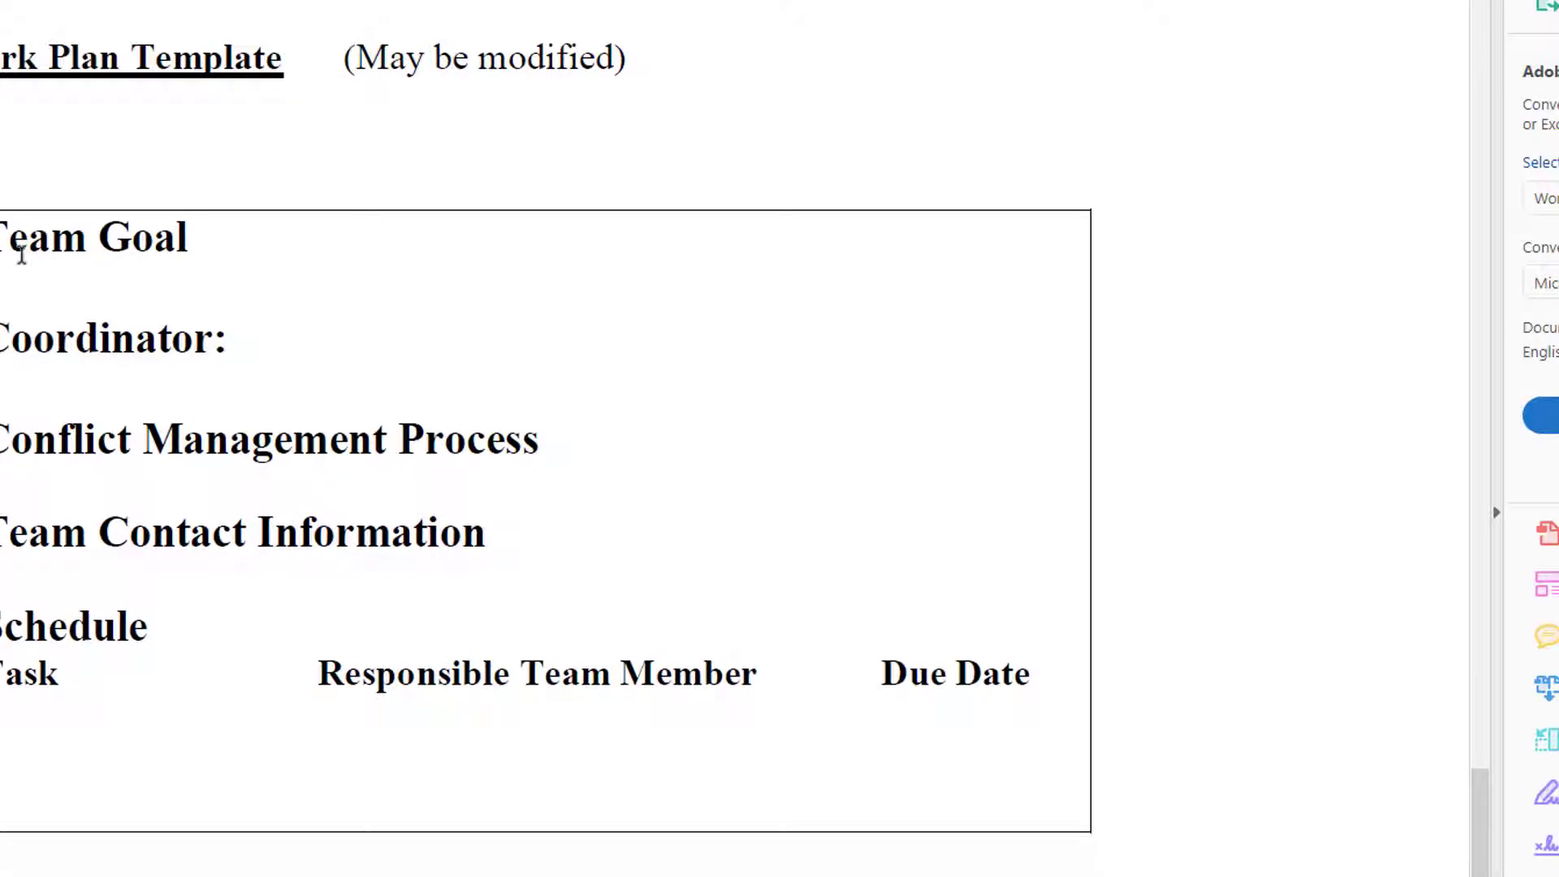
mouse_move(239, 134)
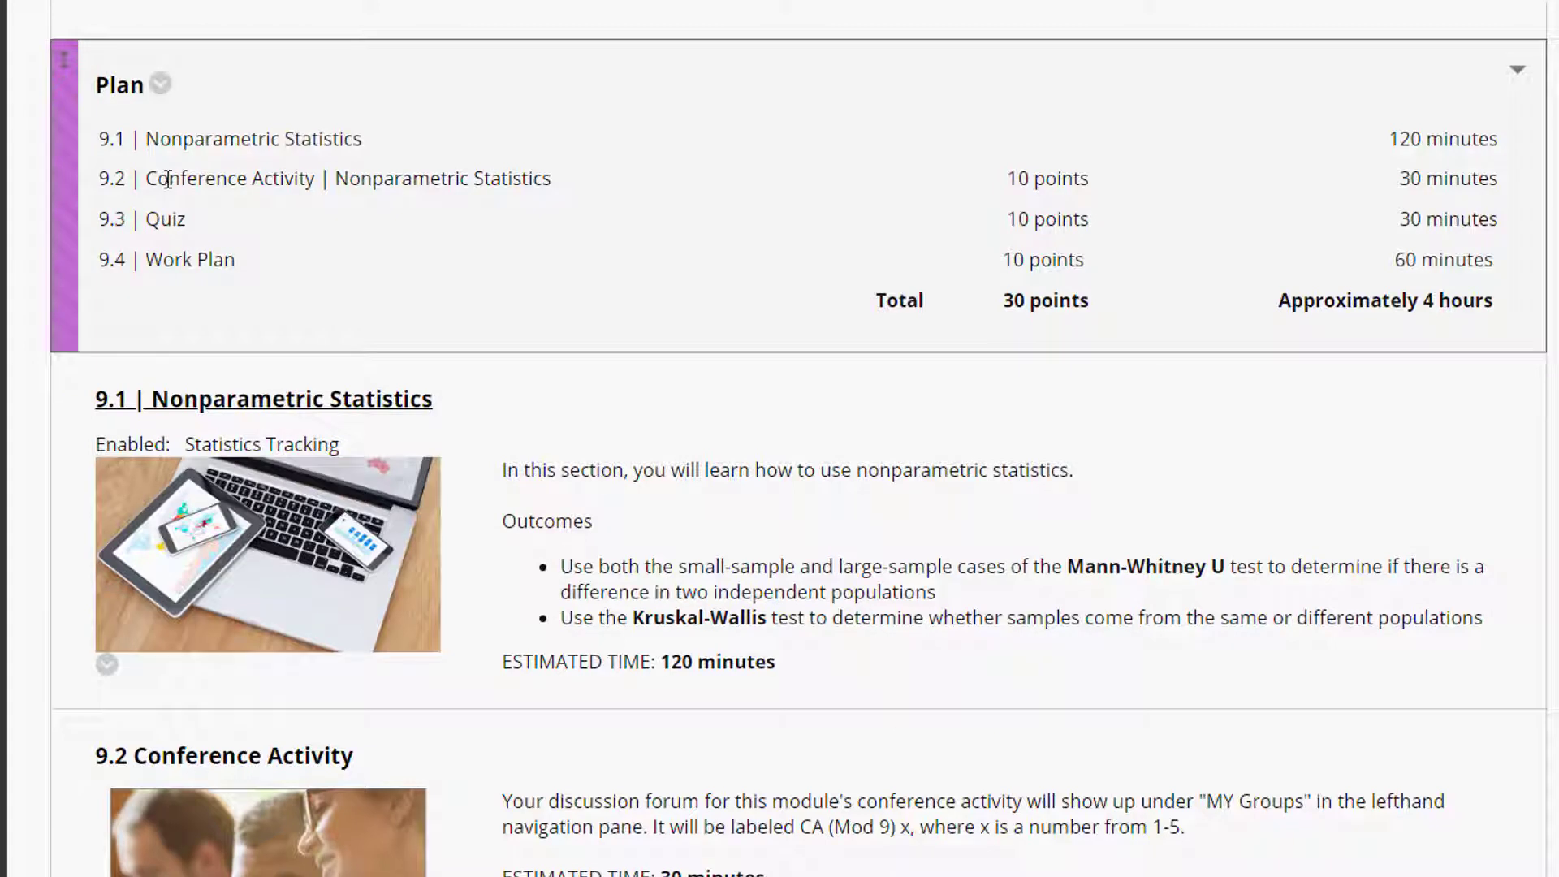
mouse_move(489, 204)
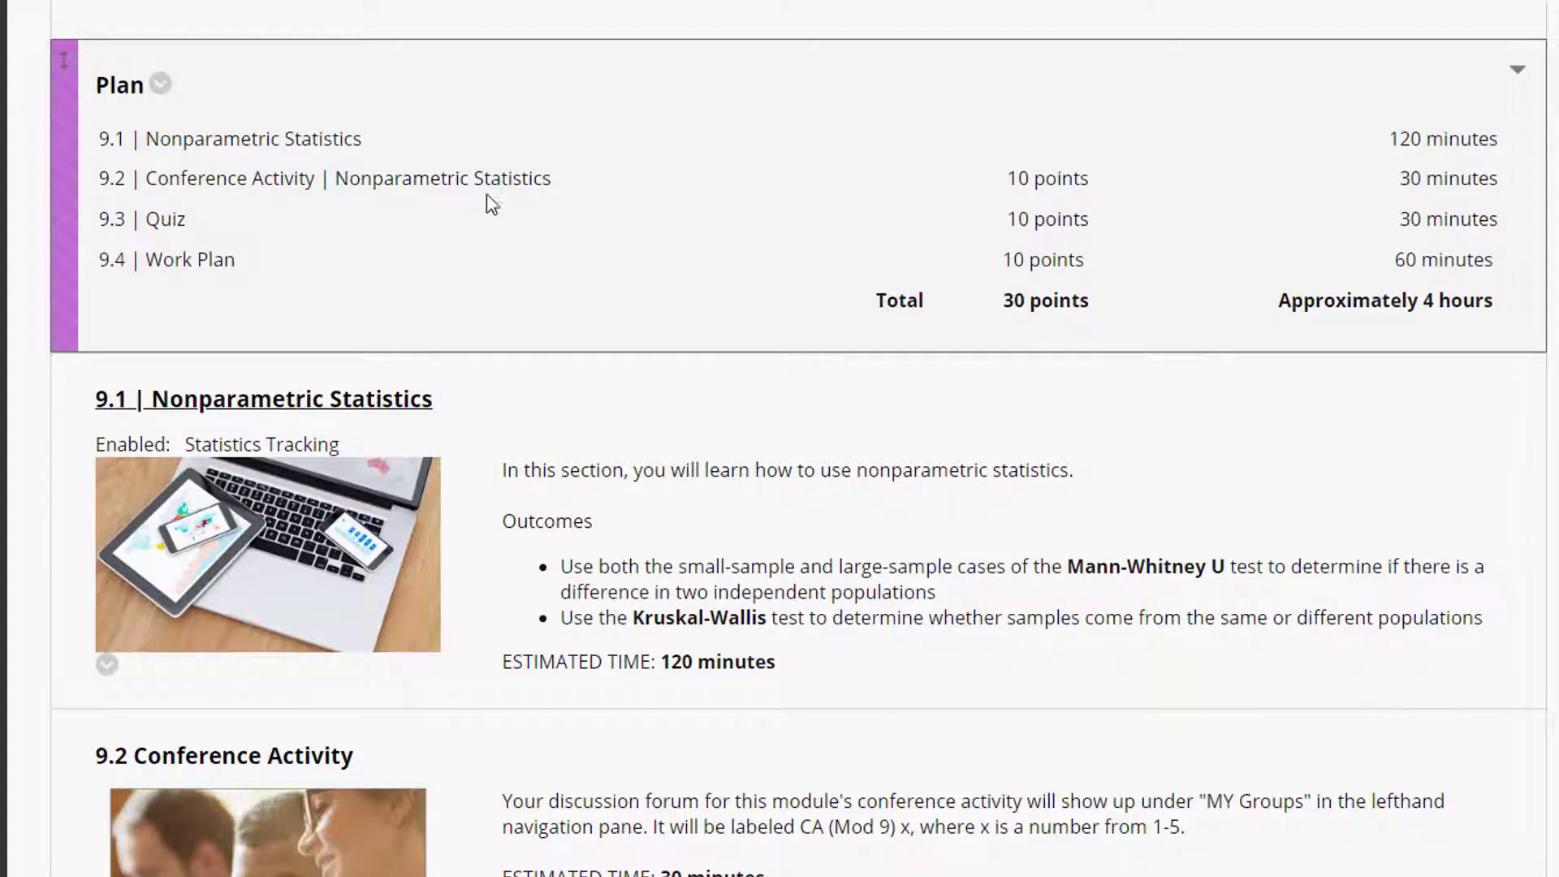
mouse_move(279, 205)
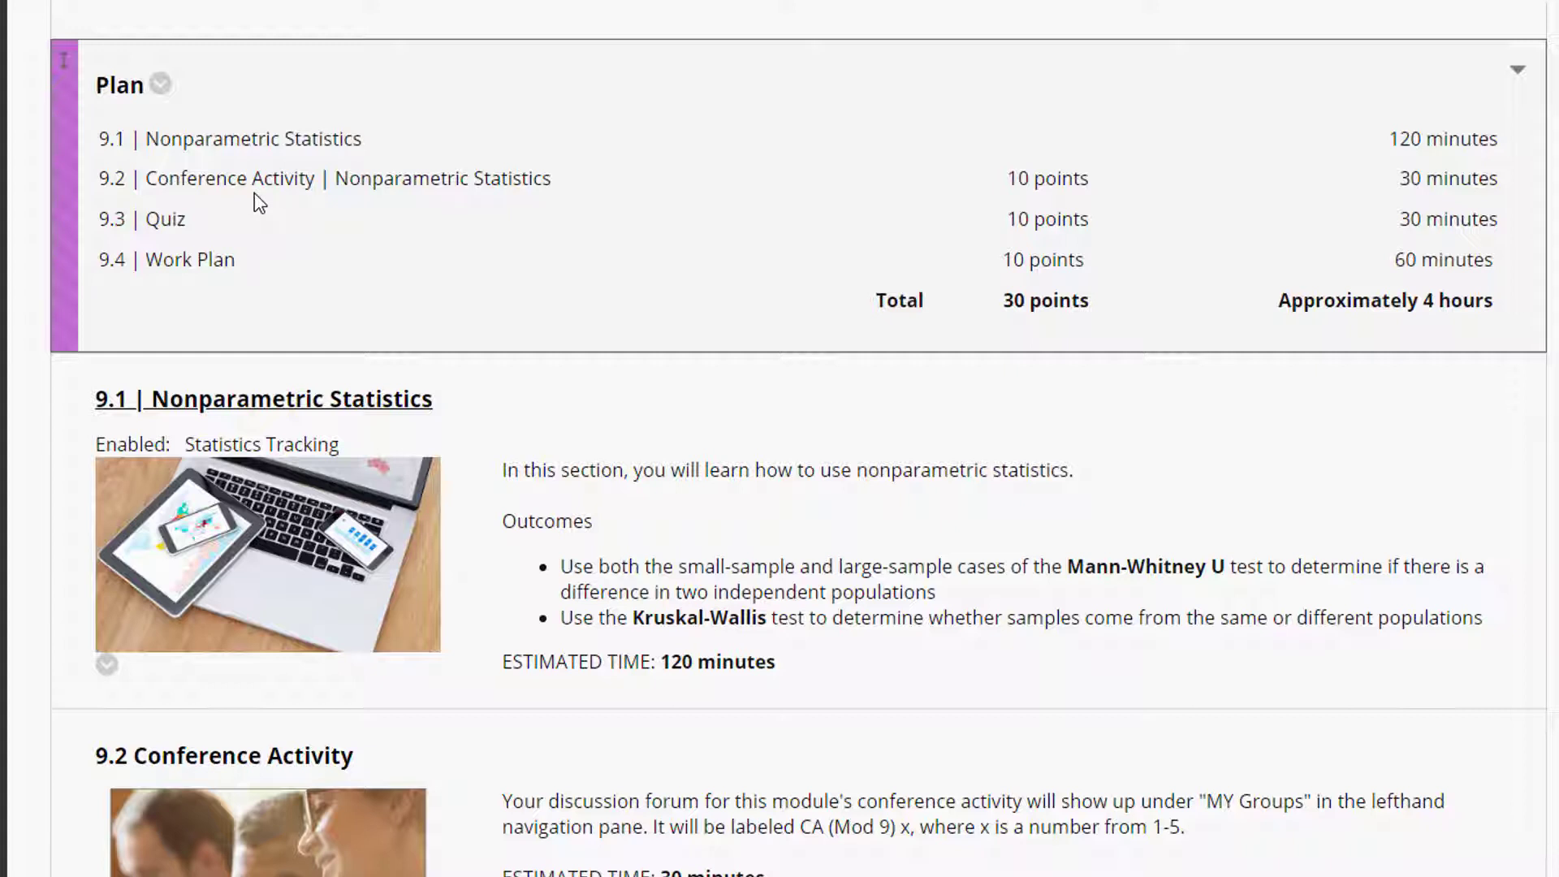
mouse_move(440, 214)
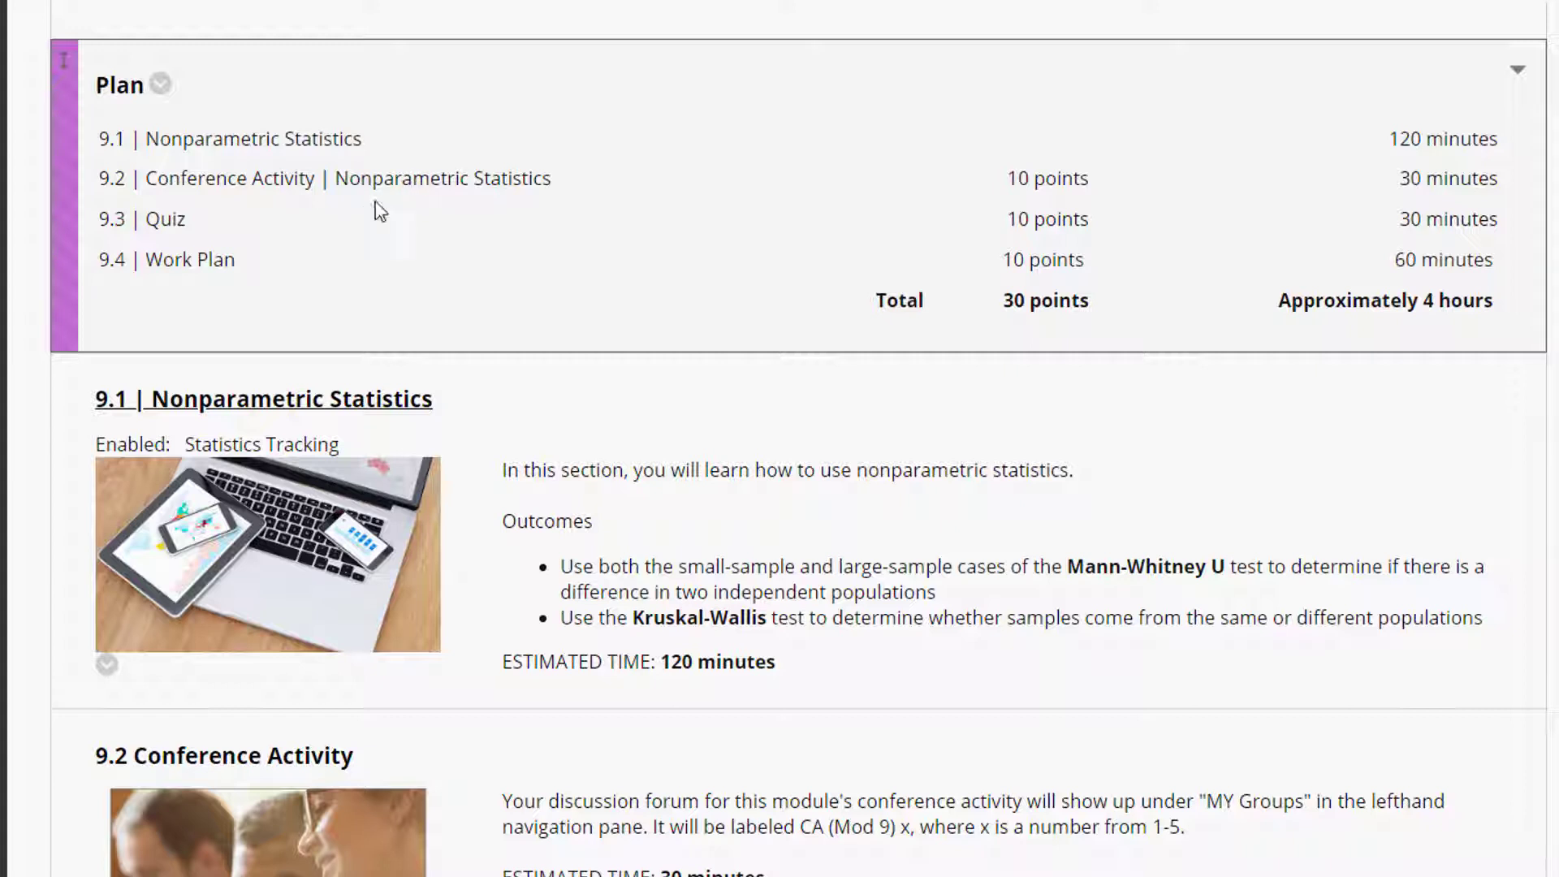
mouse_move(196, 288)
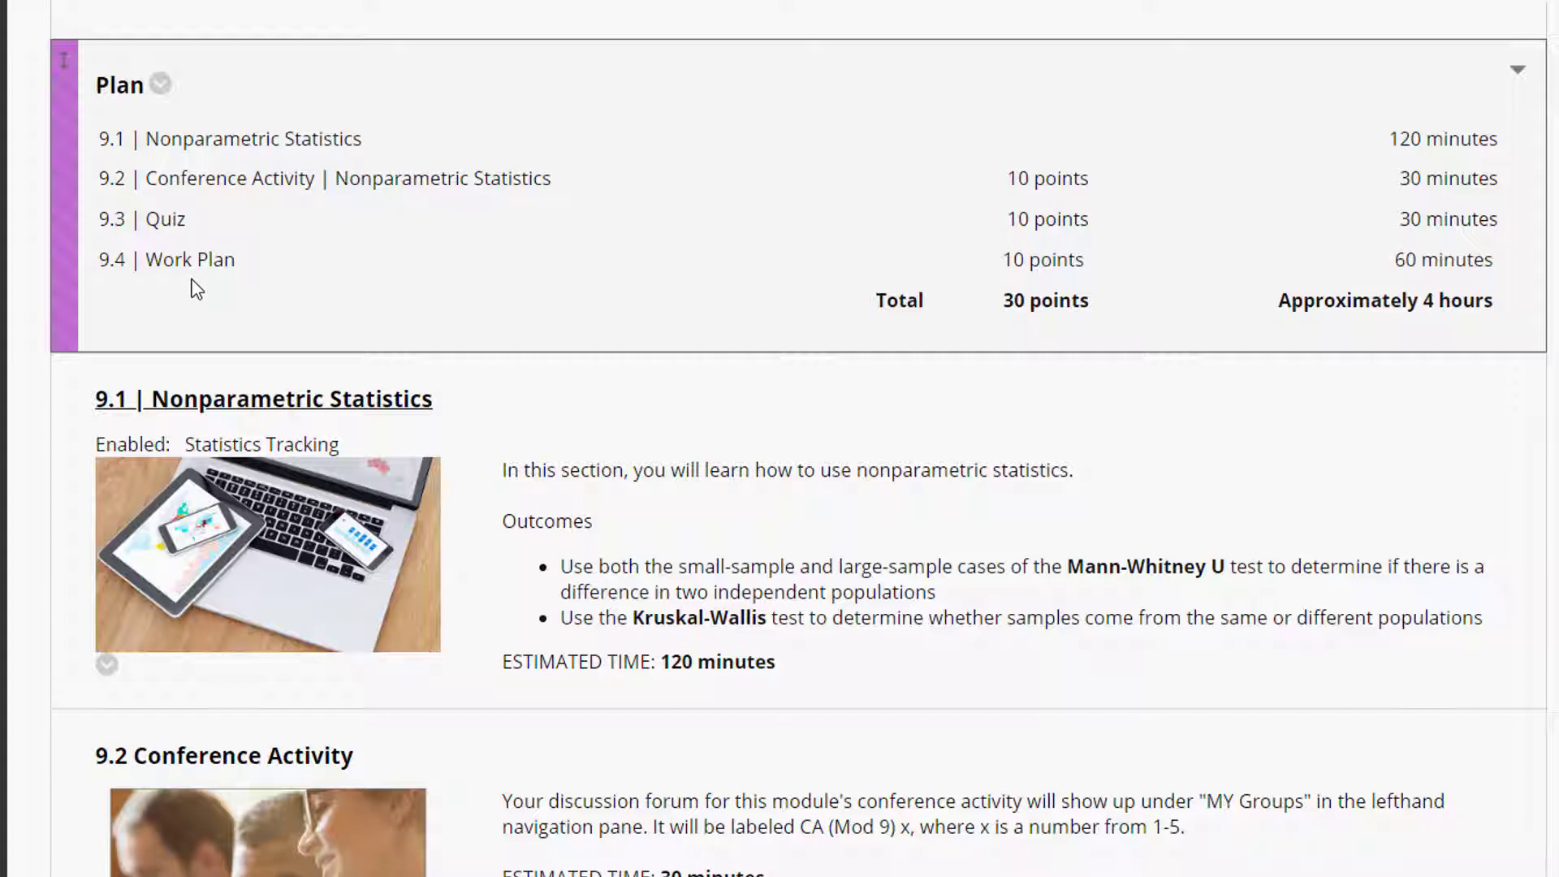
mouse_move(281, 189)
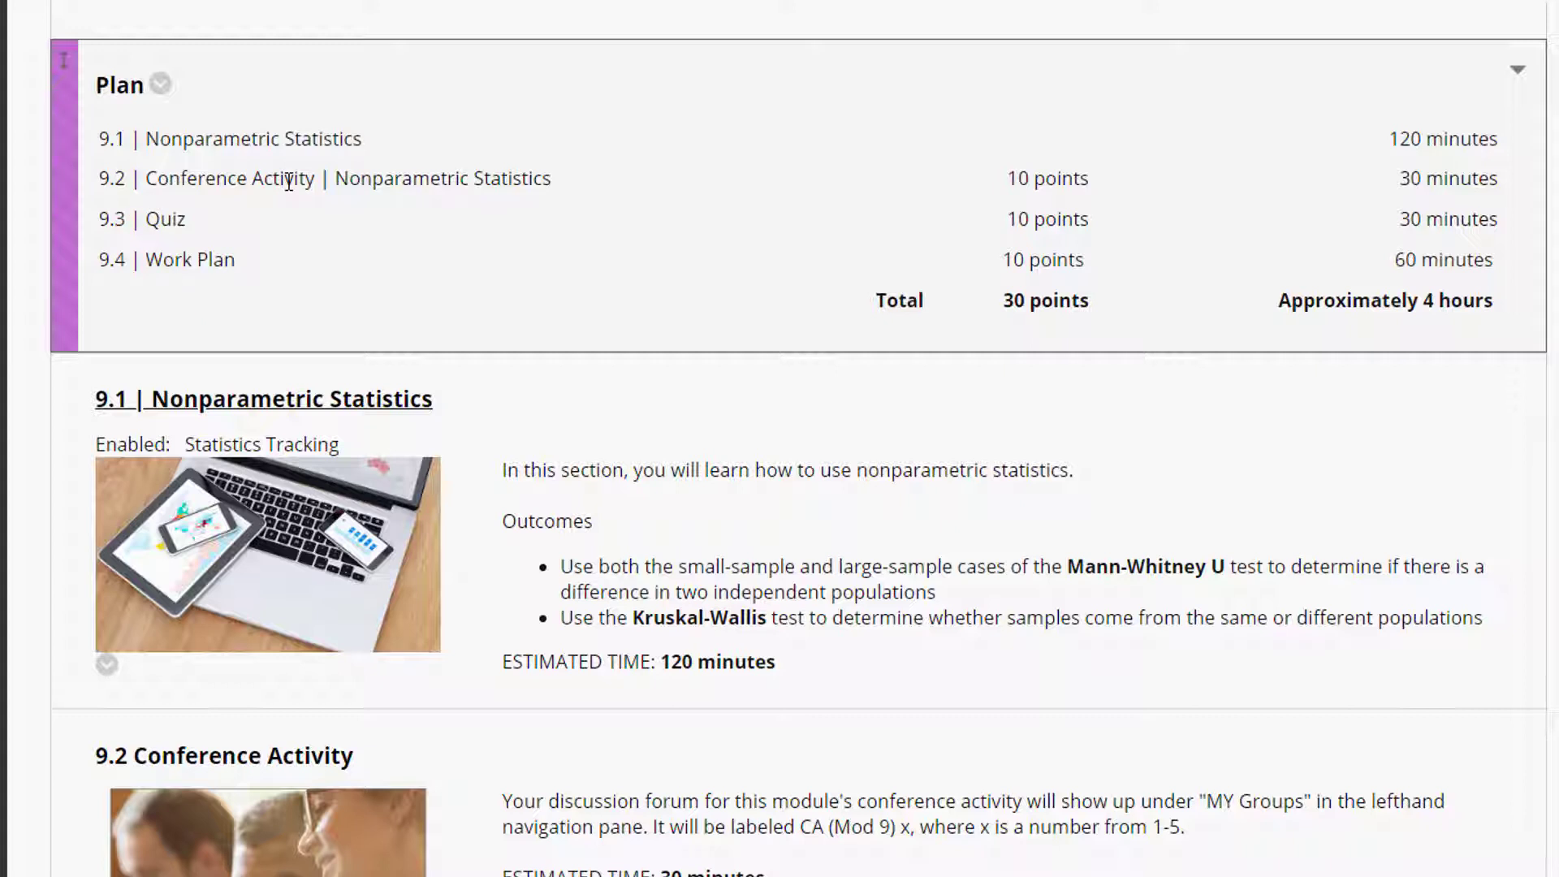
mouse_move(348, 183)
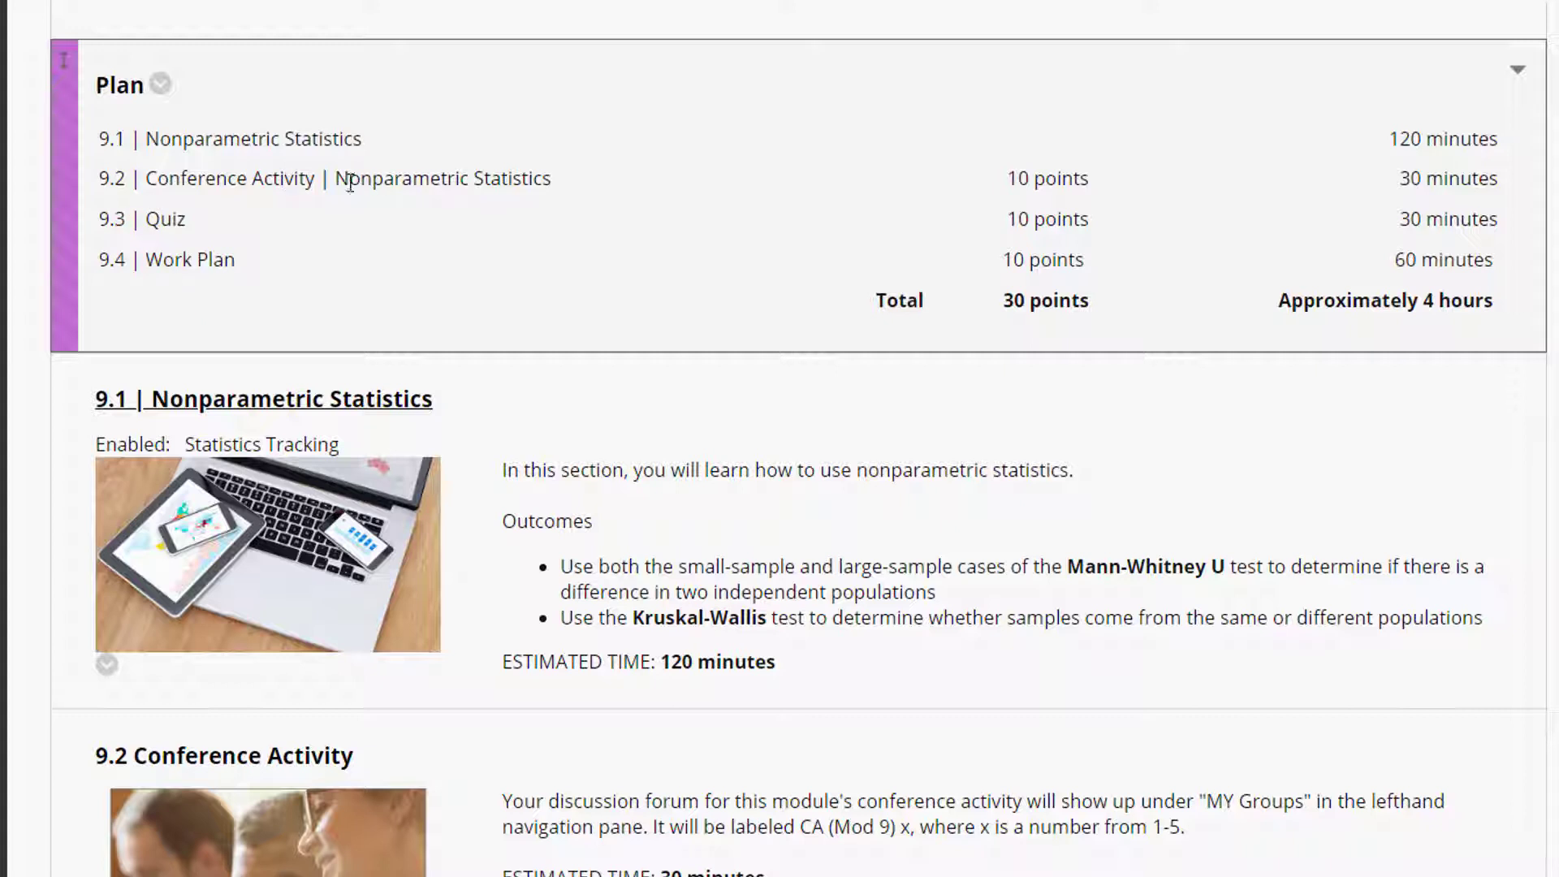
mouse_move(181, 247)
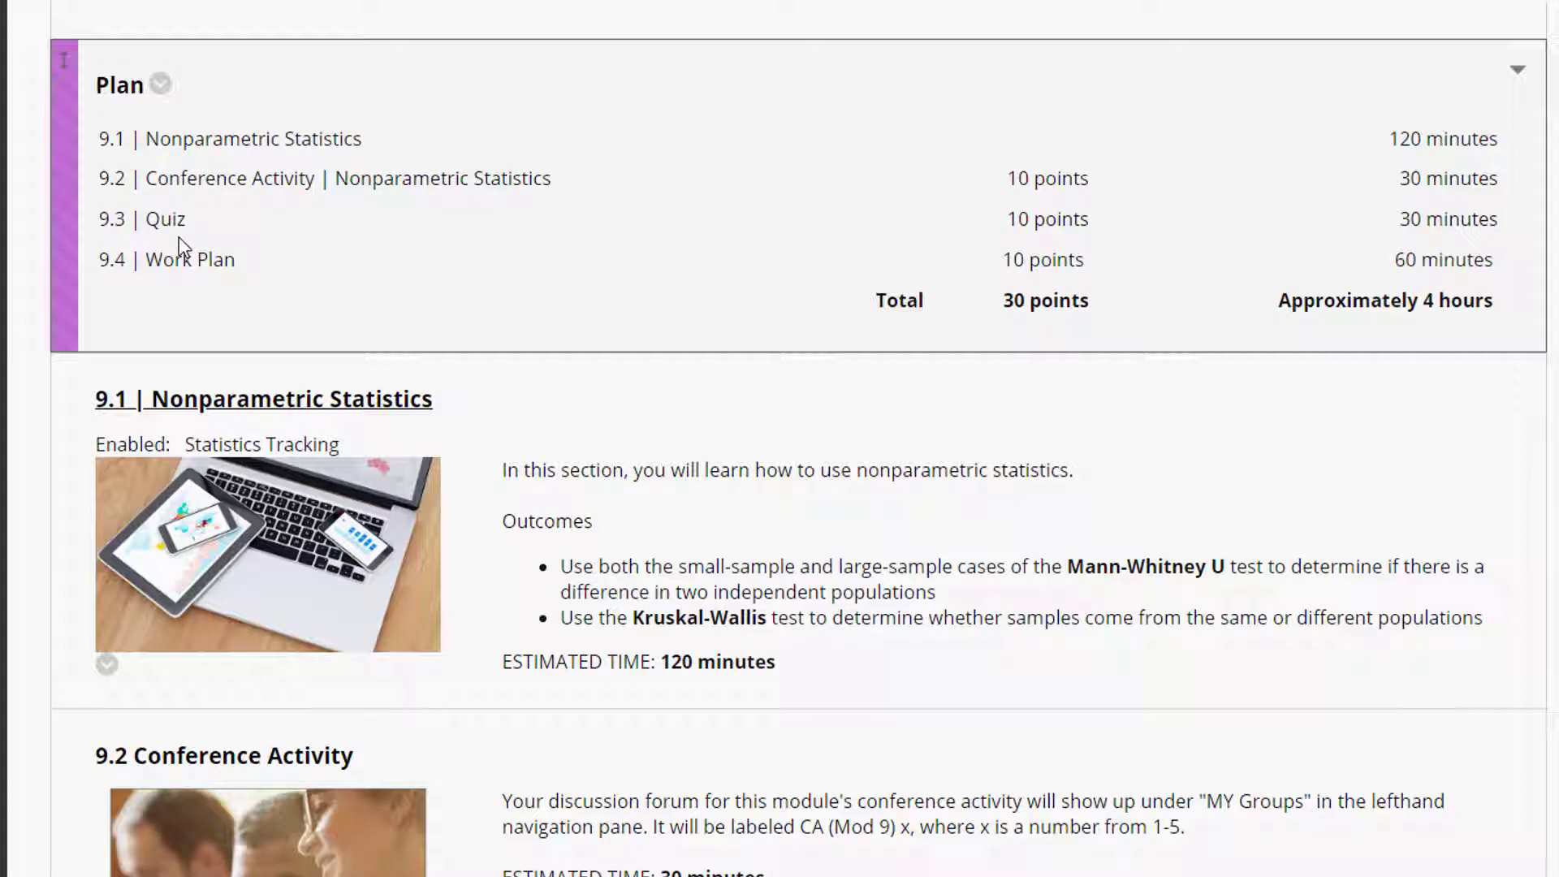
mouse_move(186, 250)
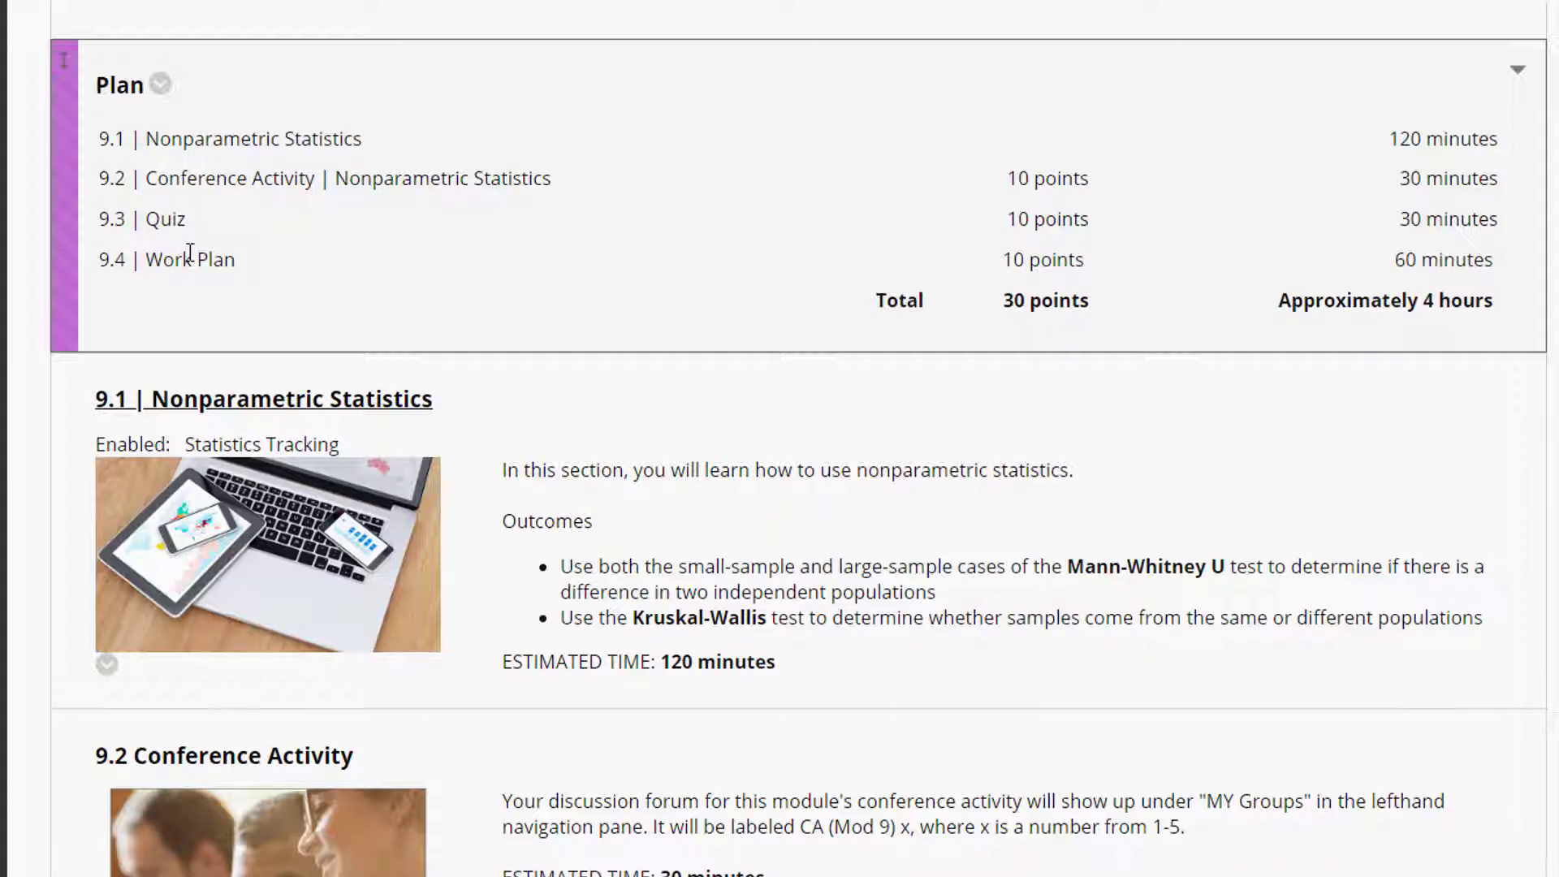
mouse_move(215, 289)
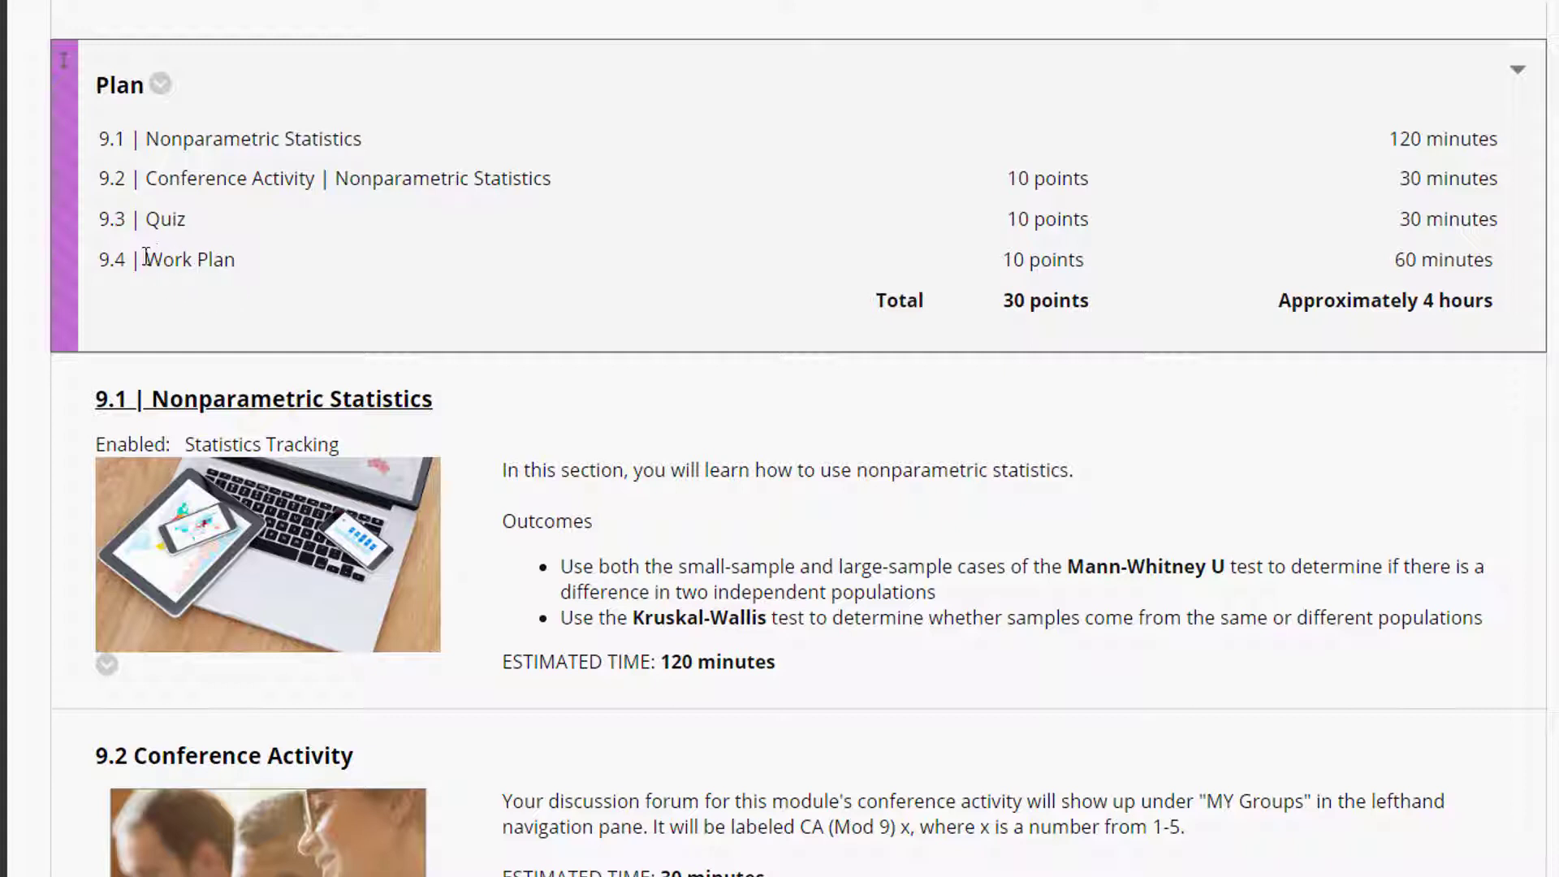
mouse_move(154, 249)
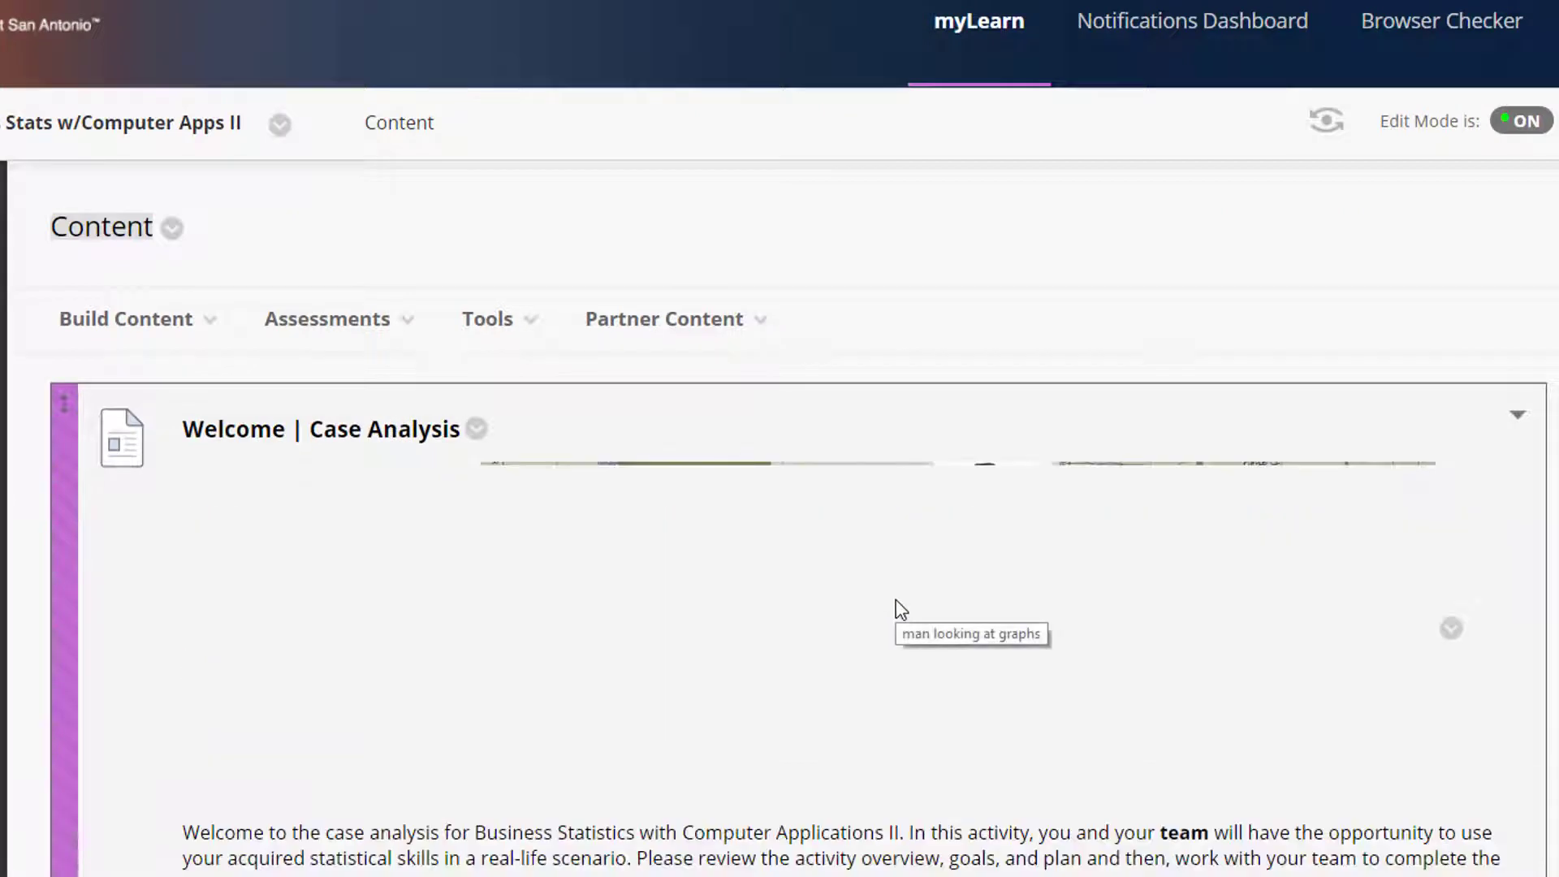
Scroll through Welcome, Overview, Outcomes and the 60-point Plan to the Case Analysis folder
scroll("down", 3)
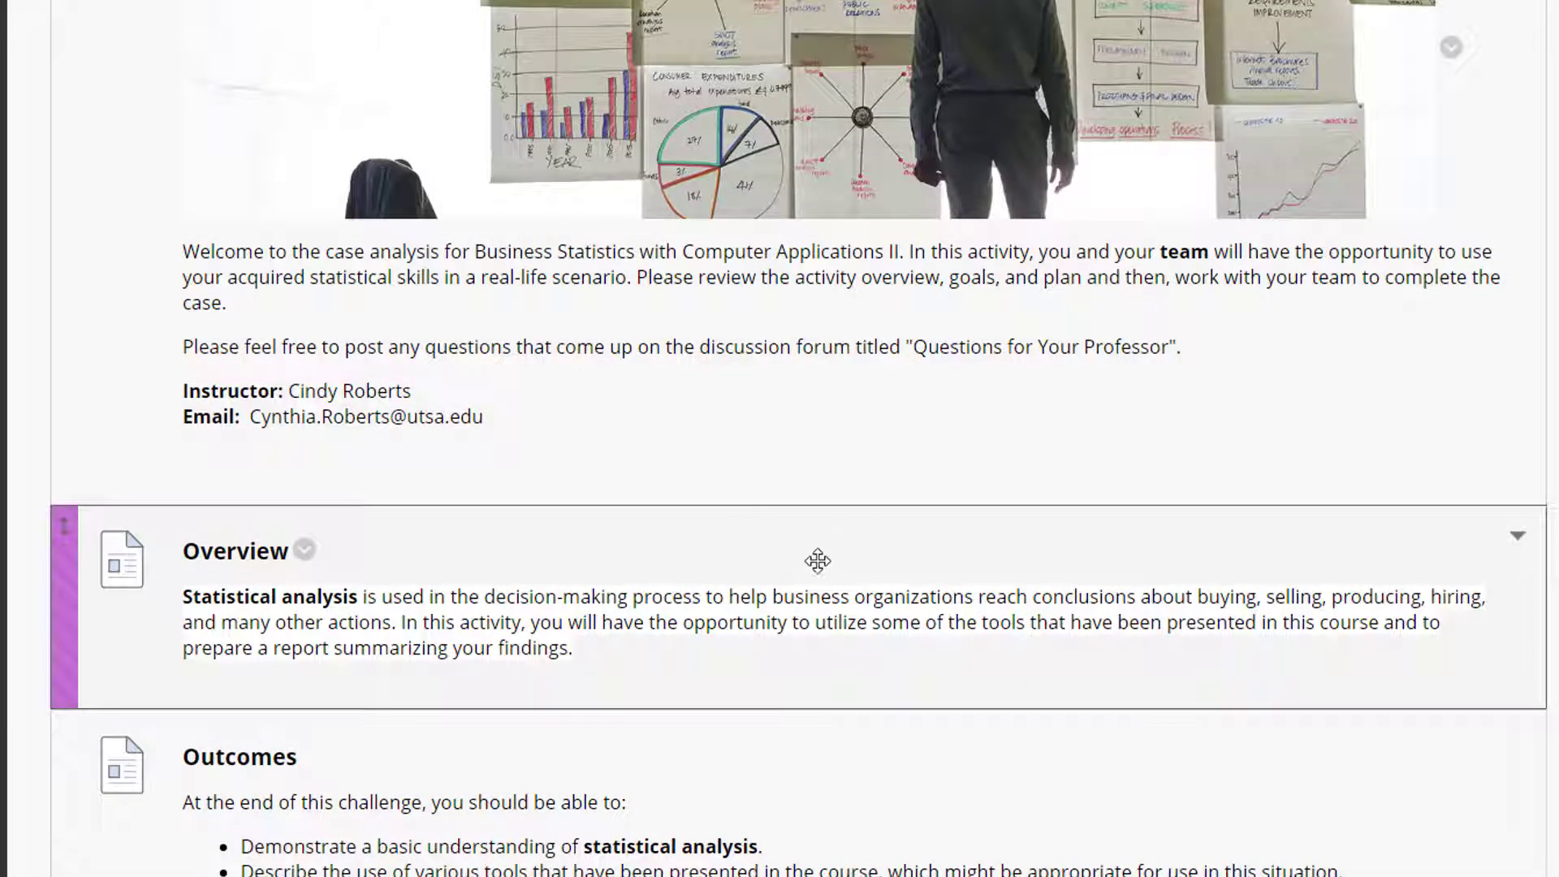
scroll("down", 3)
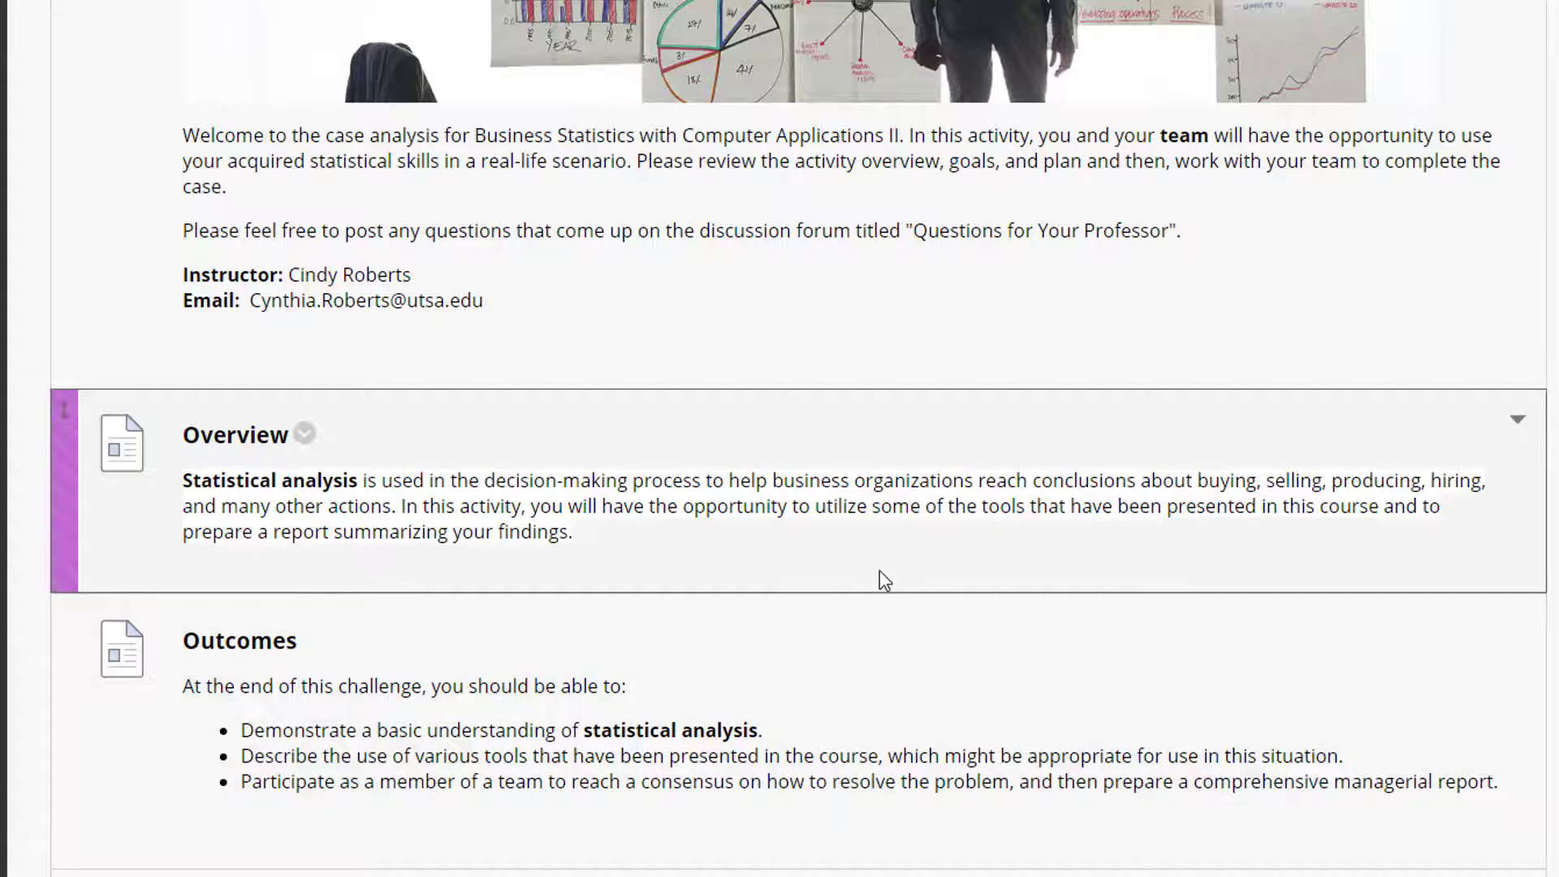
scroll("down", 3)
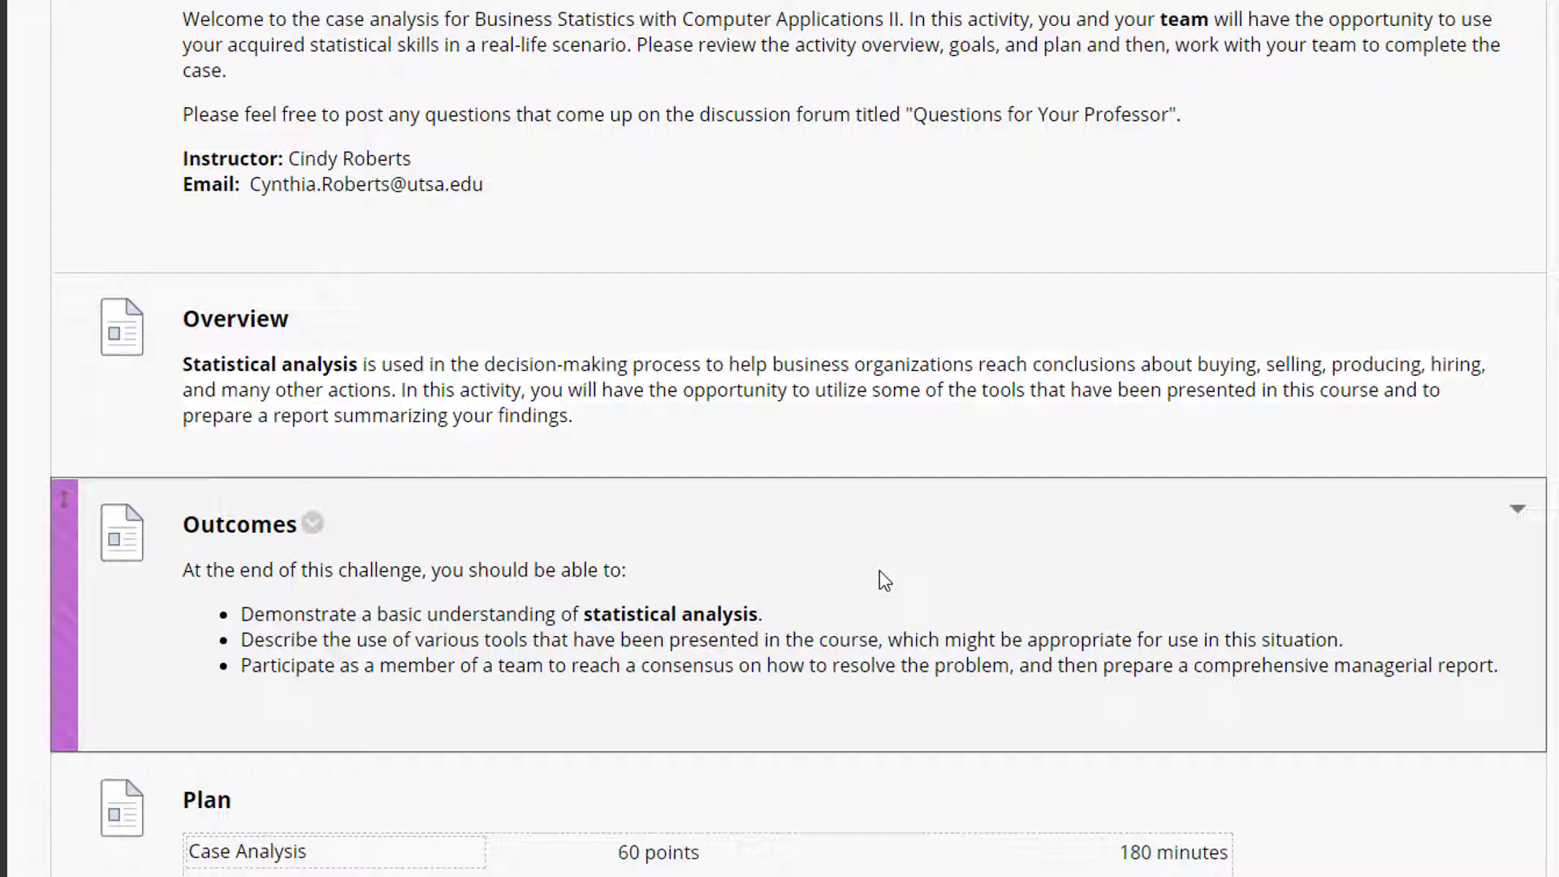
scroll("down", 3)
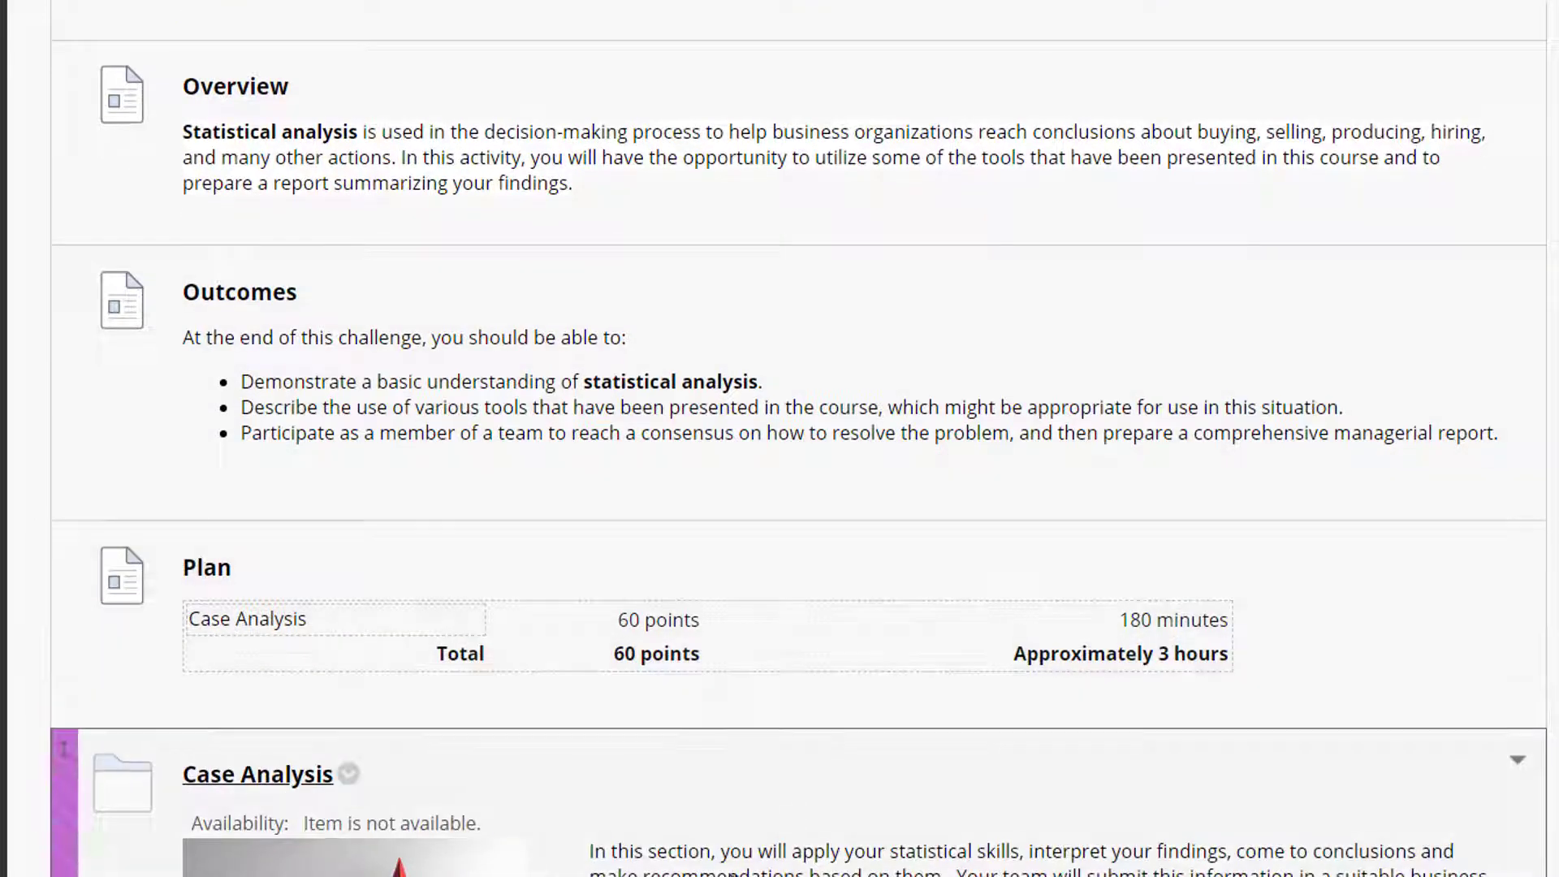
scroll("down", 3)
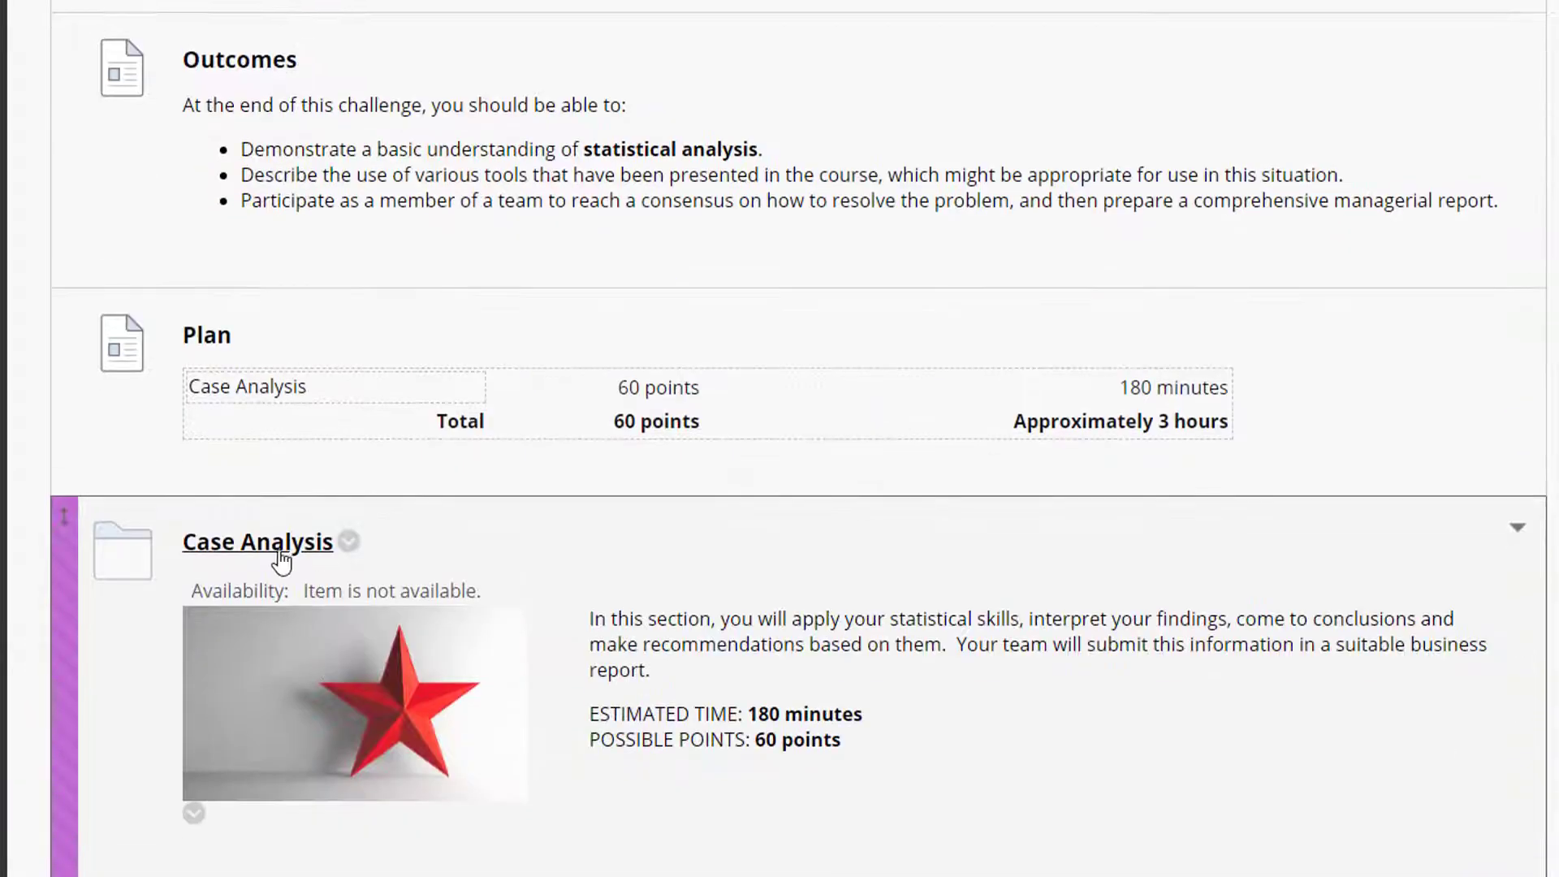
Open the Case Analysis folder and view its single Case Analysis submission item
left_click(256, 541)
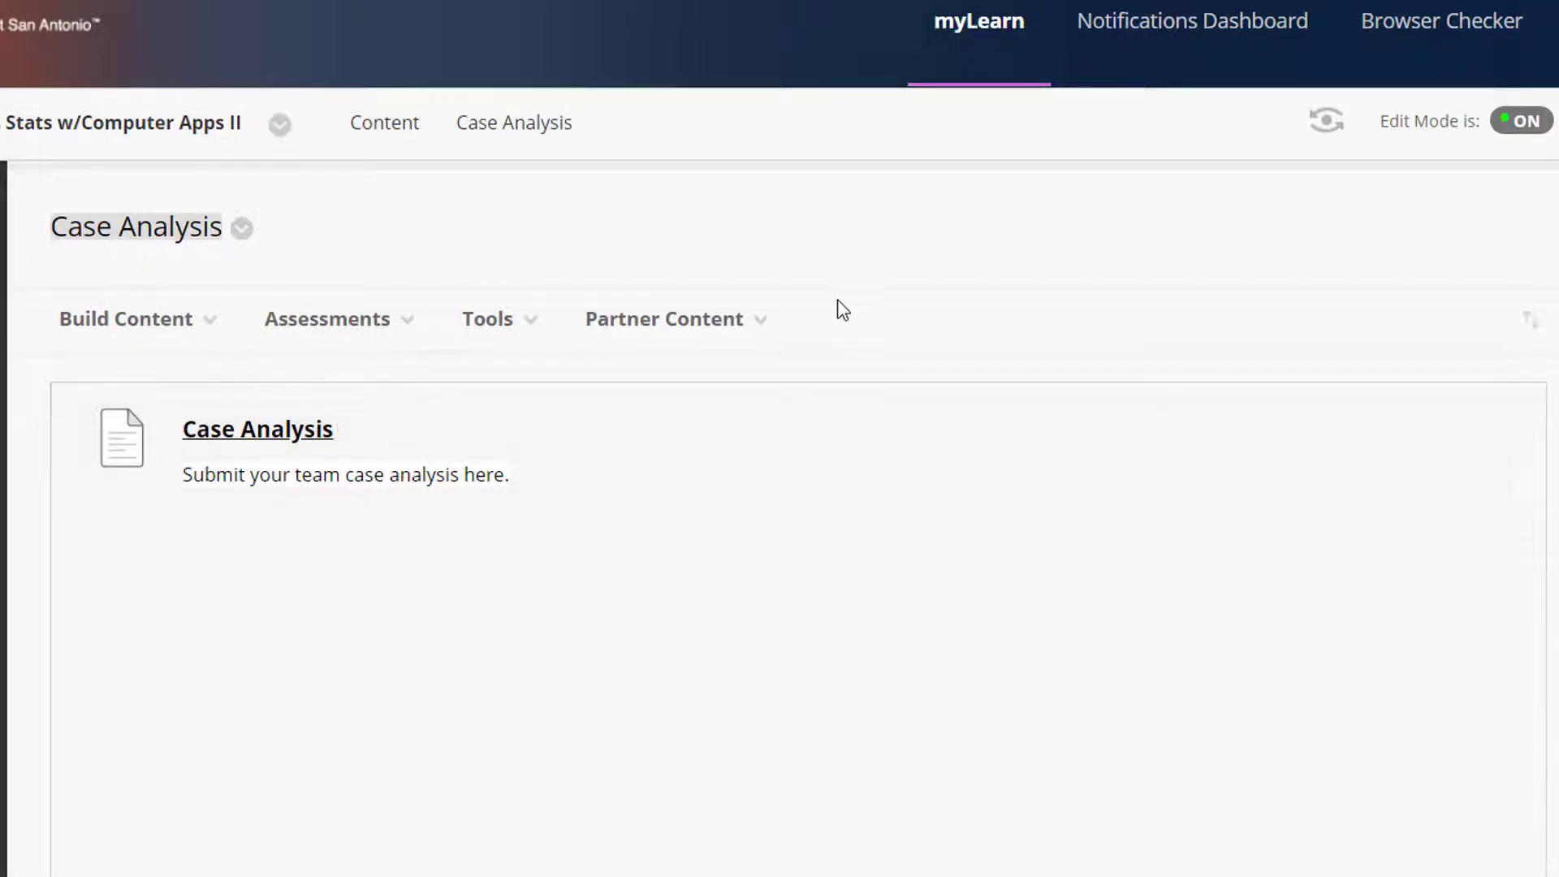
mouse_move(960, 719)
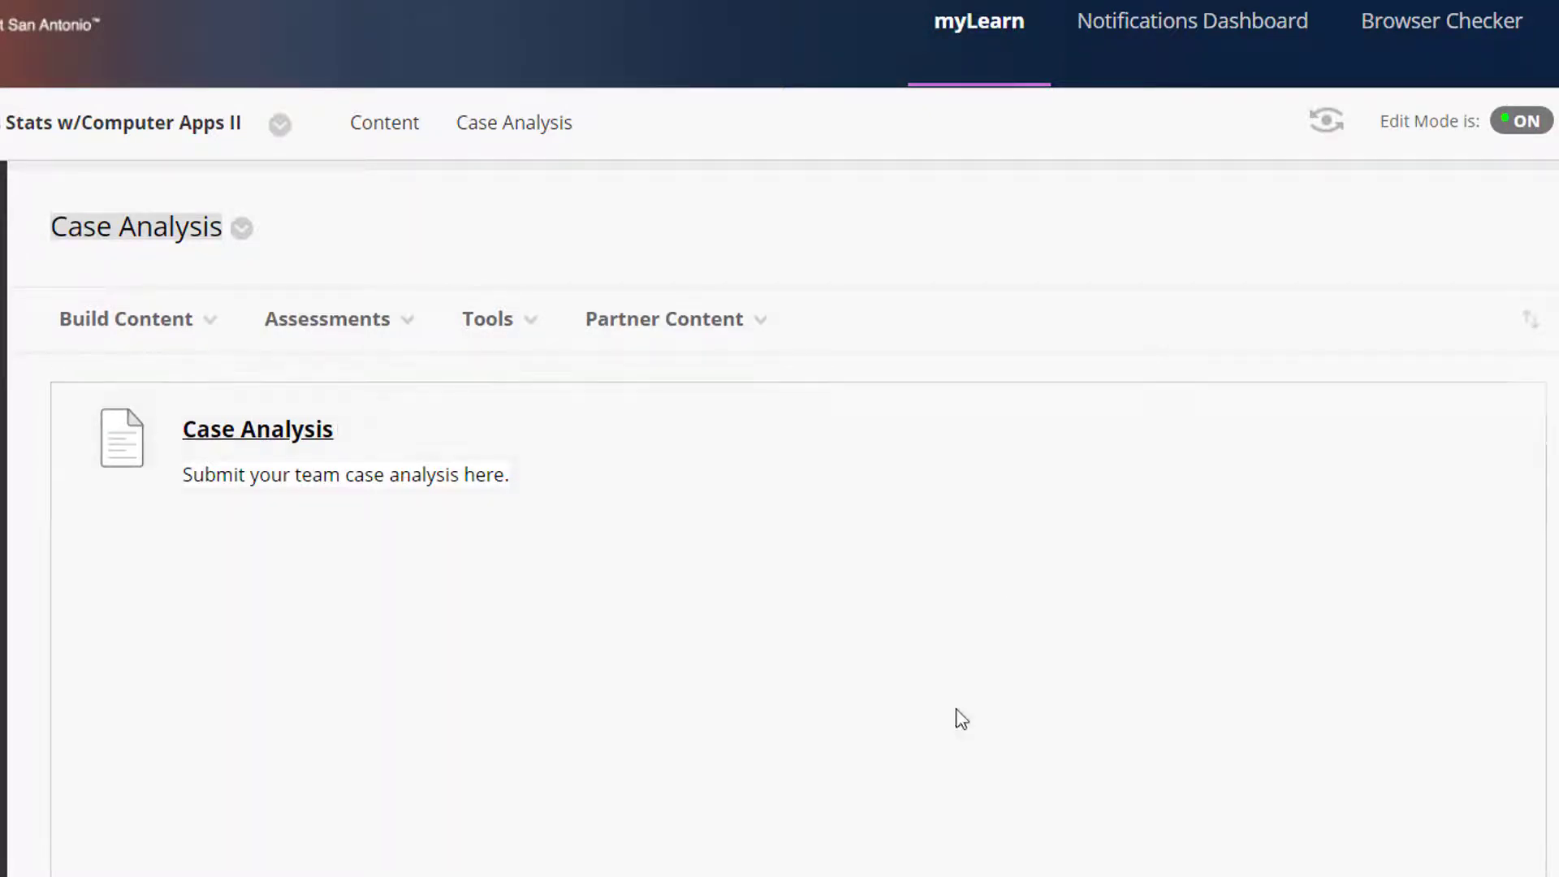
mouse_move(1047, 585)
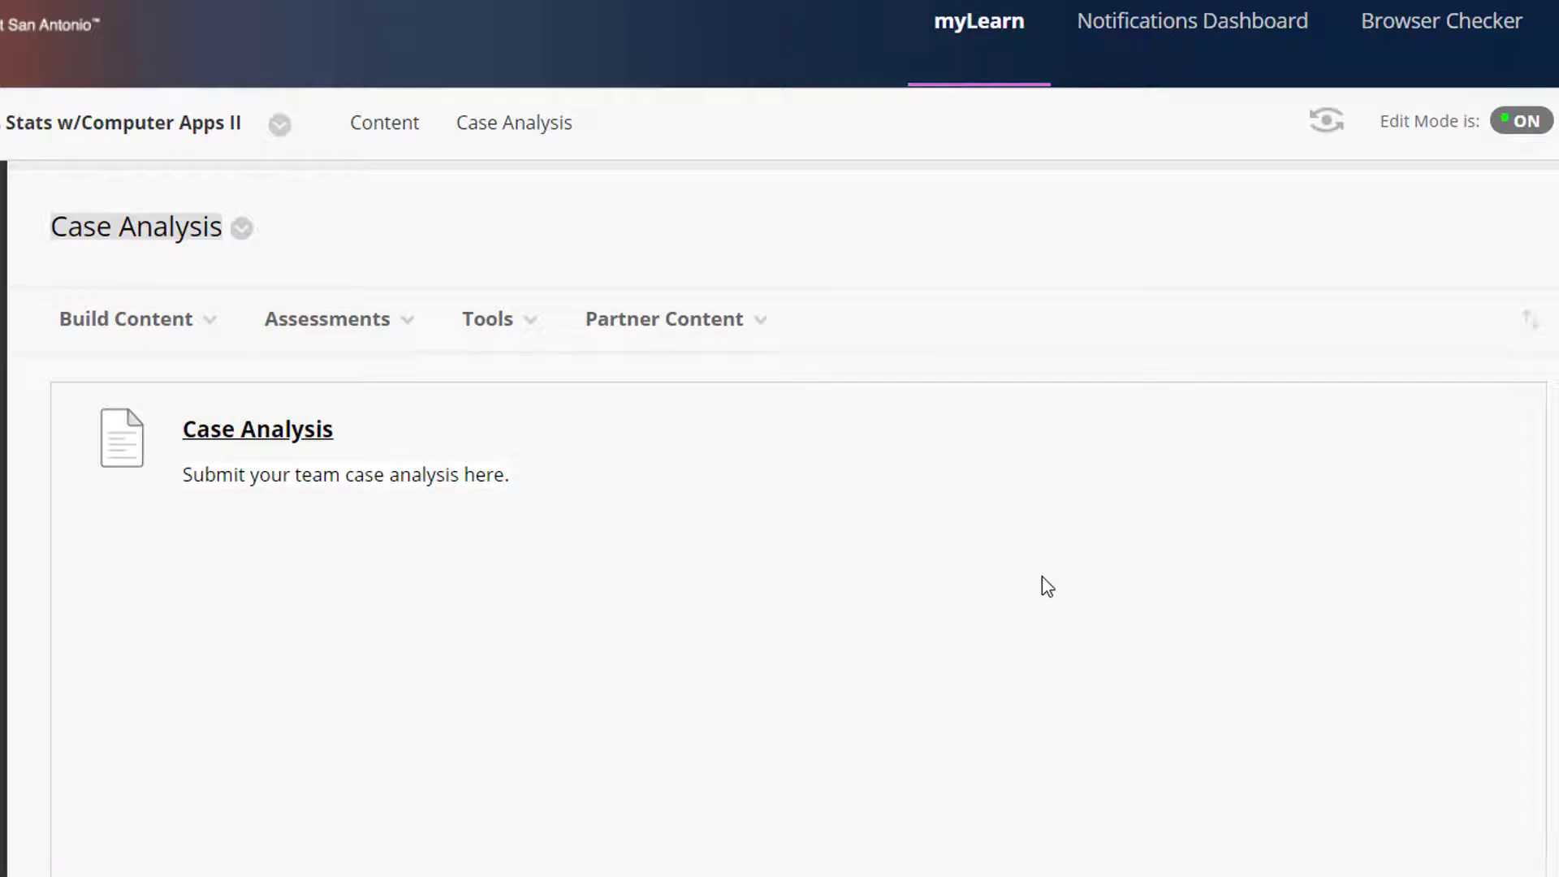
scroll("down", 3)
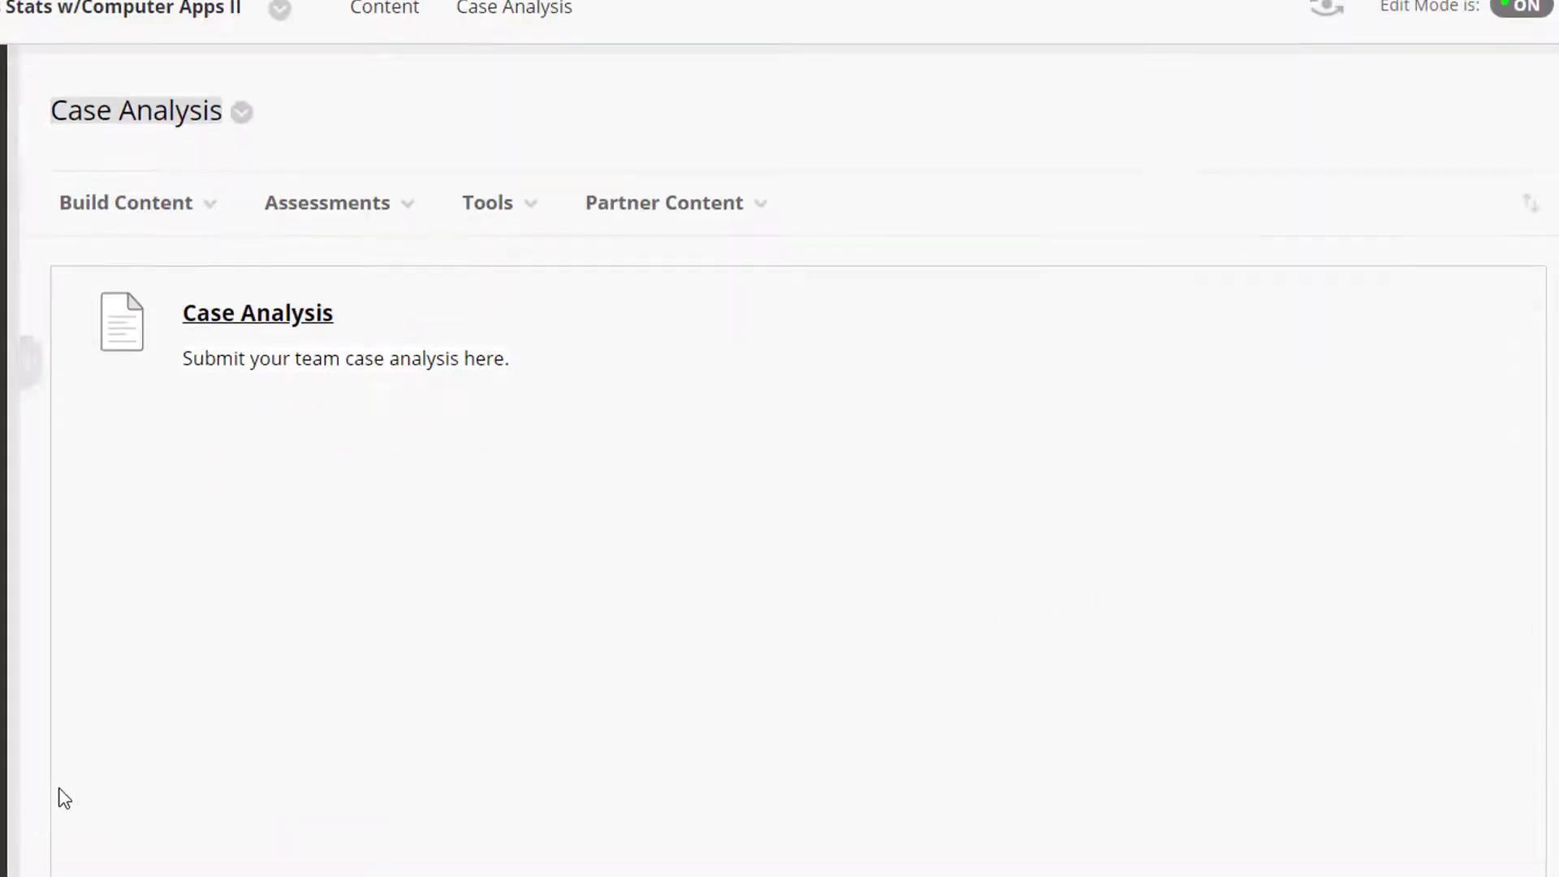